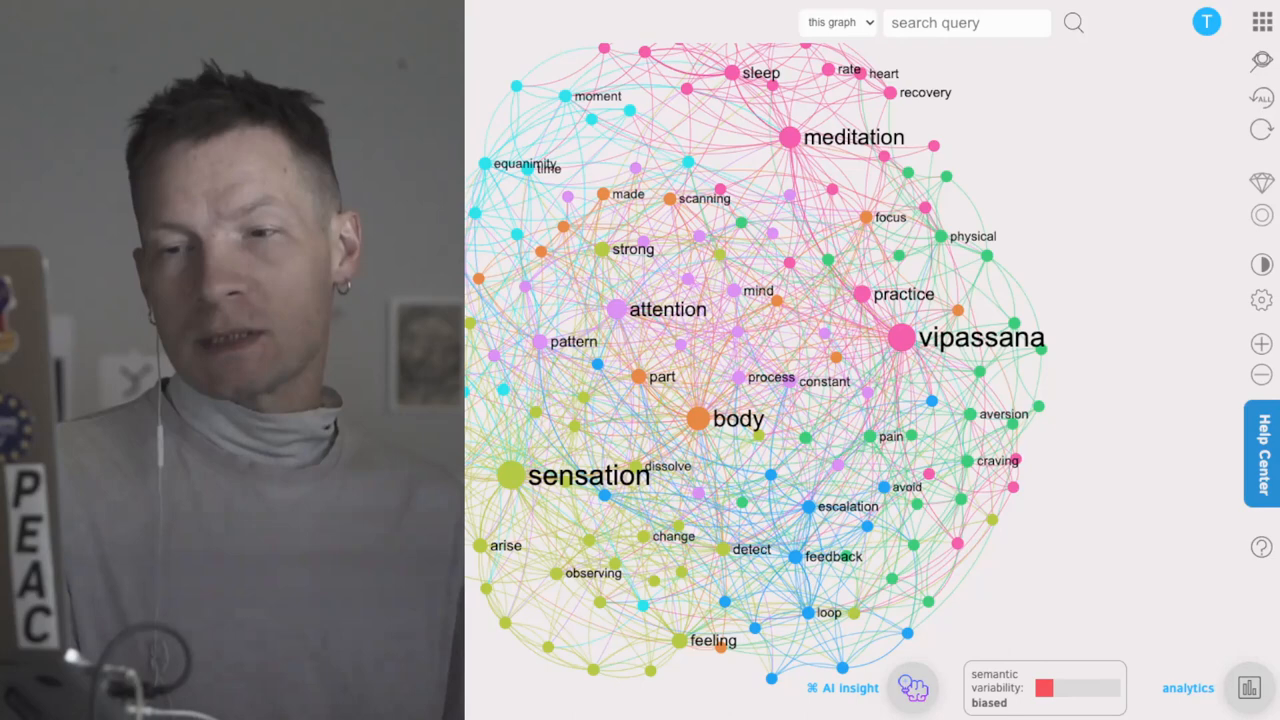
# - Start a new Live AI Ideation graph from the Apps page of the main menu
pyautogui.click(20, 18)
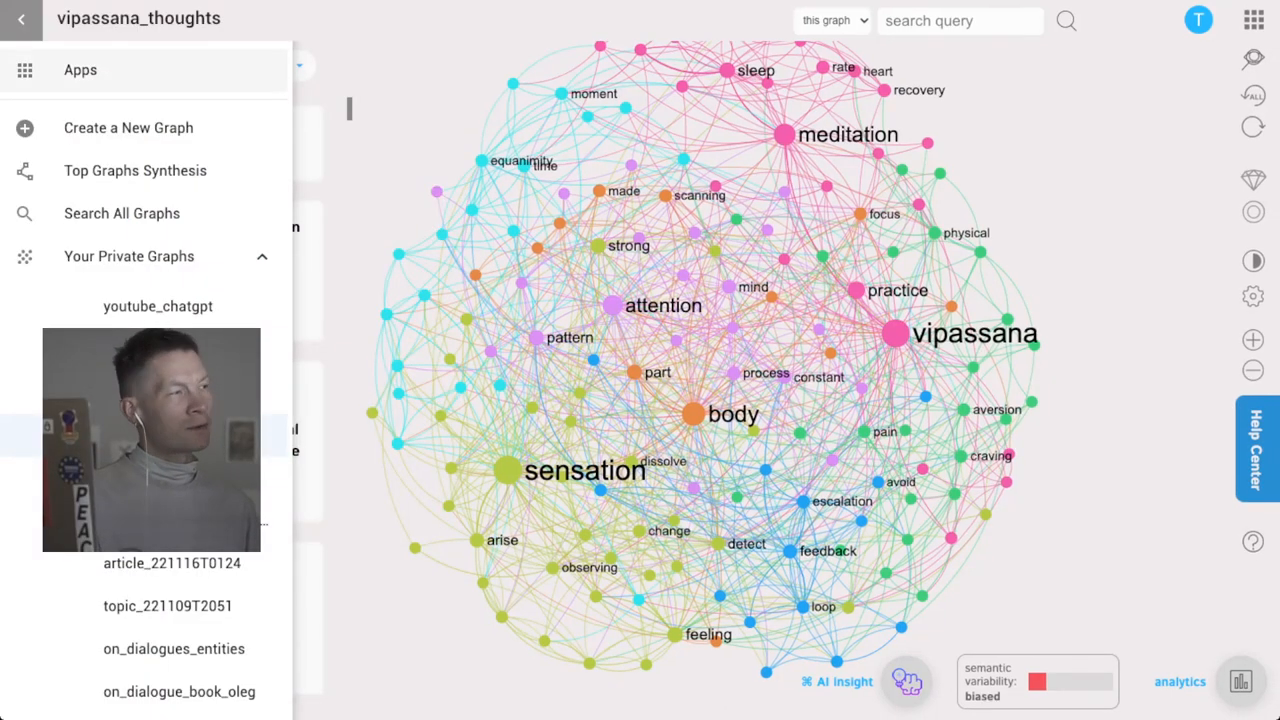
pyautogui.click(80, 69)
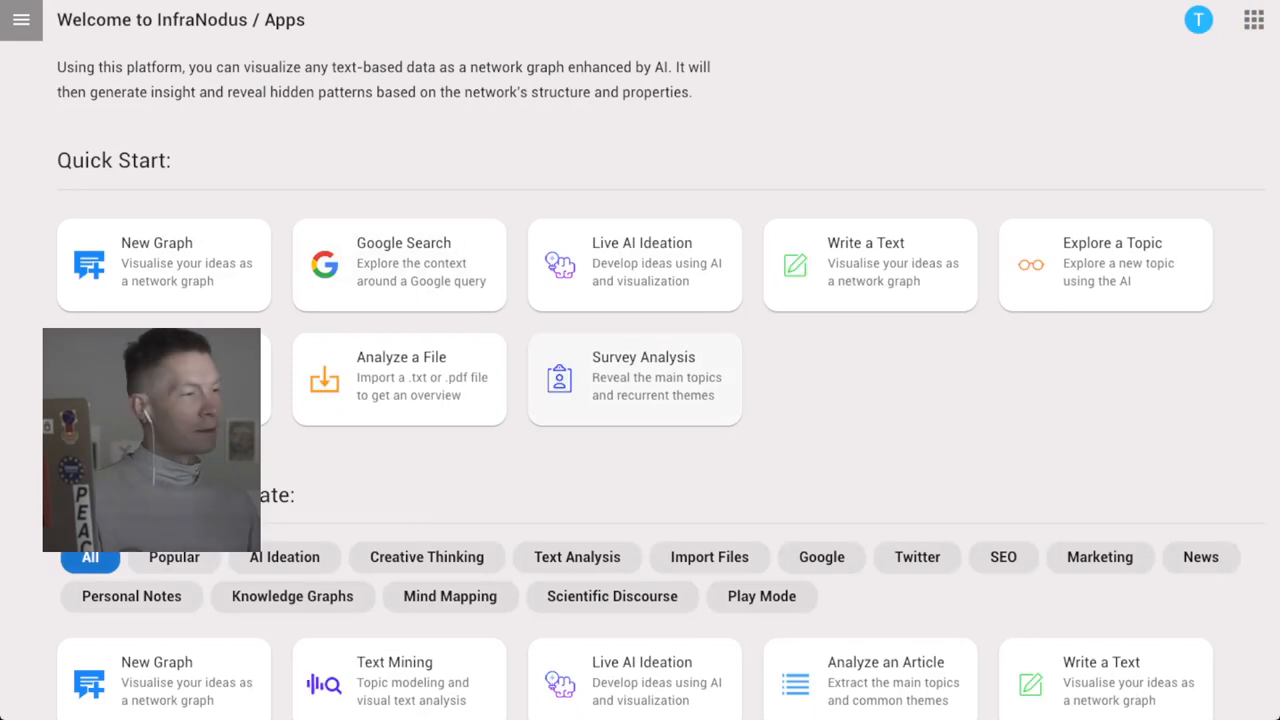
pyautogui.scroll(-3)
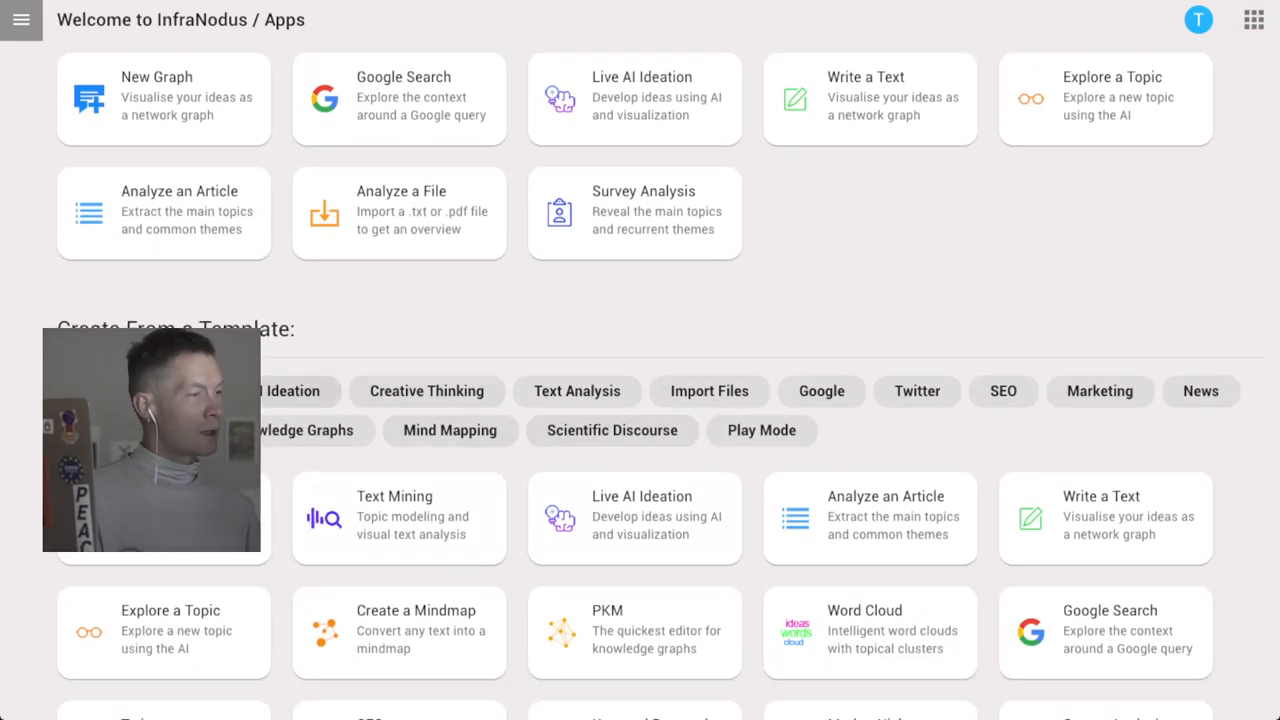
pyautogui.click(289, 391)
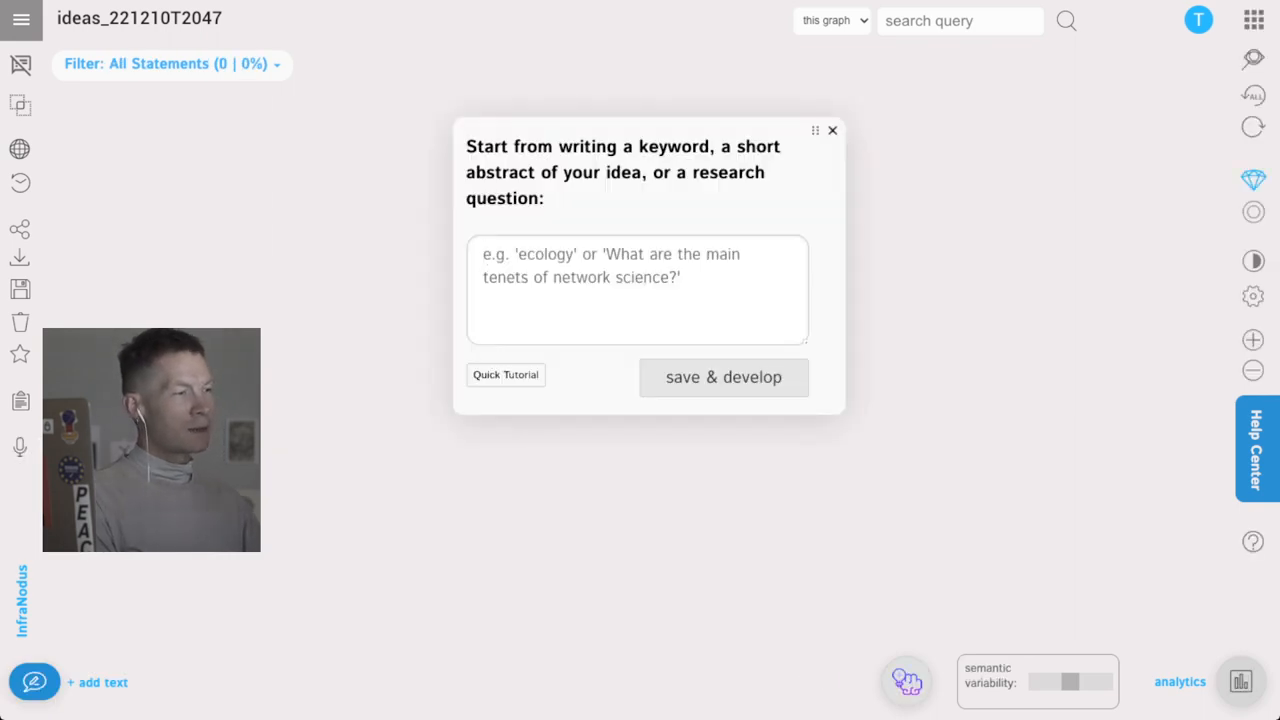
# - Seed the graph with 'Vipassana meditation' and save & develop it with AI
pyautogui.write('Vipassa')
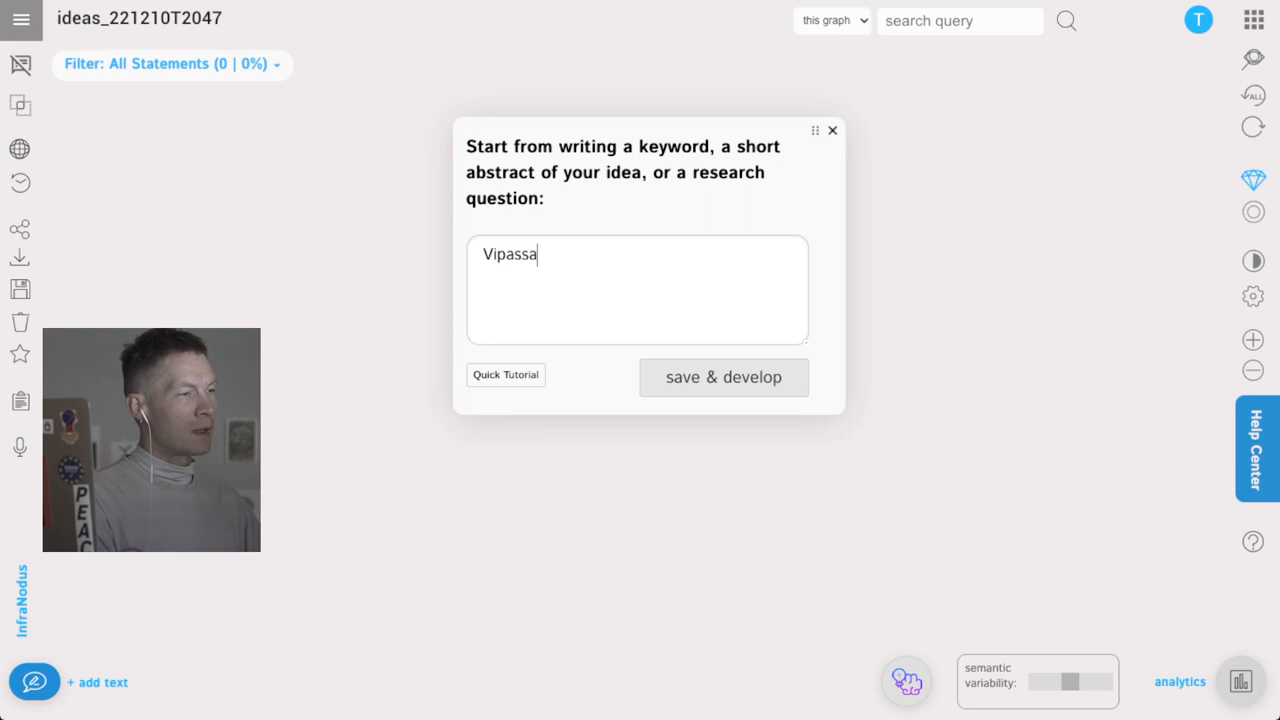
pyautogui.write('na mediat')
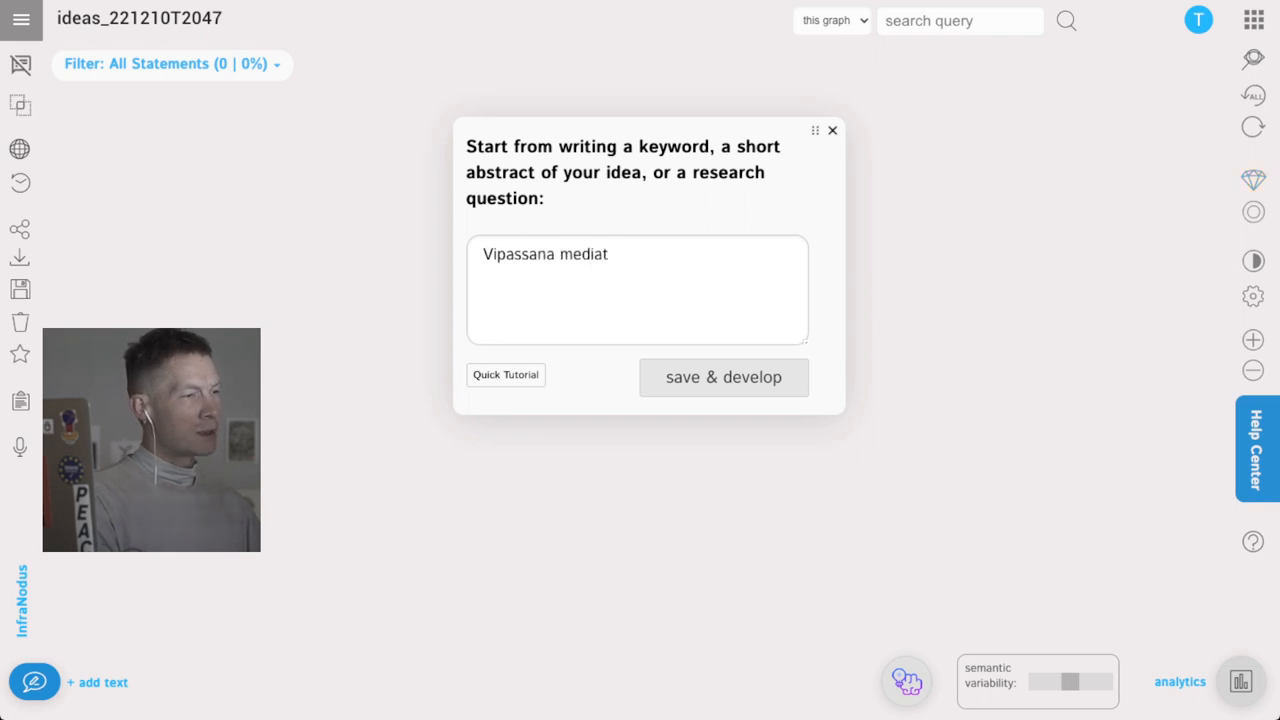
pyautogui.click(723, 377)
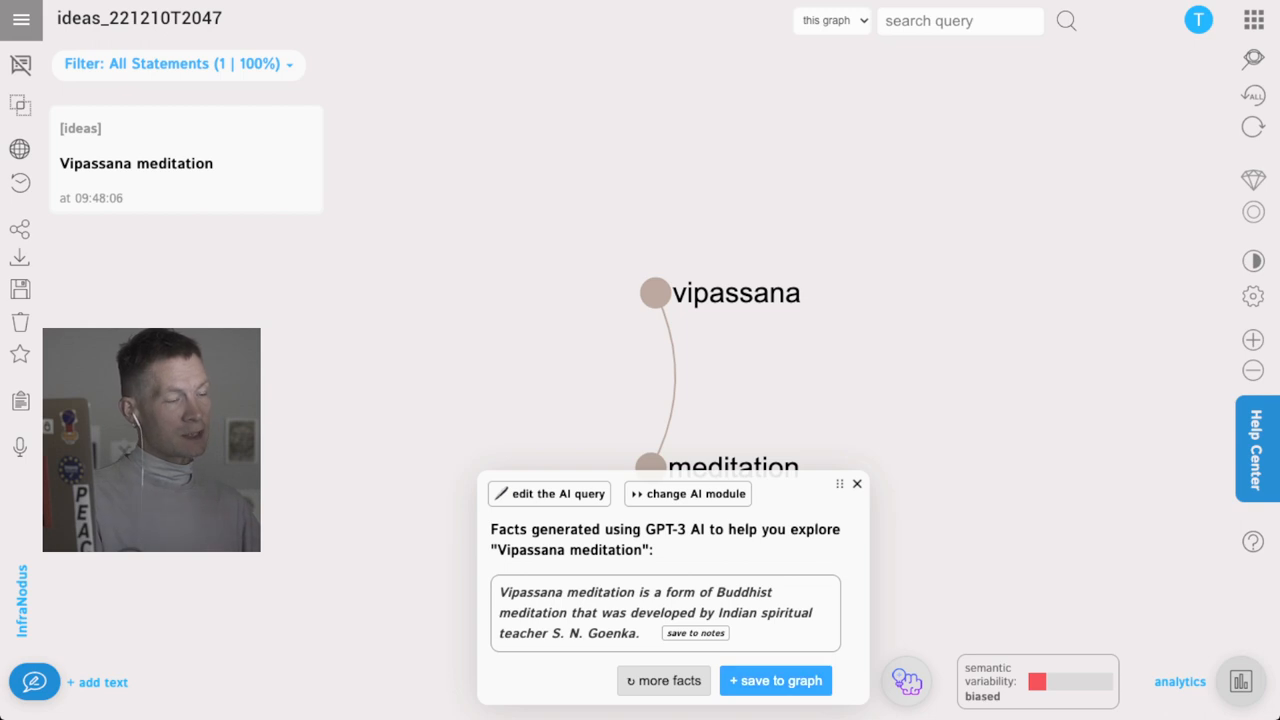
# - Save three AI facts (S. N. Goenka, Theravada Buddhism, Gautama Buddha) to the graph and dismiss the panel
pyautogui.click(775, 680)
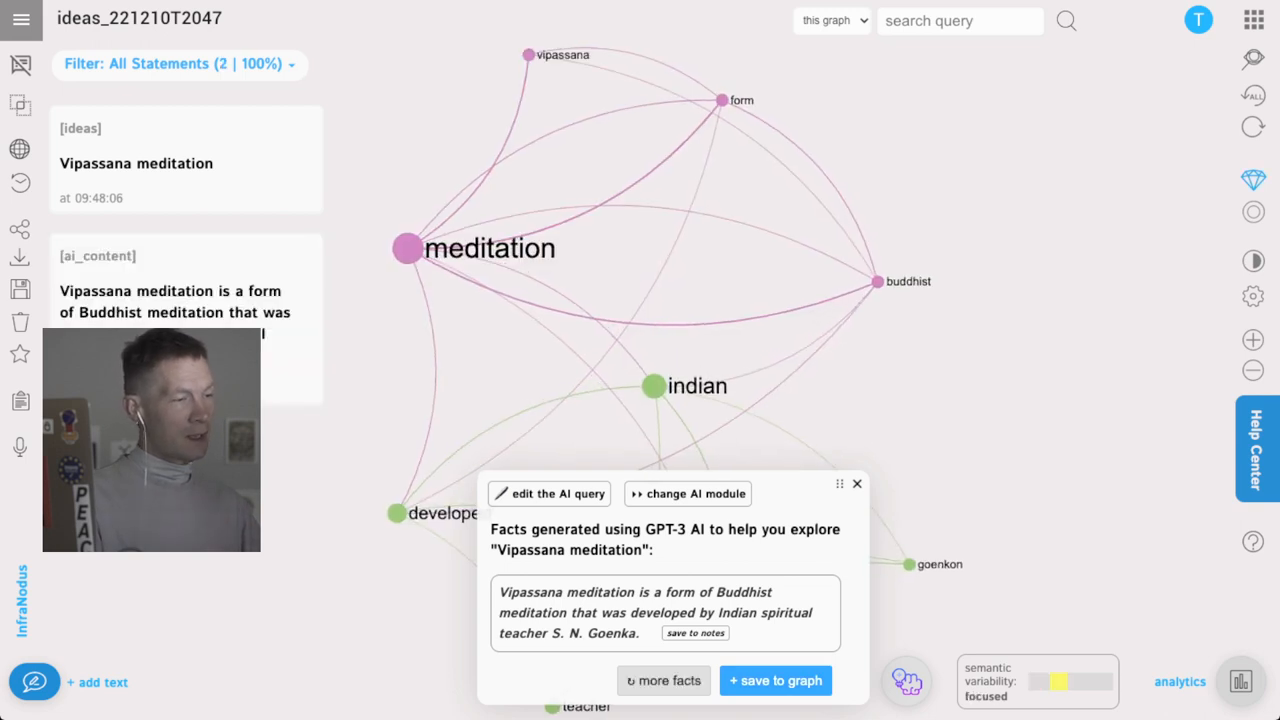
pyautogui.click(663, 680)
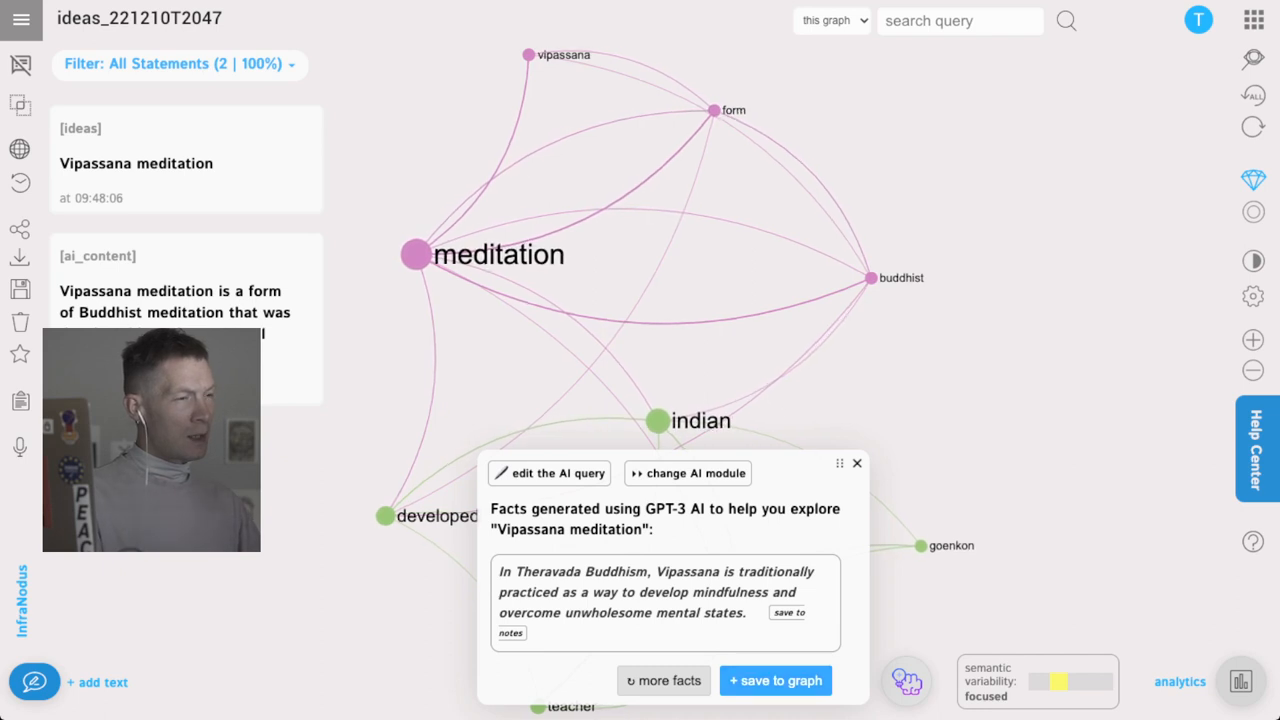
pyautogui.click(775, 680)
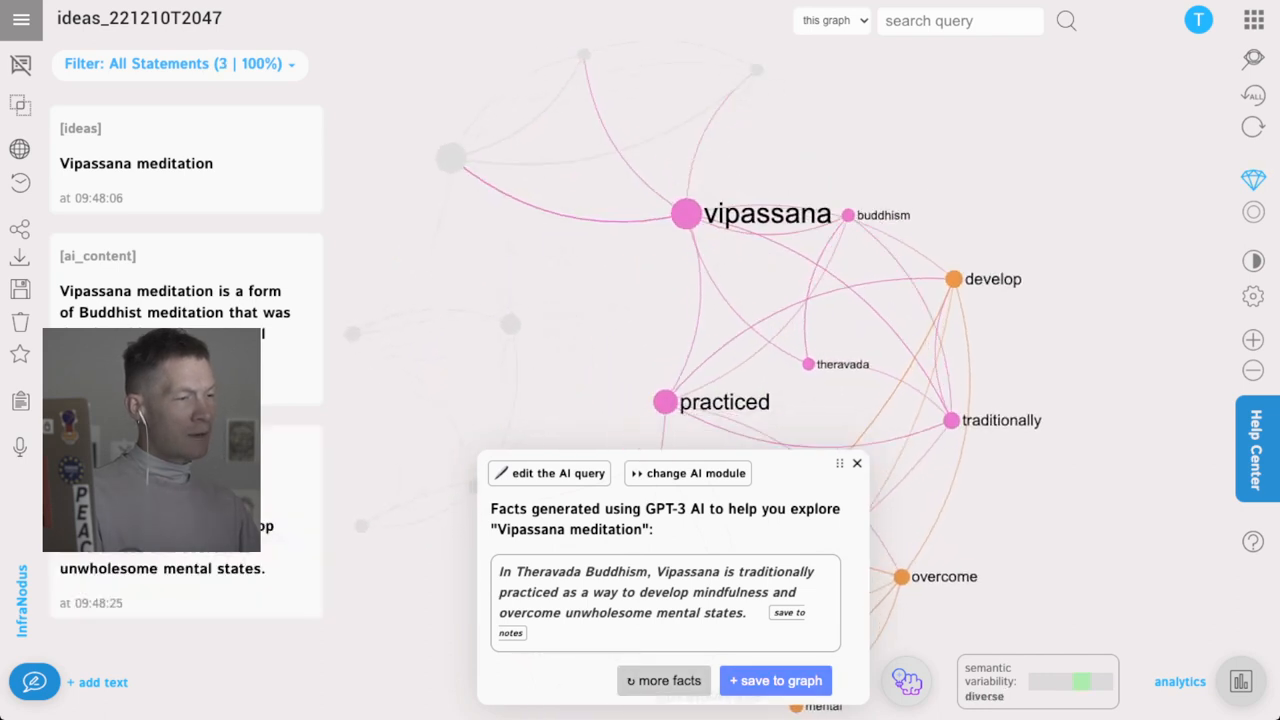
pyautogui.click(663, 680)
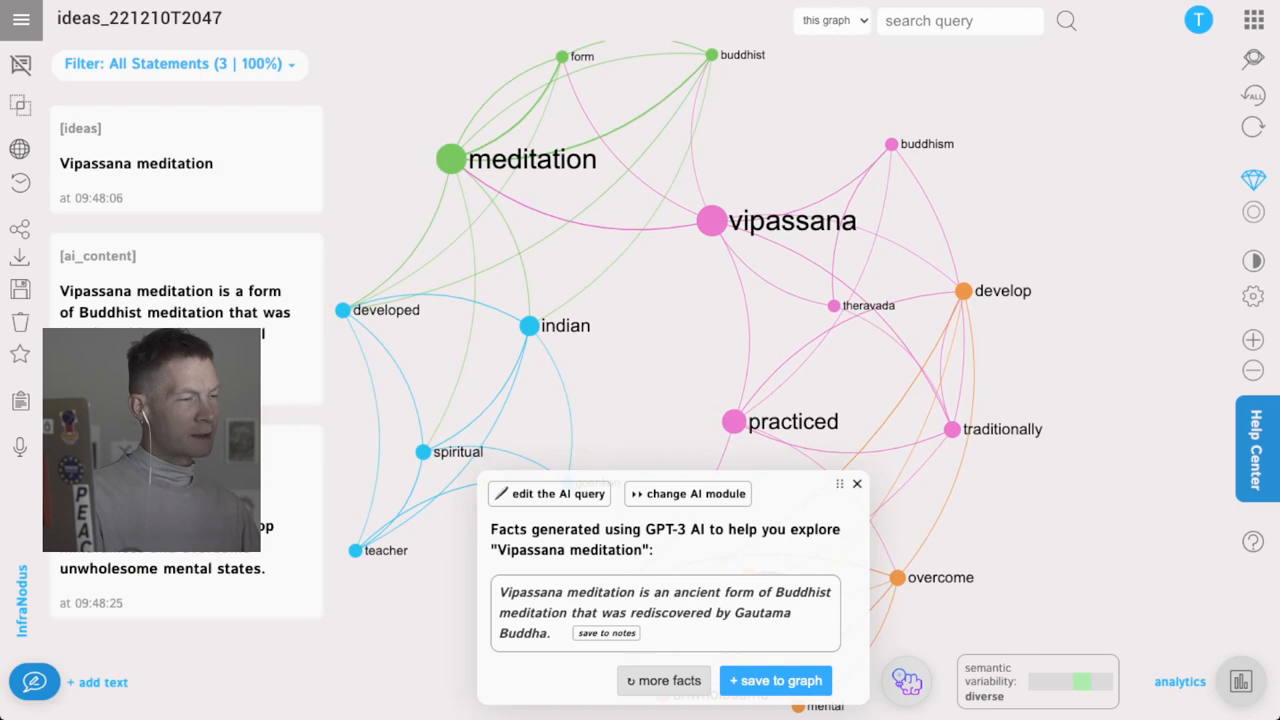
pyautogui.click(775, 680)
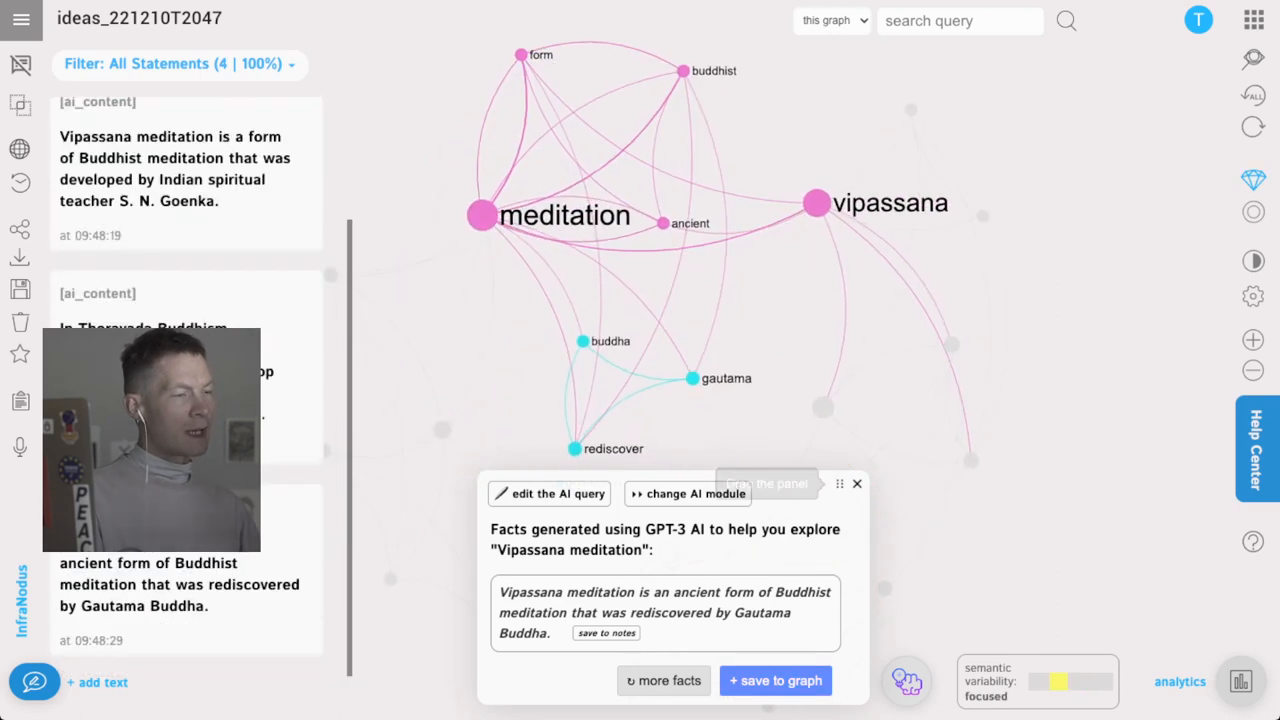
pyautogui.click(775, 680)
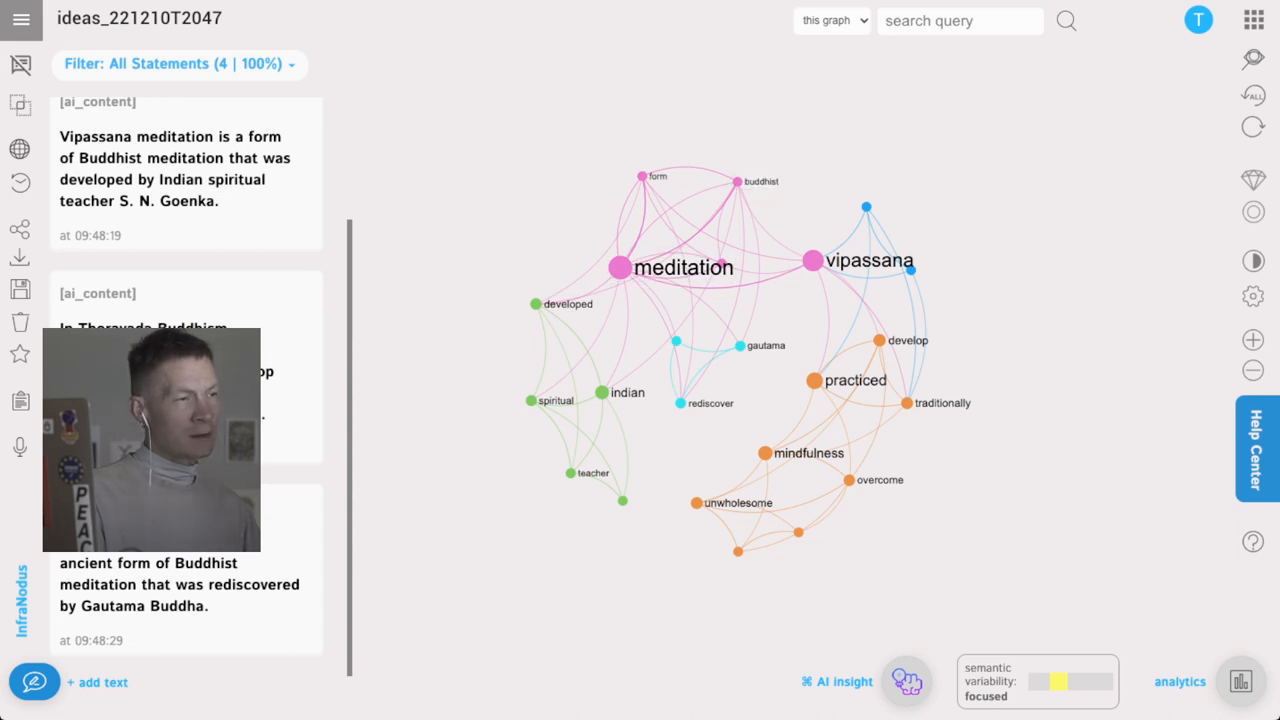
# - Show AI-generated category names for the topic clusters in analytics, hide them, then select the top concepts
pyautogui.click(636, 267)
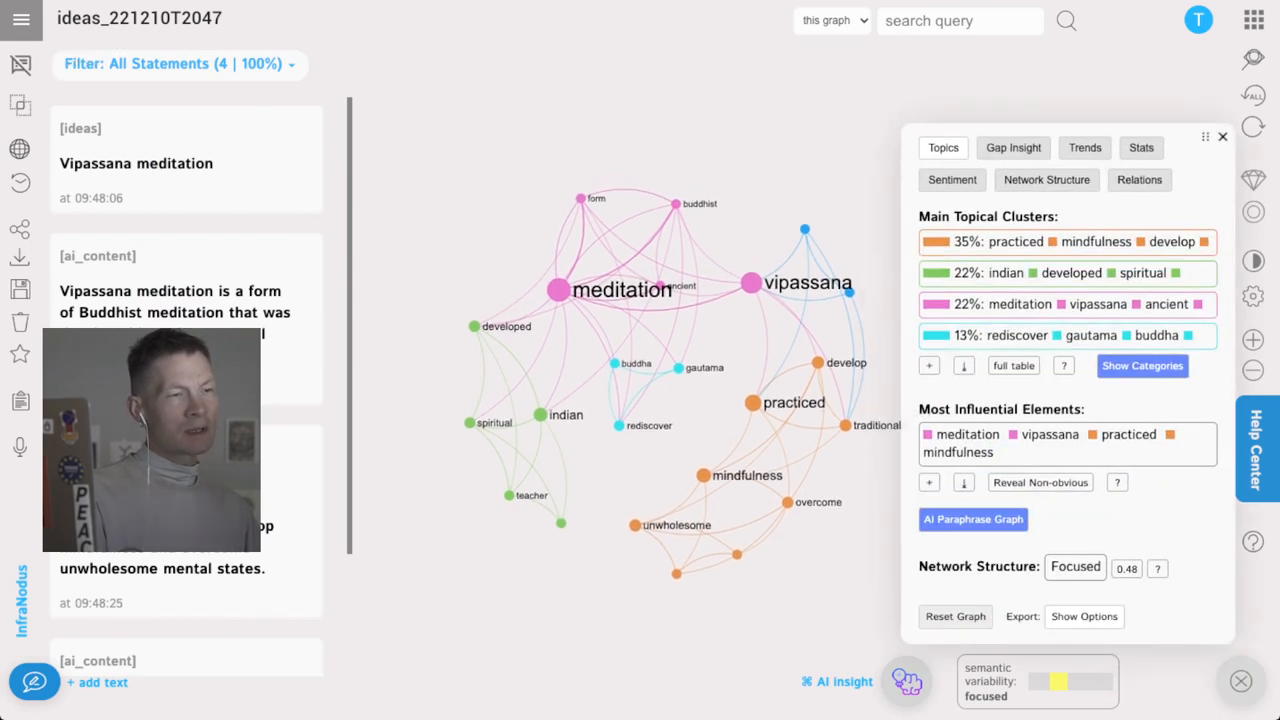
pyautogui.click(1142, 365)
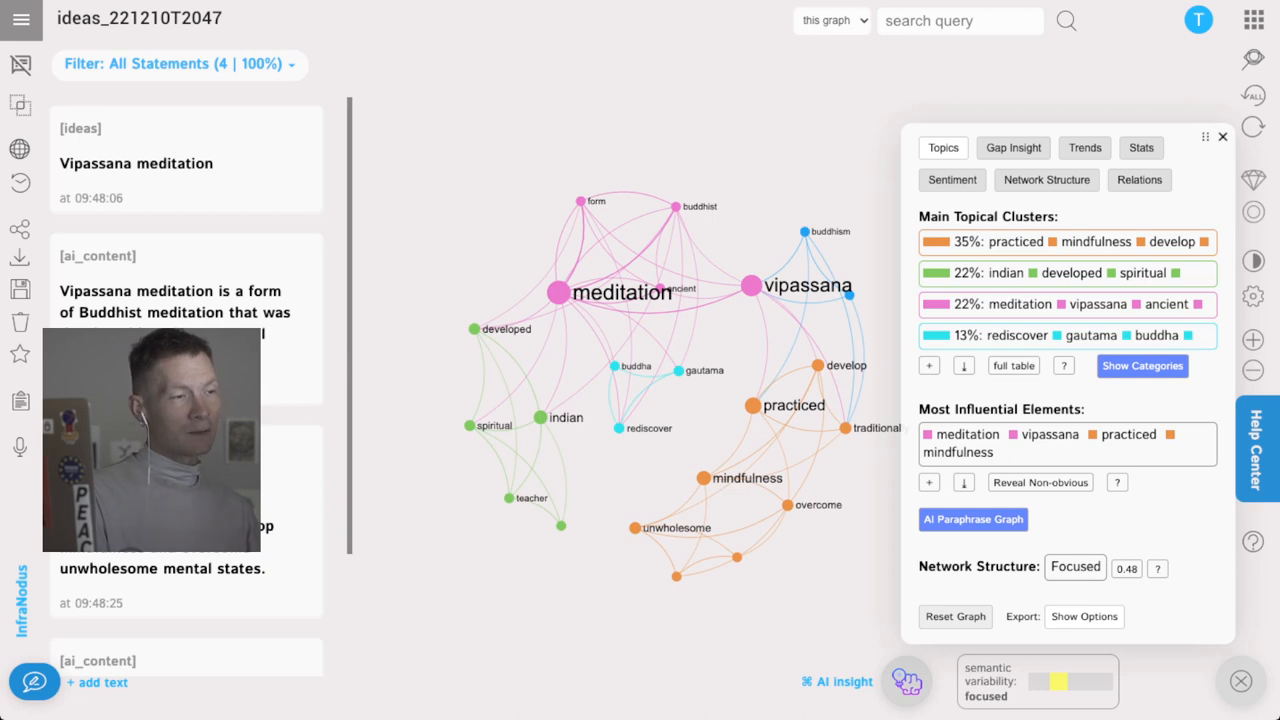
pyautogui.click(1142, 365)
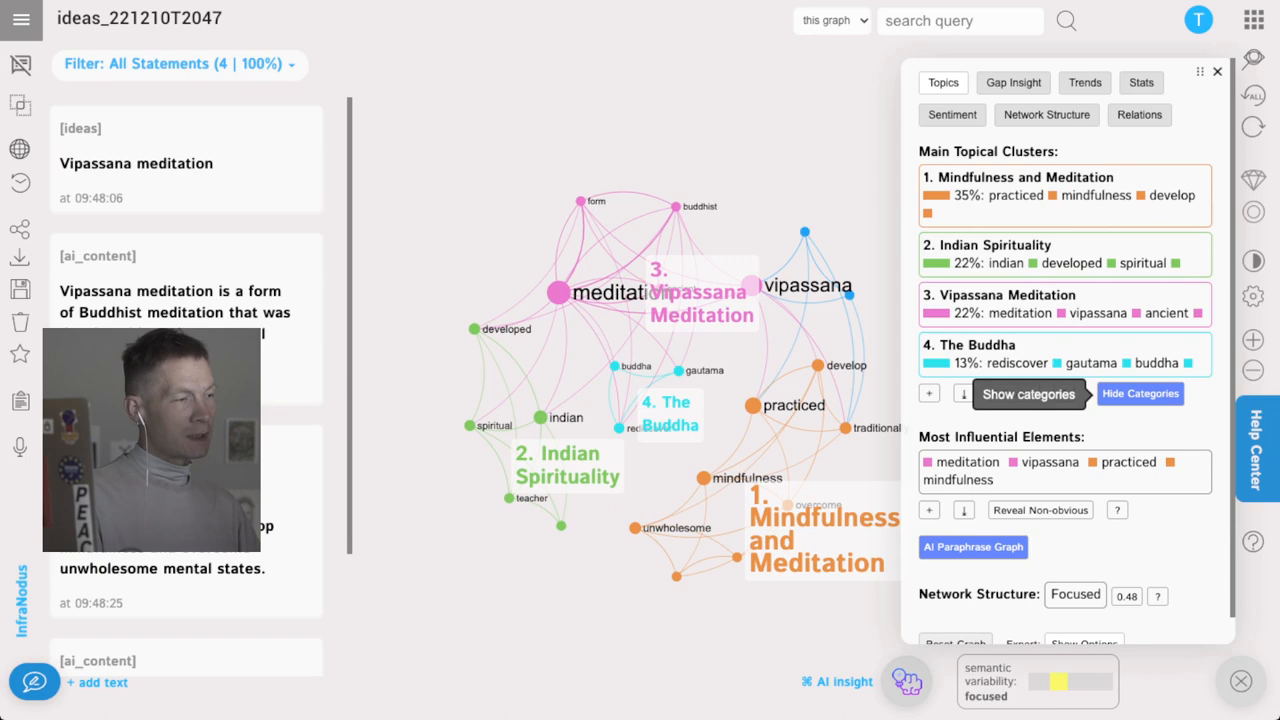
pyautogui.click(1140, 393)
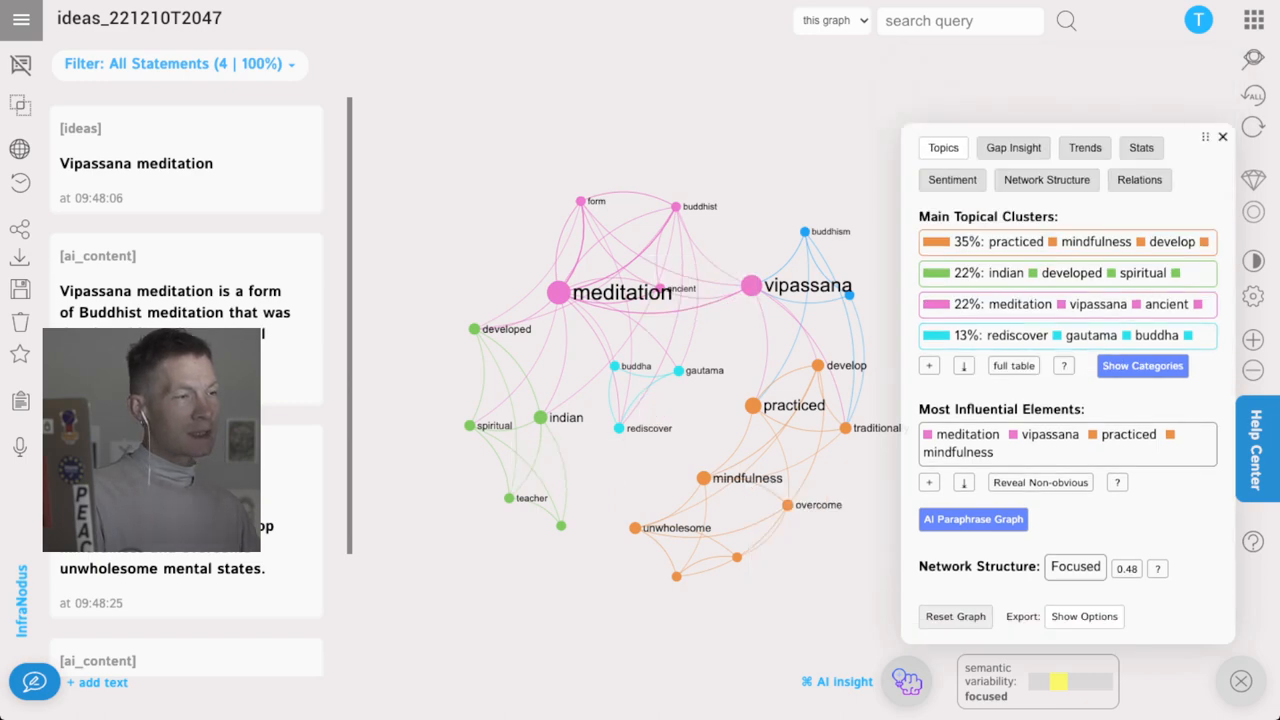
pyautogui.click(1221, 136)
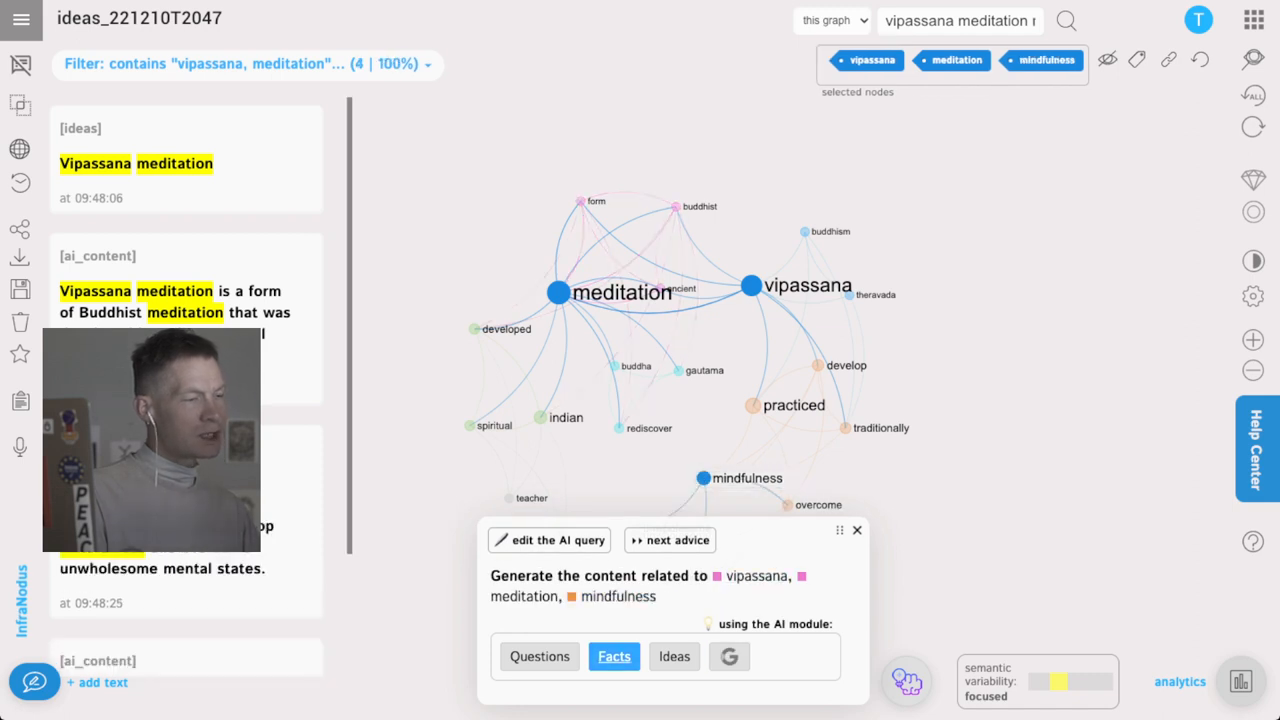
# - Save the stress-reduction and 2,500-years AI facts on vipassana, meditation, mindfulness, then deselect the nodes
pyautogui.click(614, 657)
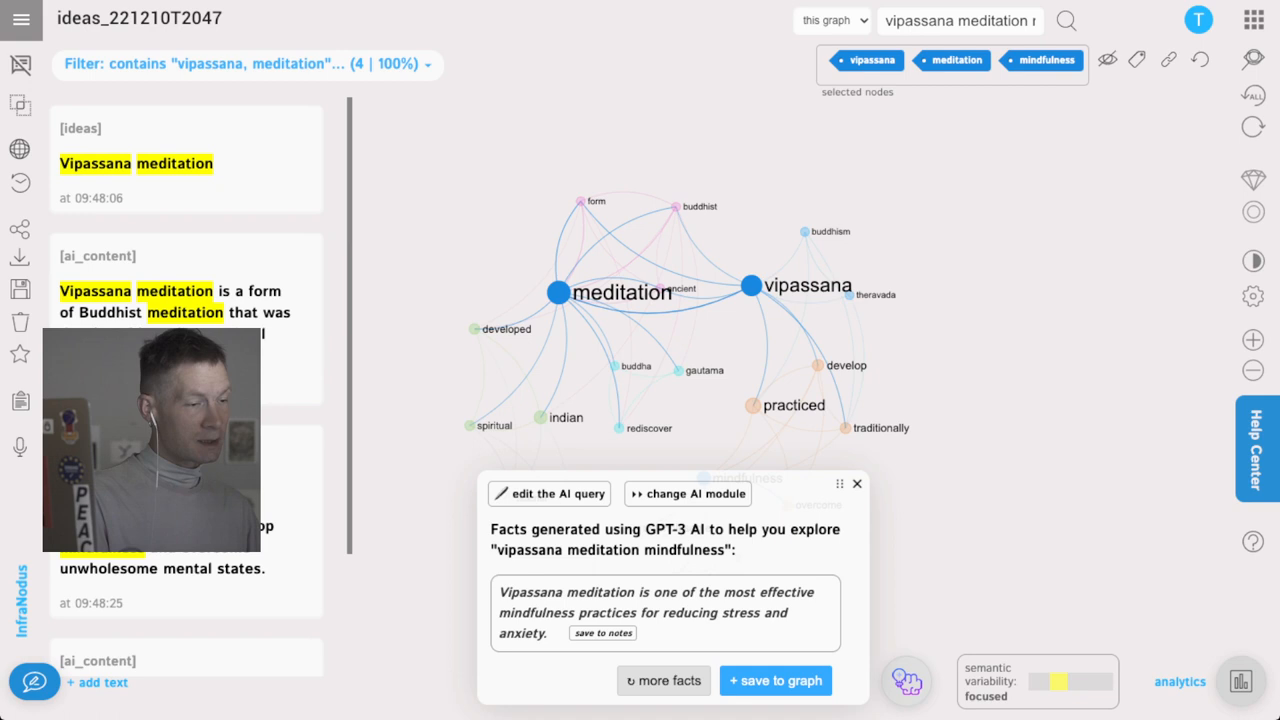
pyautogui.click(663, 680)
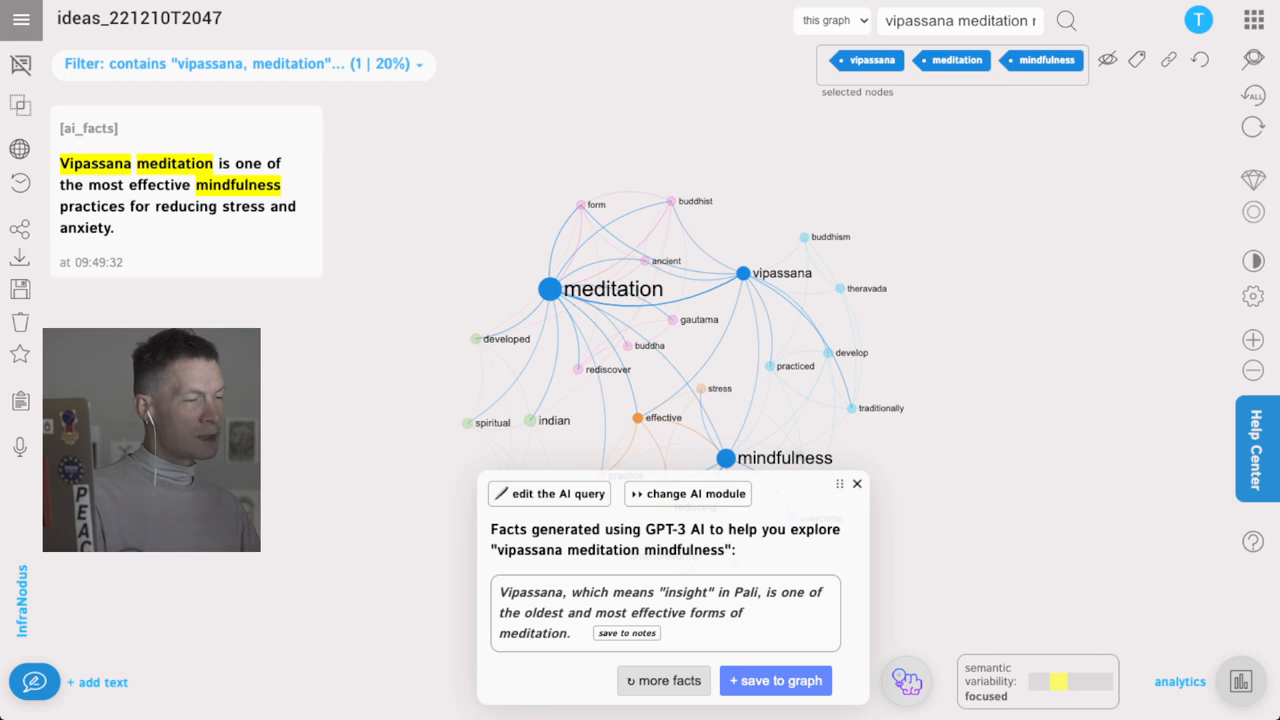
pyautogui.click(663, 680)
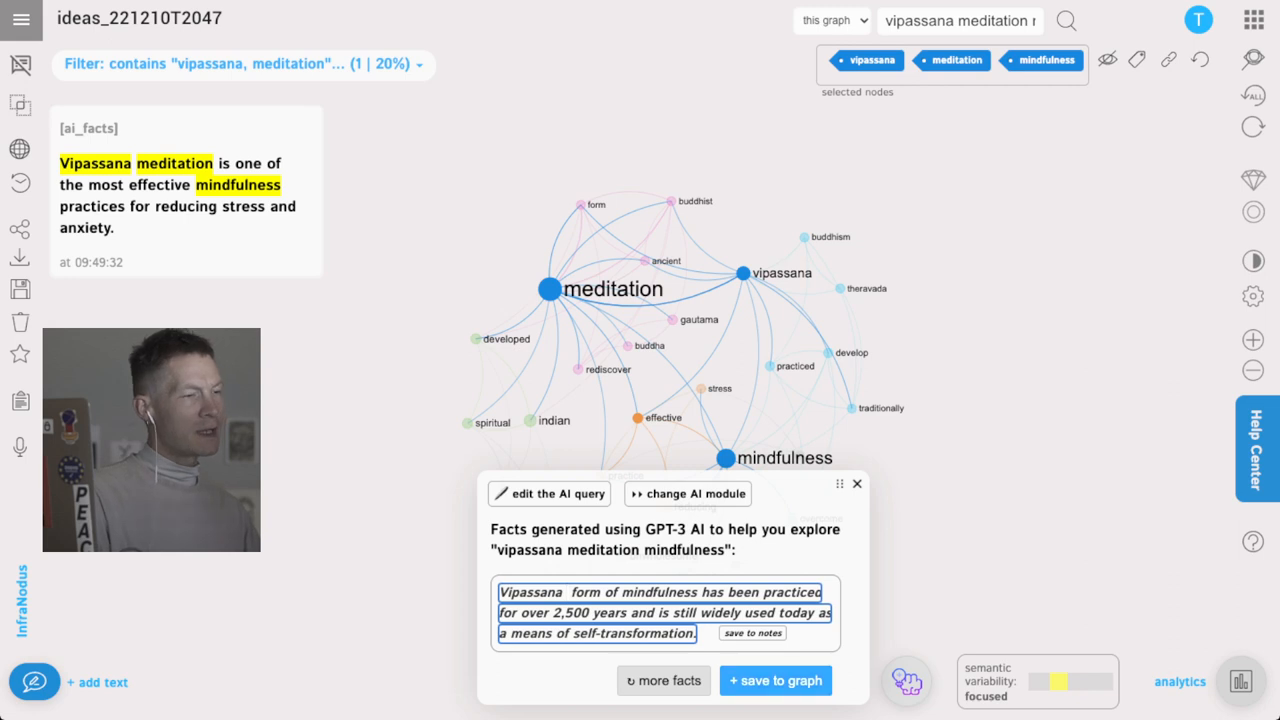
pyautogui.click(775, 680)
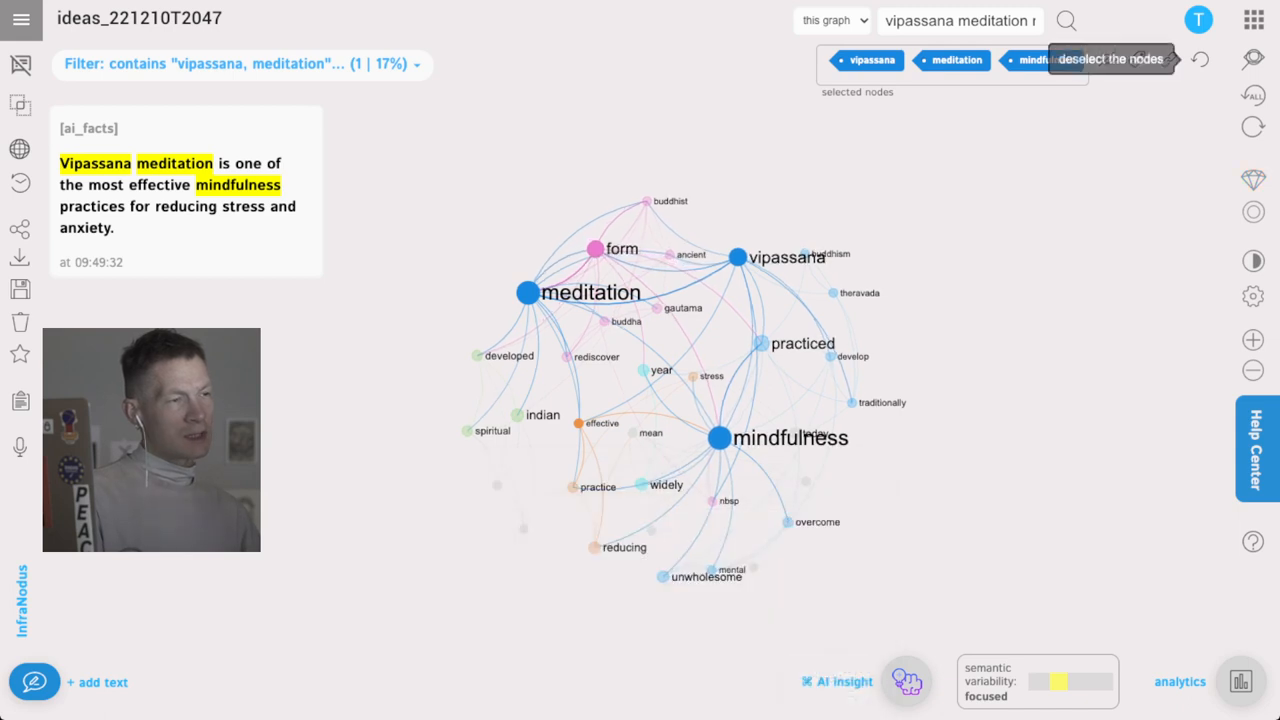
pyautogui.click(1110, 59)
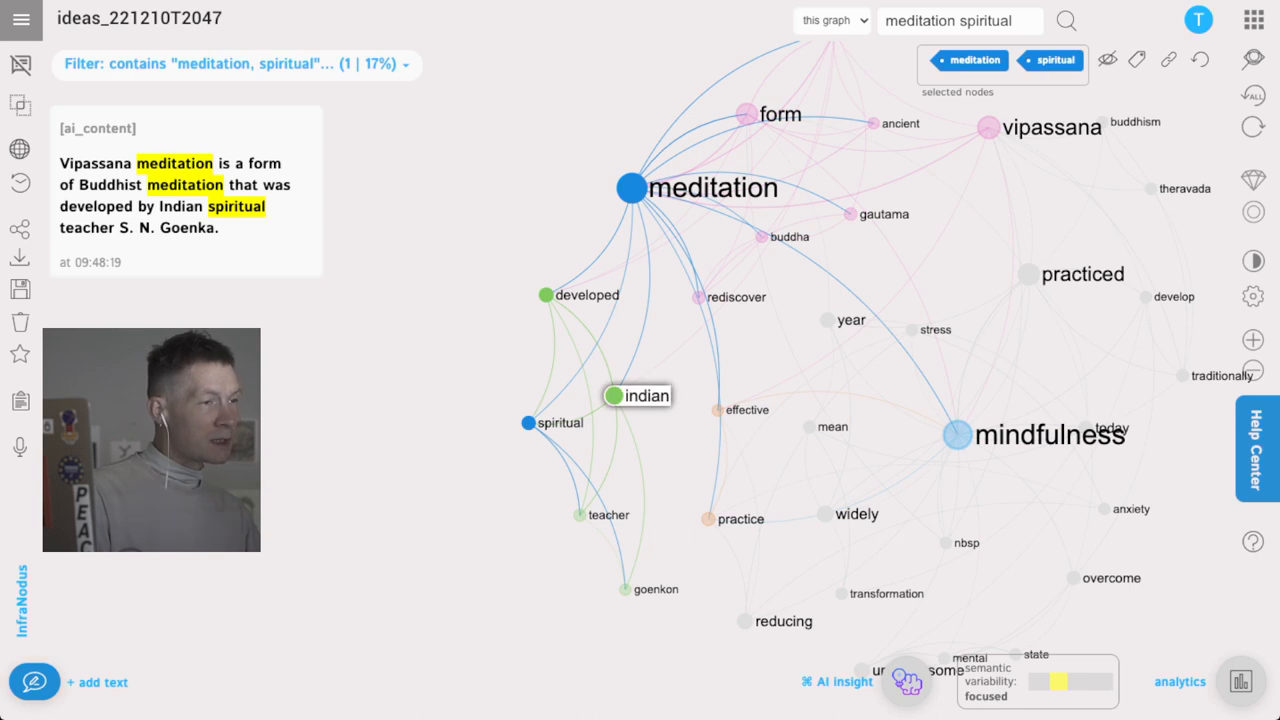
# - Select indian with meditation and spiritual and save the AI fact about meditation in India
pyautogui.click(636, 395)
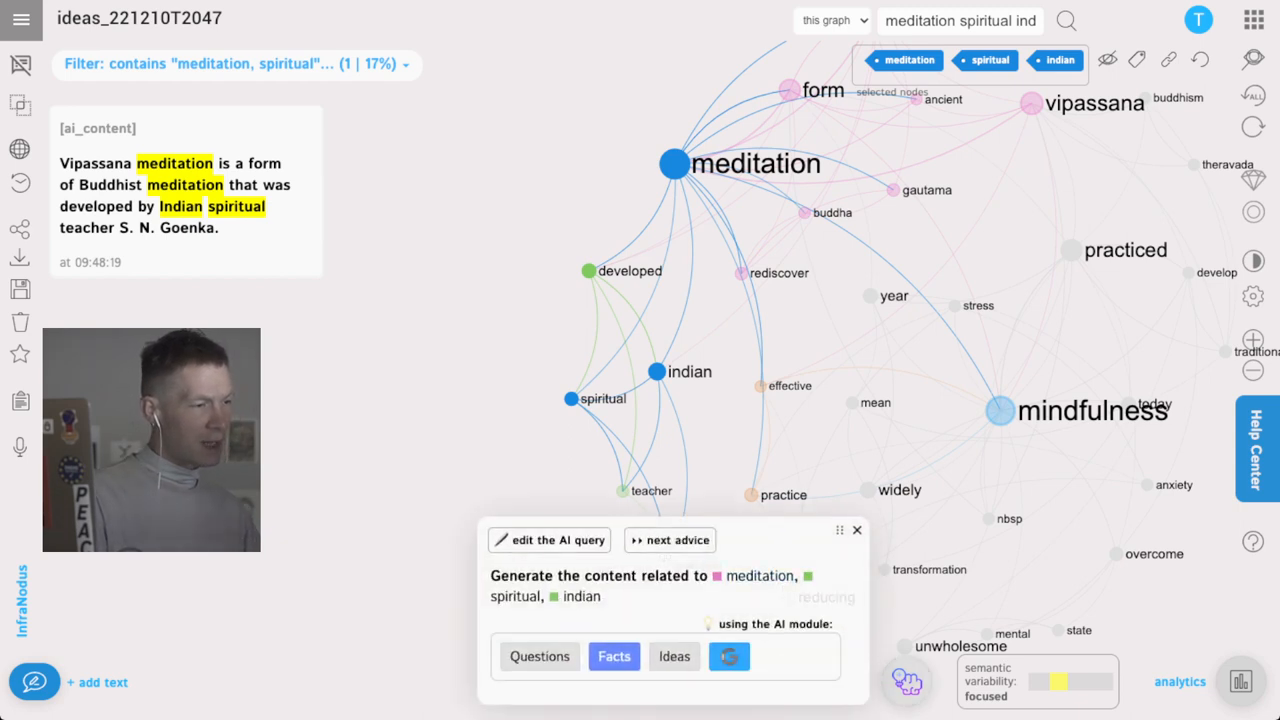
pyautogui.click(614, 656)
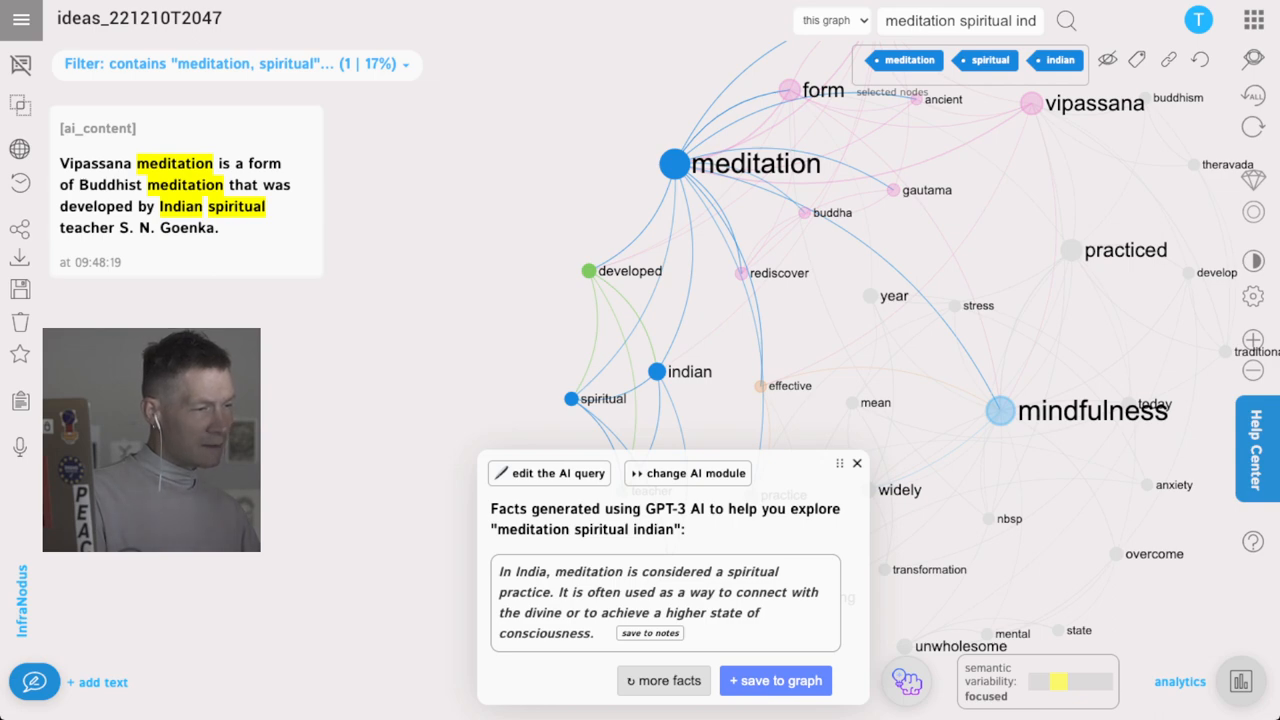
pyautogui.click(775, 680)
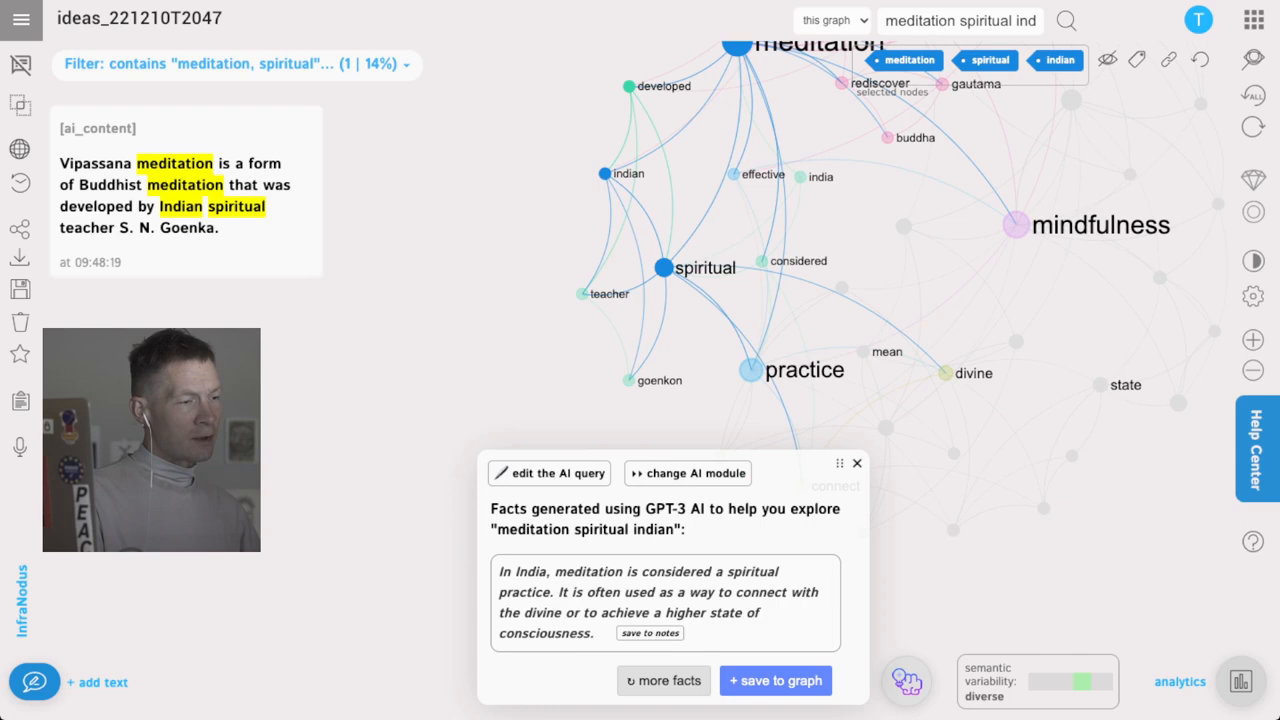
# - Drop meditation, focus the graph on the term indian, then return to all statements
pyautogui.click(663, 680)
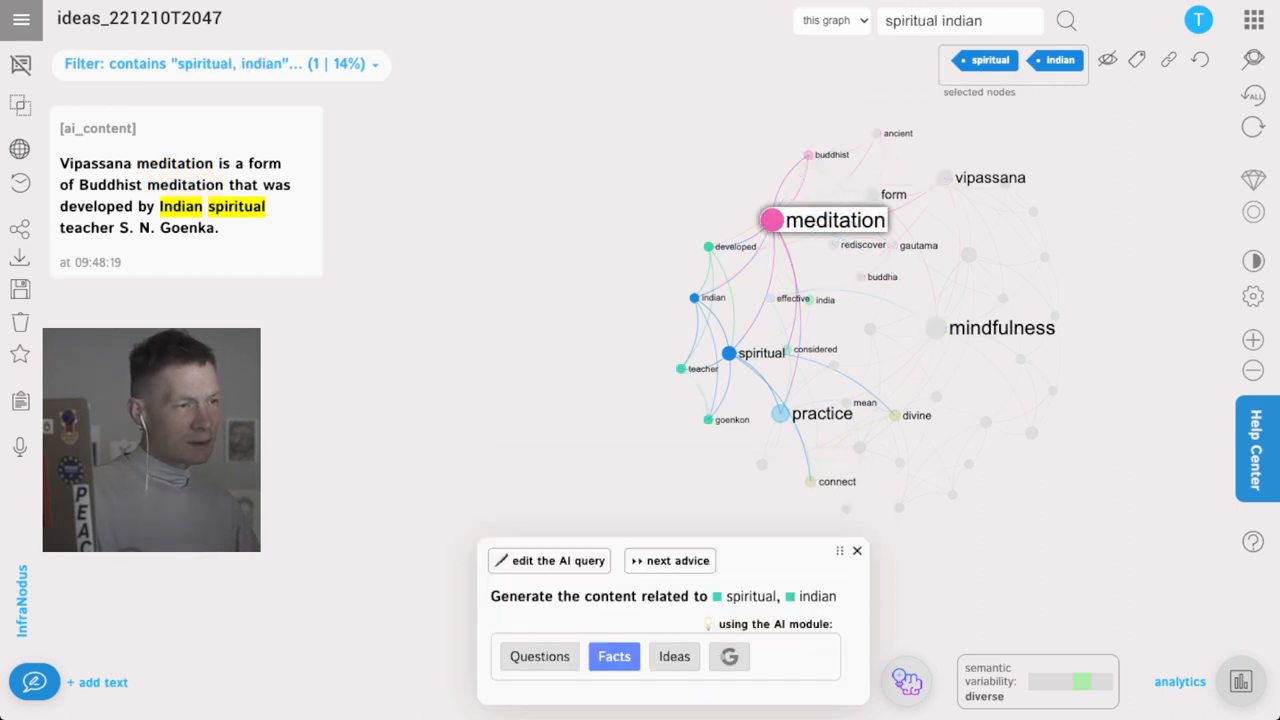
pyautogui.click(989, 60)
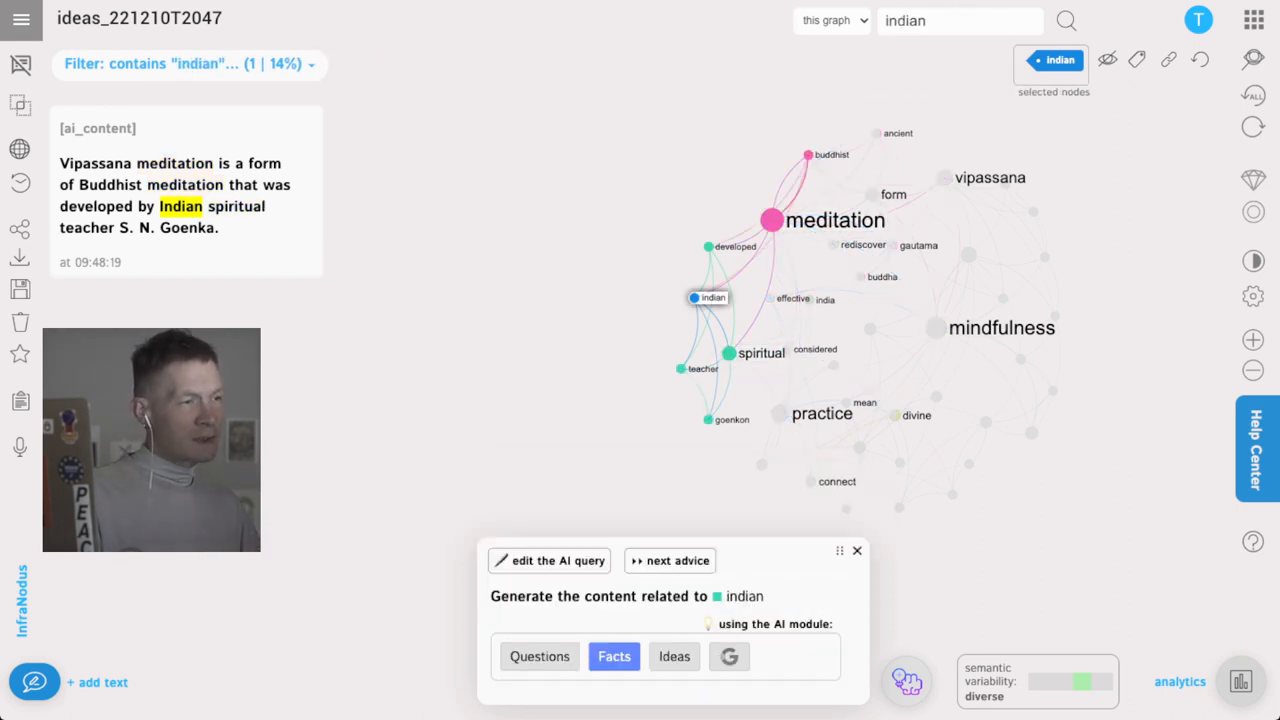
pyautogui.click(760, 352)
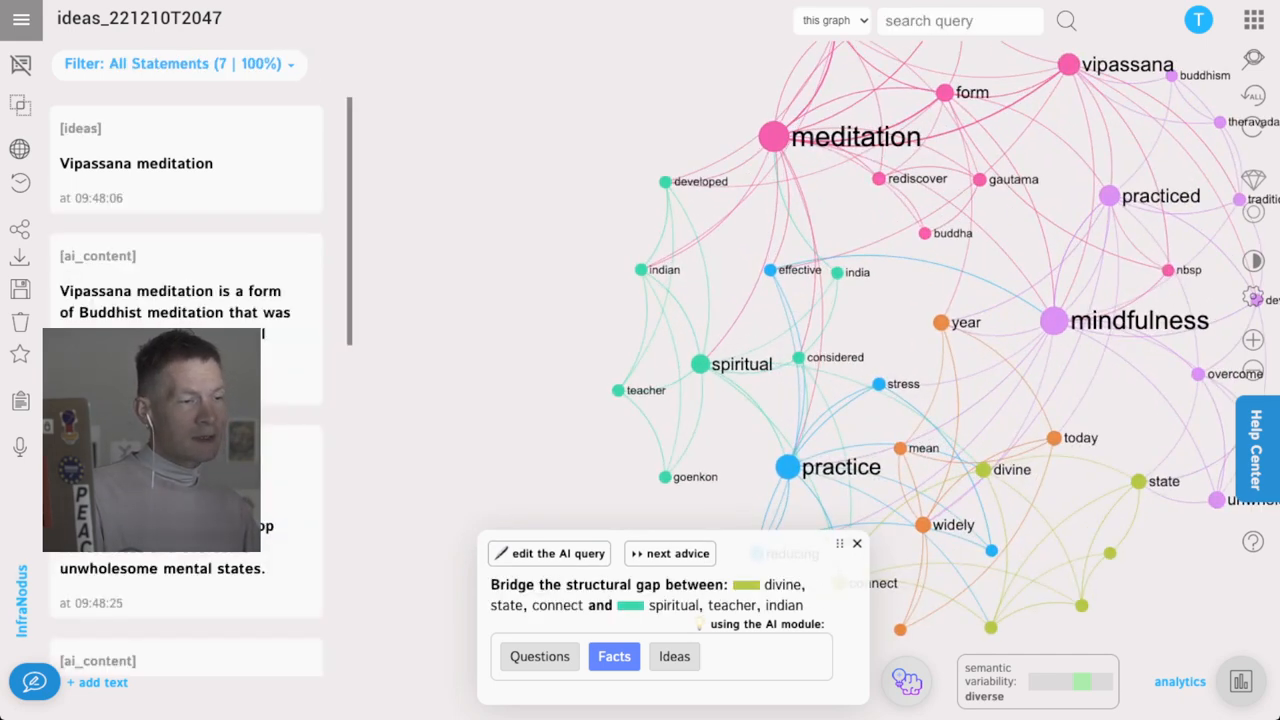
# - Reveal the divine/state/connect vs spiritual/teacher/indian gap and generate an AI question bridging it
pyautogui.click(857, 543)
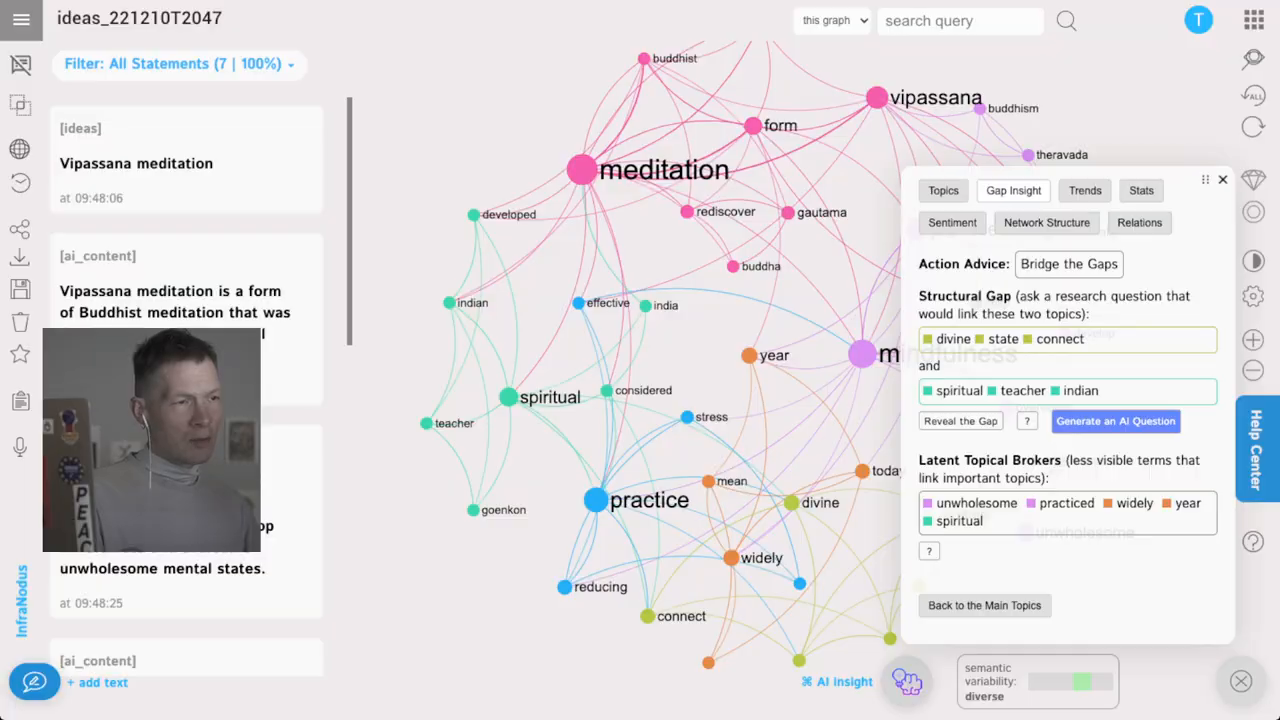
pyautogui.click(960, 420)
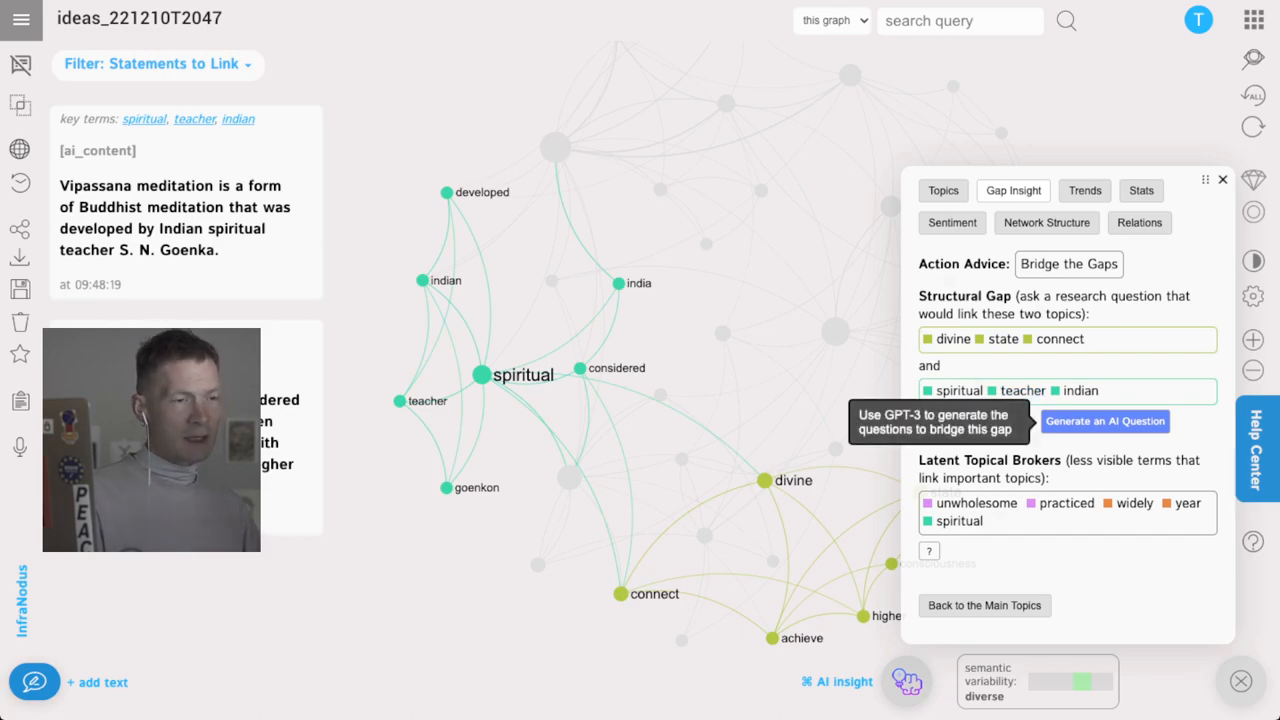
pyautogui.click(1104, 421)
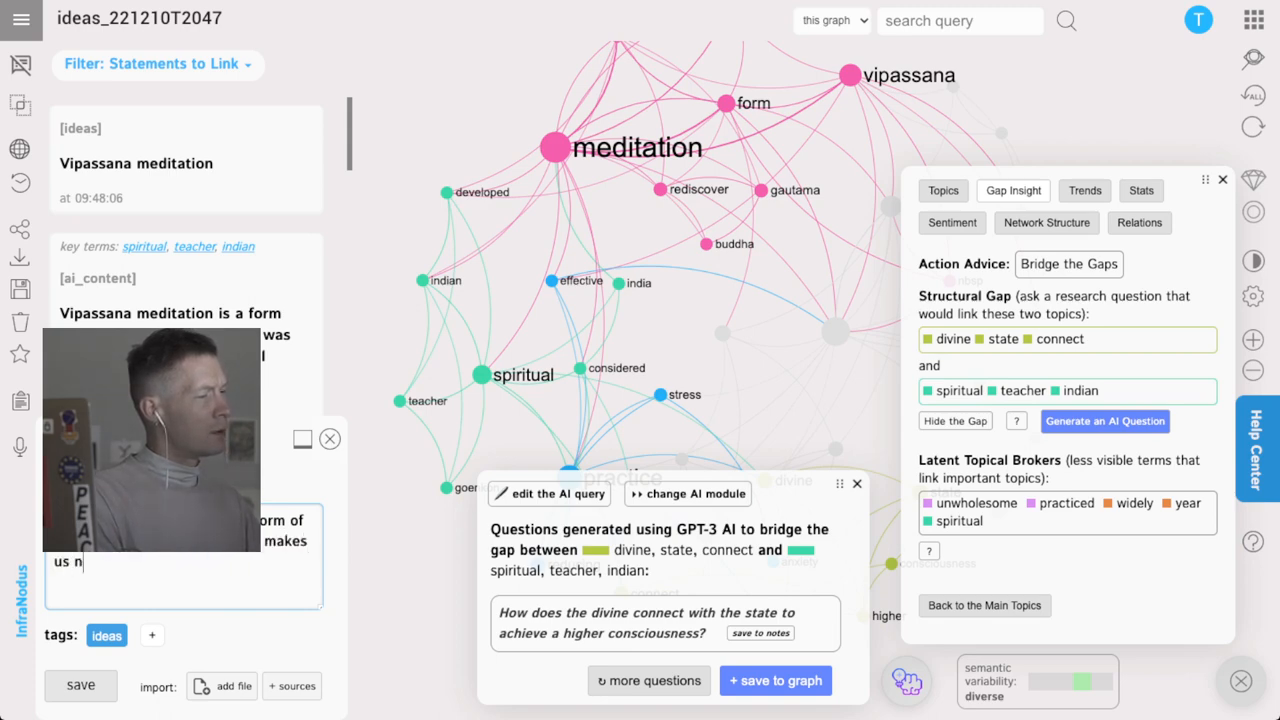
# - Finish typing the idea that connecting to the divine makes us notice more subtle things
pyautogui.write('otice more')
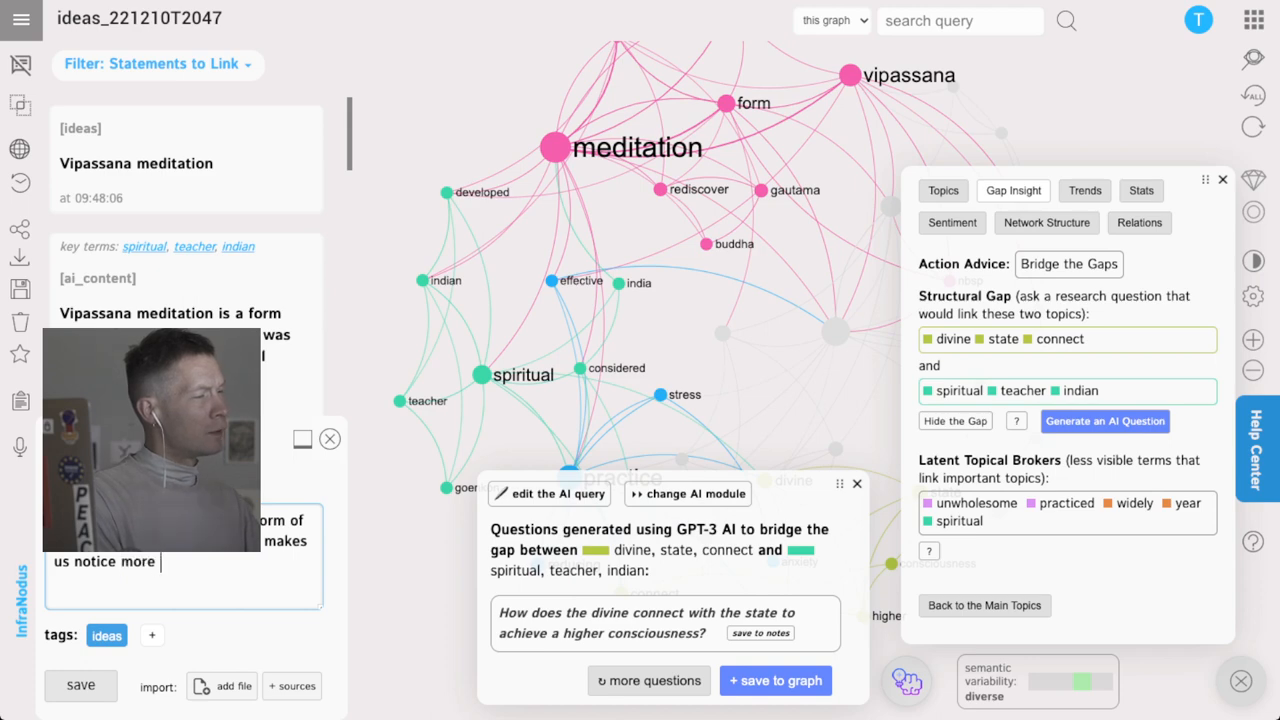
pyautogui.write('subtle things')
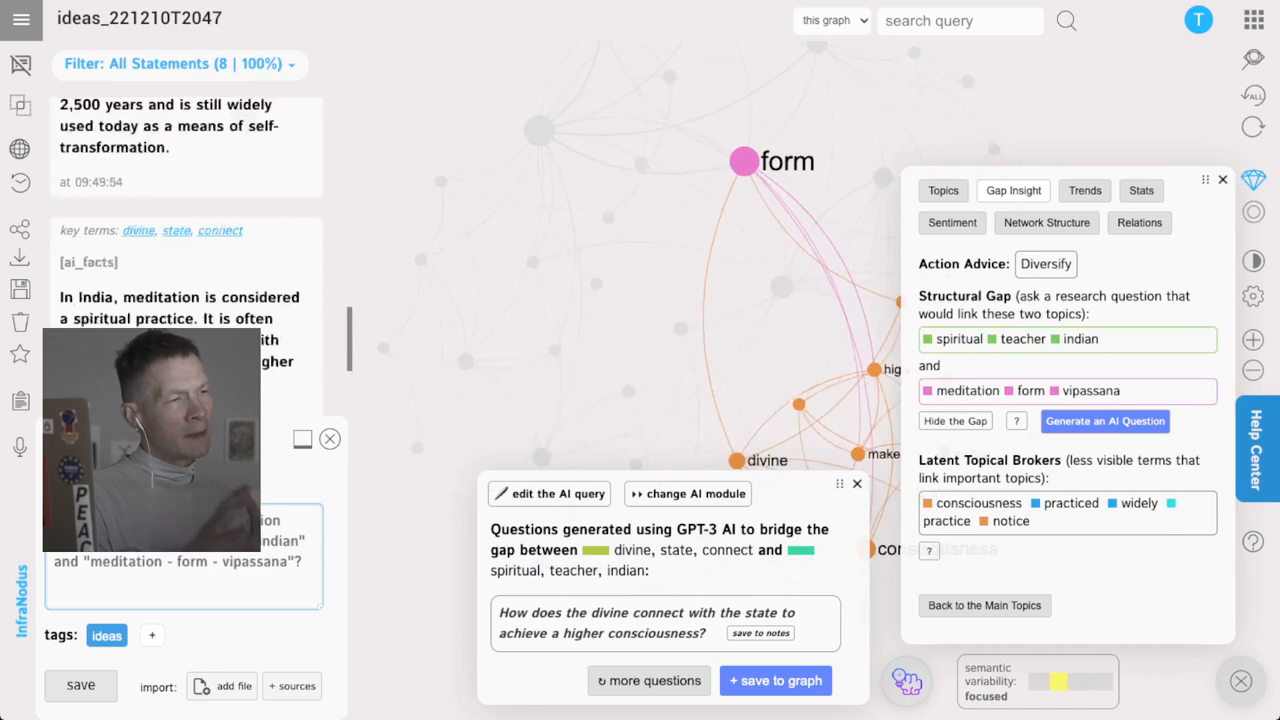
pyautogui.scroll(-3)
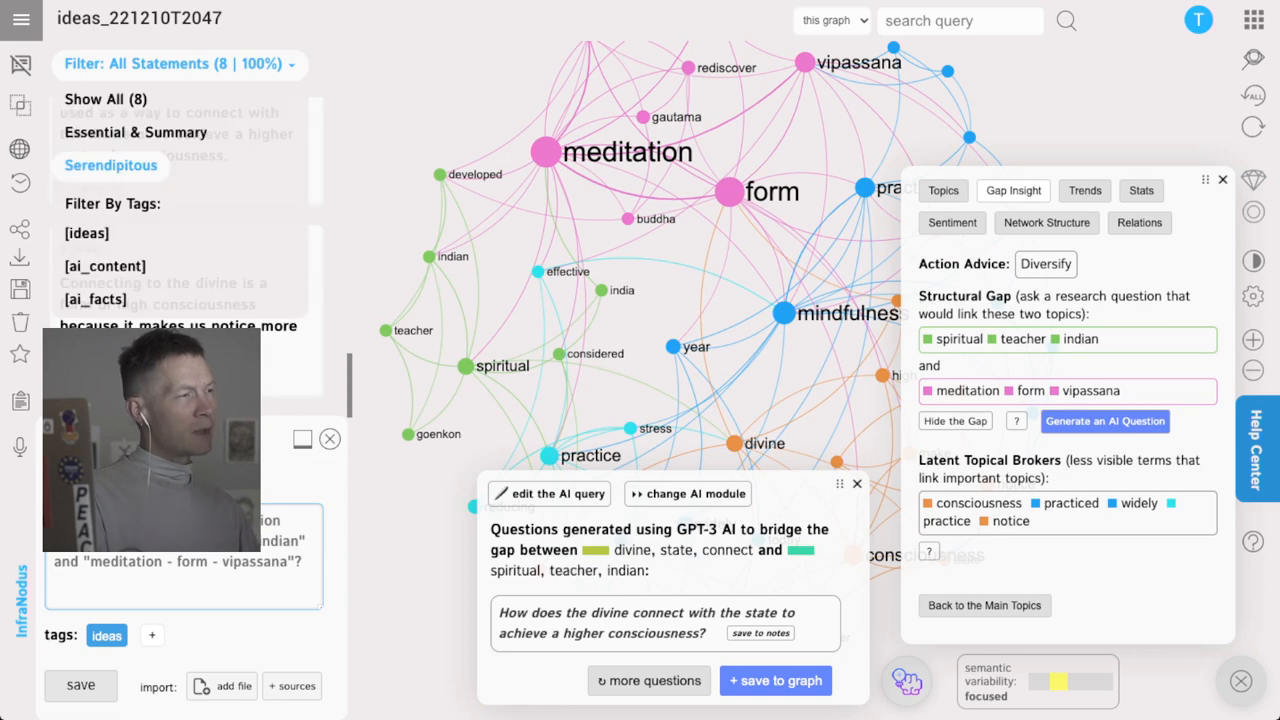
# - Filter statements by the ideas, ai_content and ai_facts tags, then show all again
pyautogui.click(86, 233)
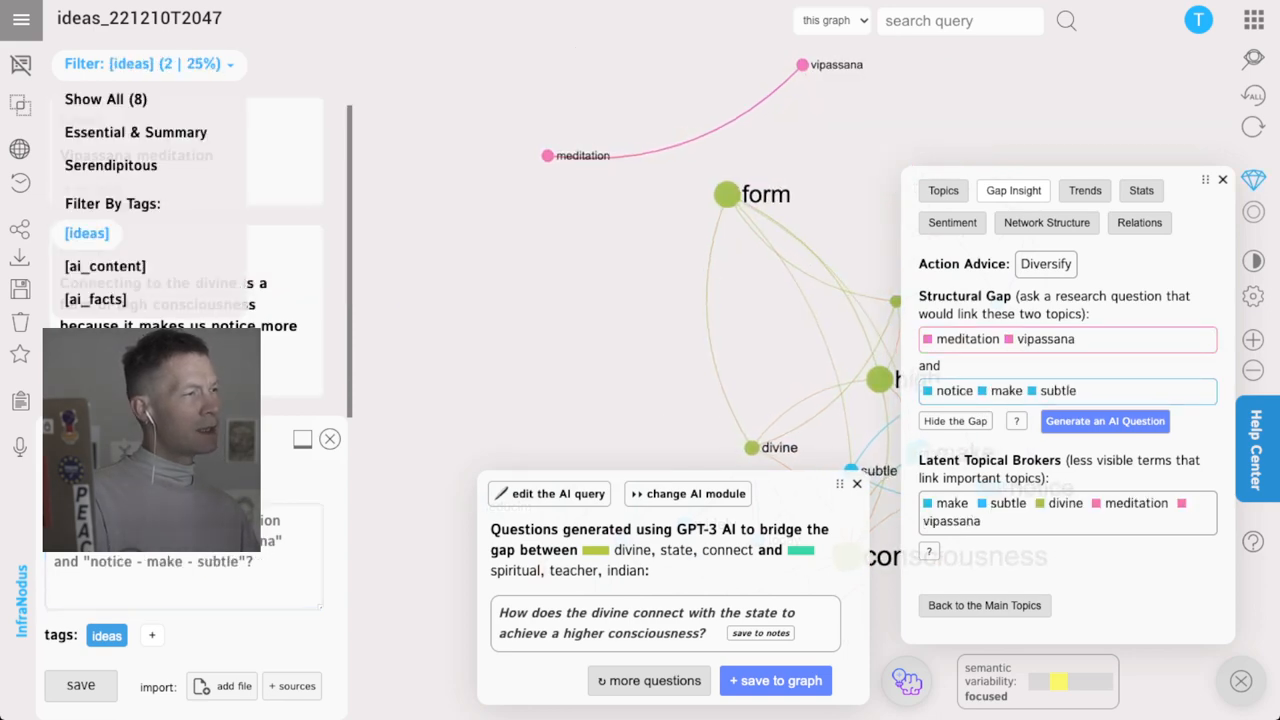
pyautogui.click(104, 265)
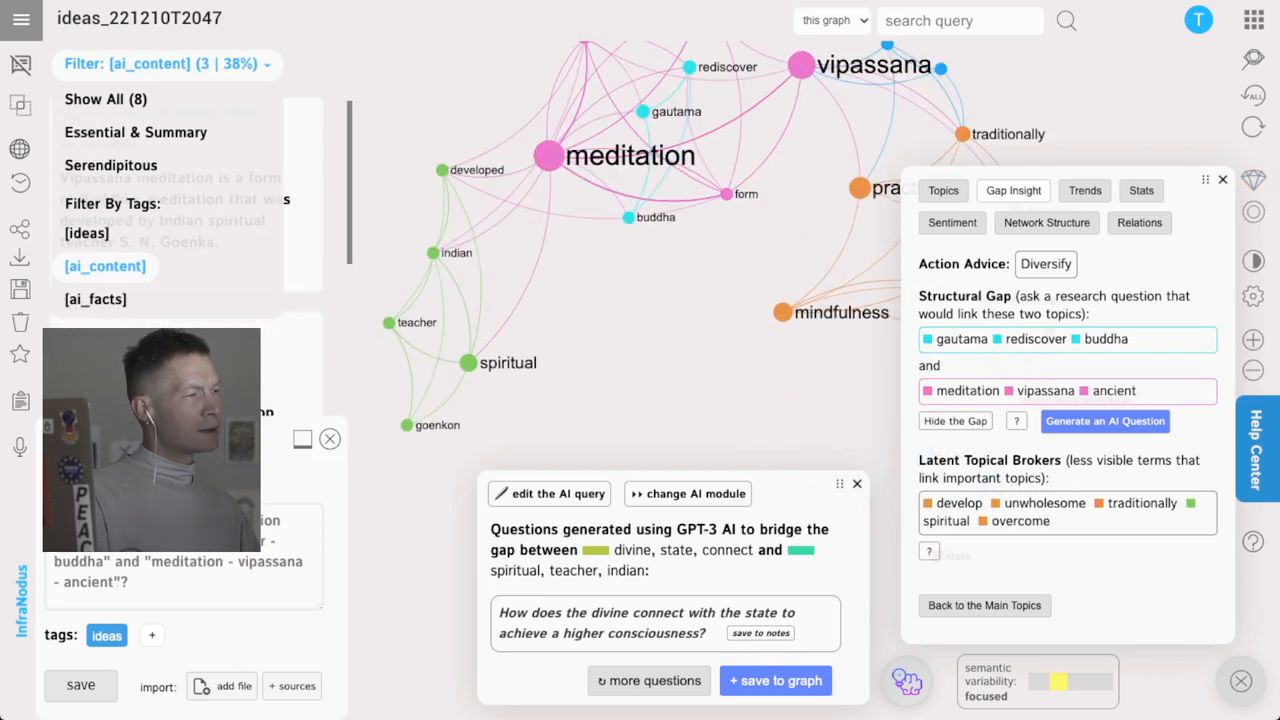
pyautogui.click(95, 298)
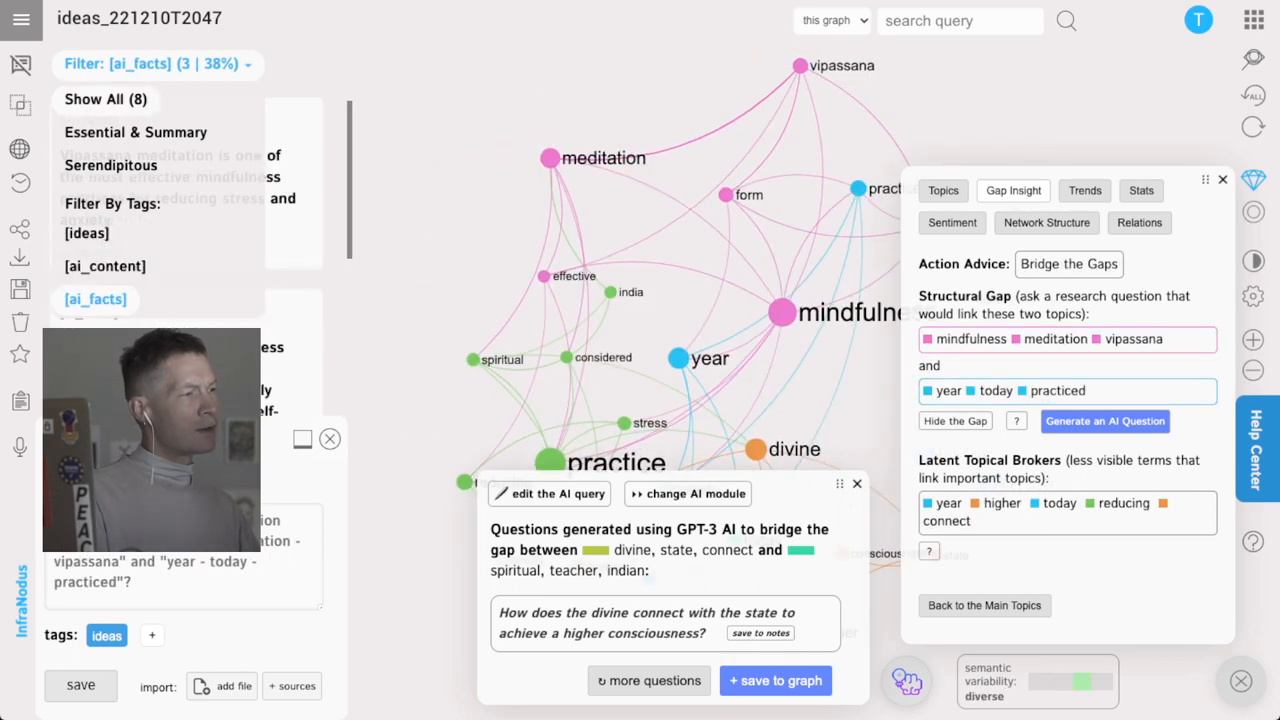
pyautogui.click(95, 99)
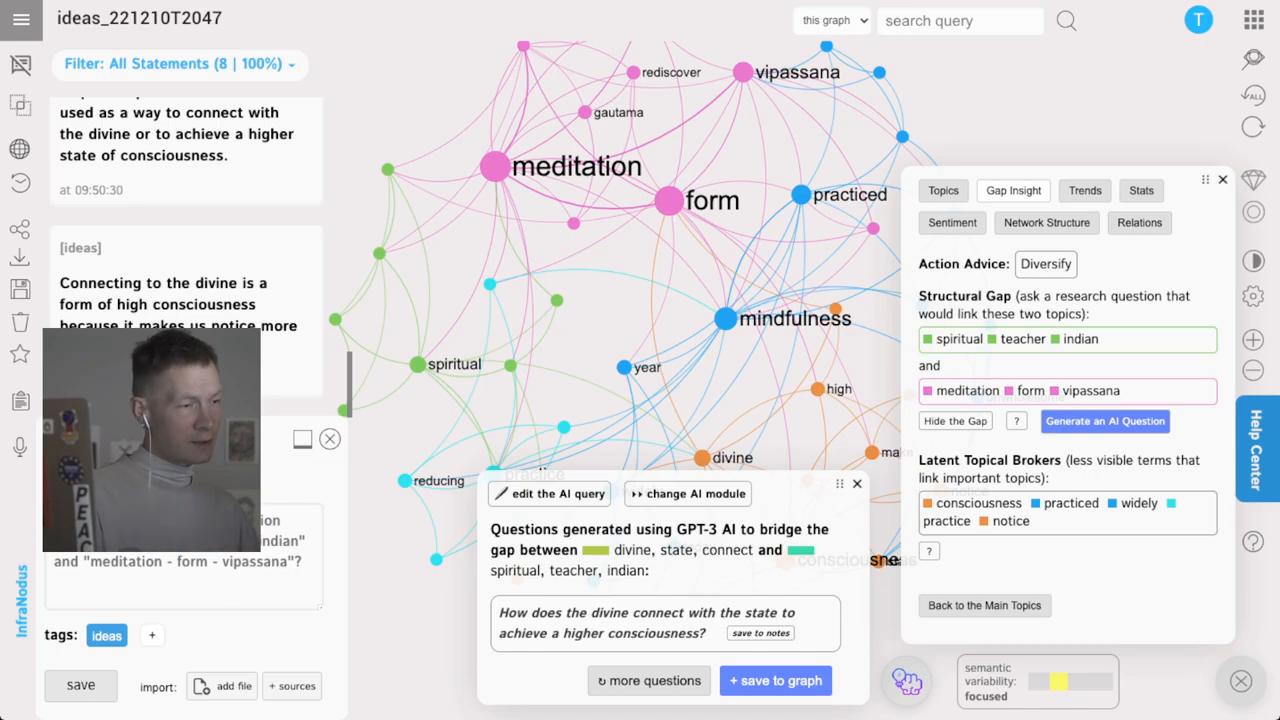
# - Generate more bridging questions, then switch the AI module to facts and generate bridging facts
pyautogui.click(648, 680)
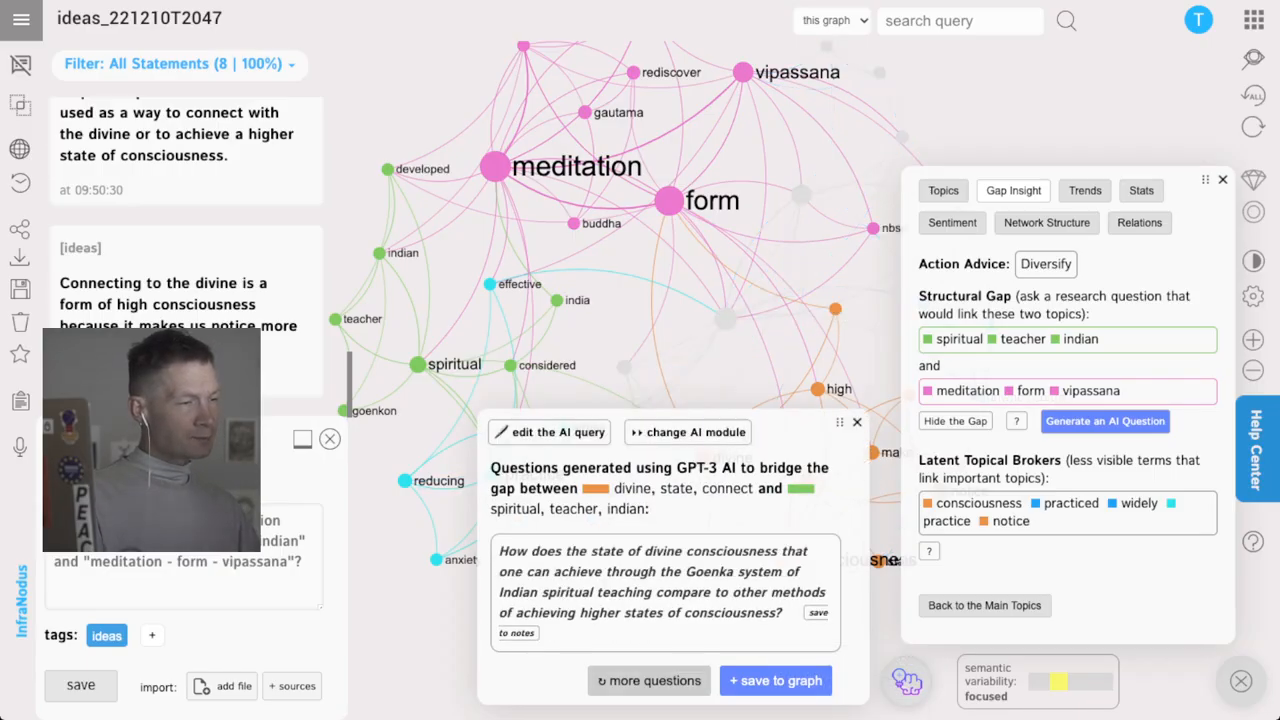
pyautogui.click(648, 680)
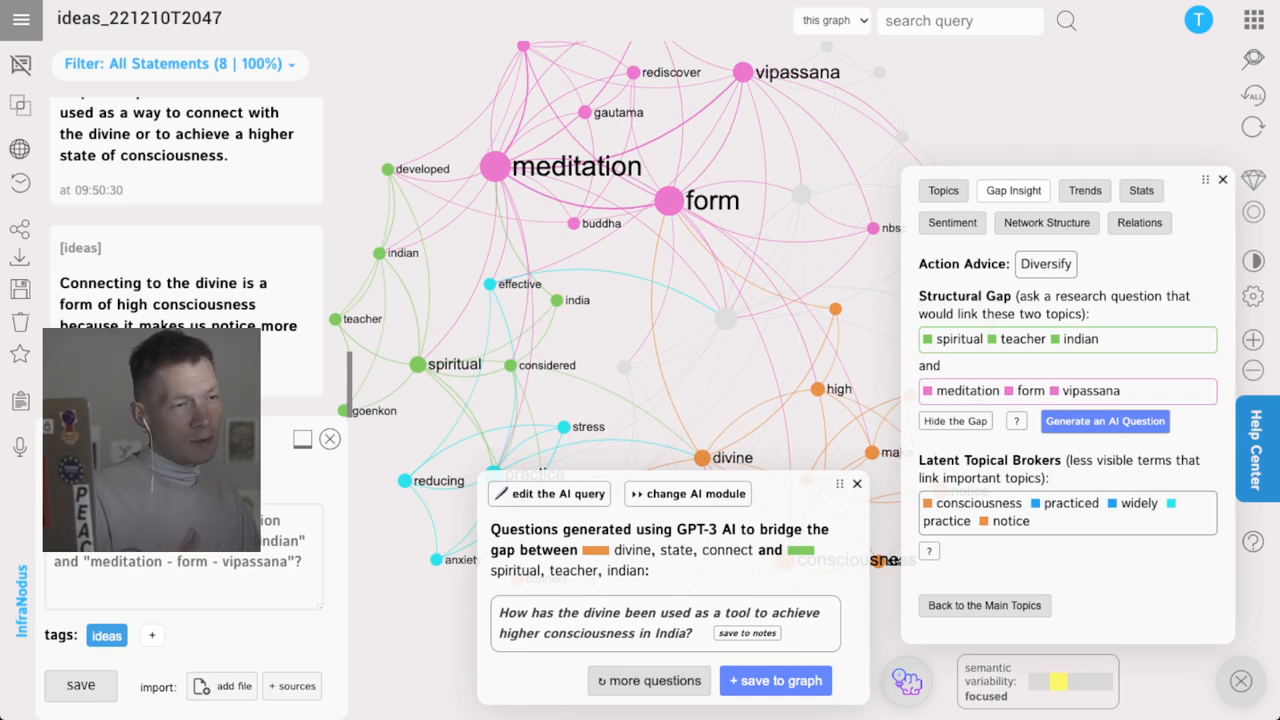
pyautogui.click(688, 493)
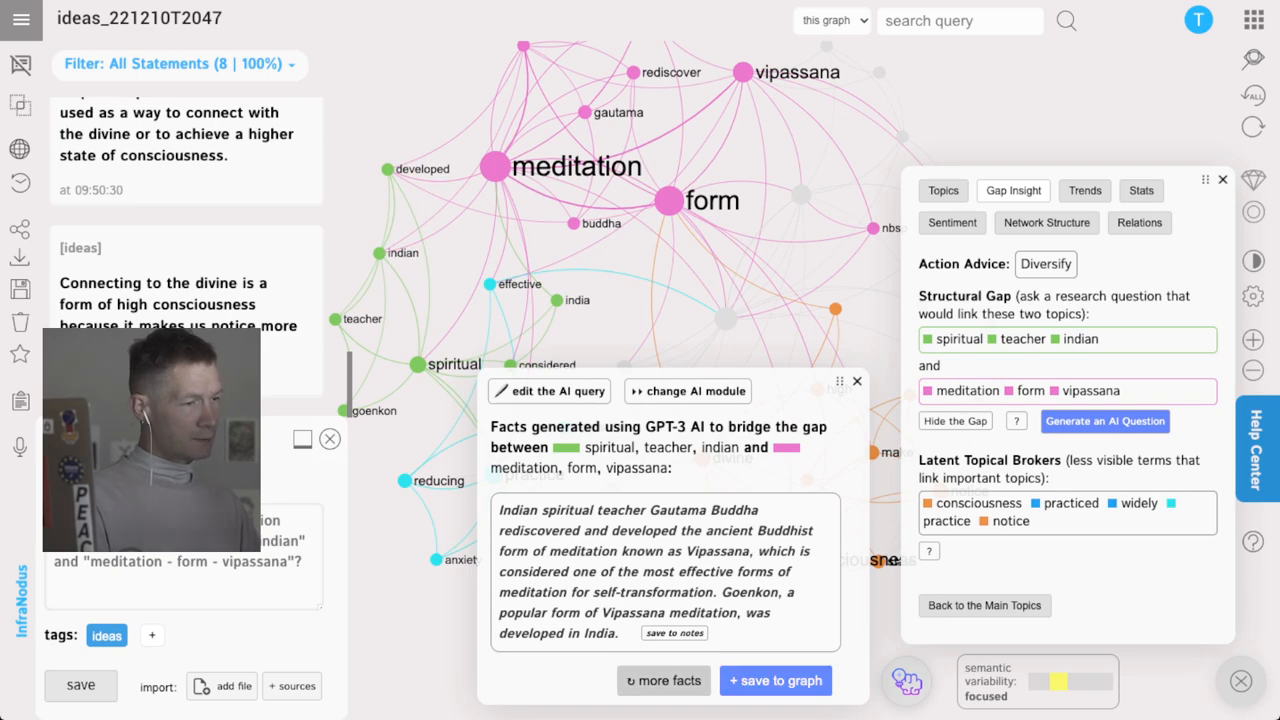
pyautogui.click(663, 680)
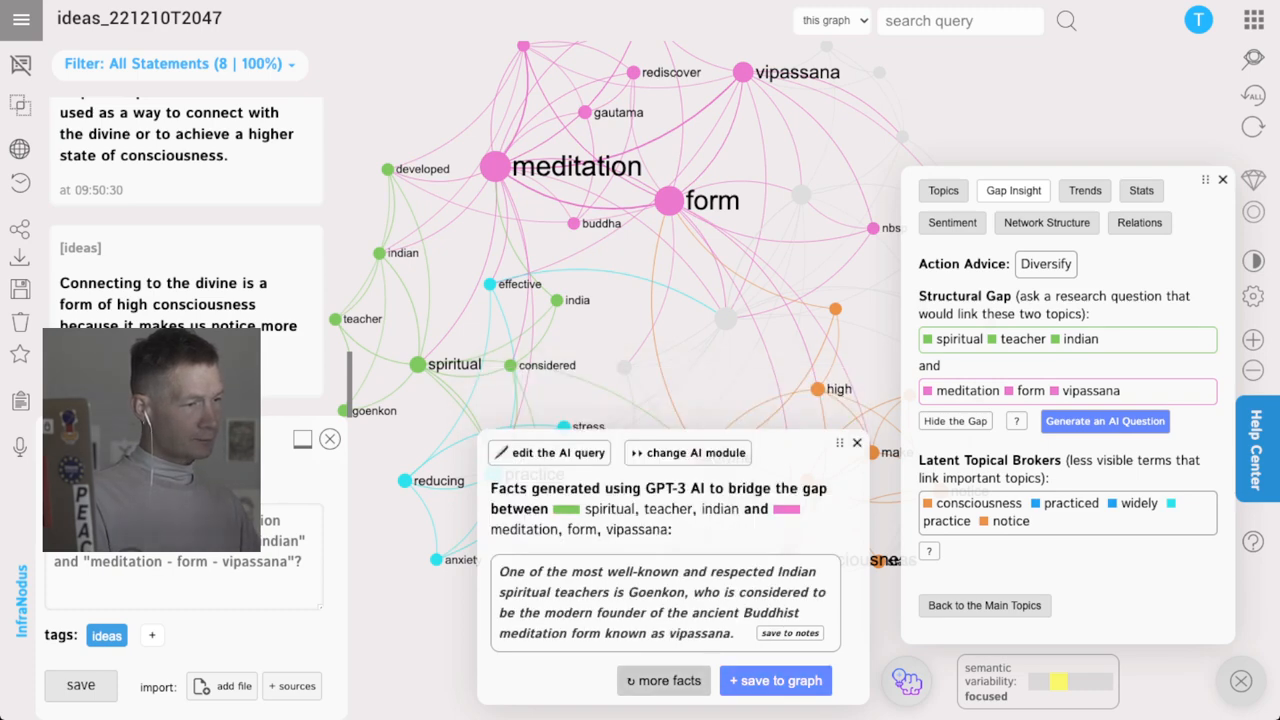
# - Save the Gautama Buddha Vipassana fact to the graph and bring up the semantic variability details
pyautogui.click(663, 680)
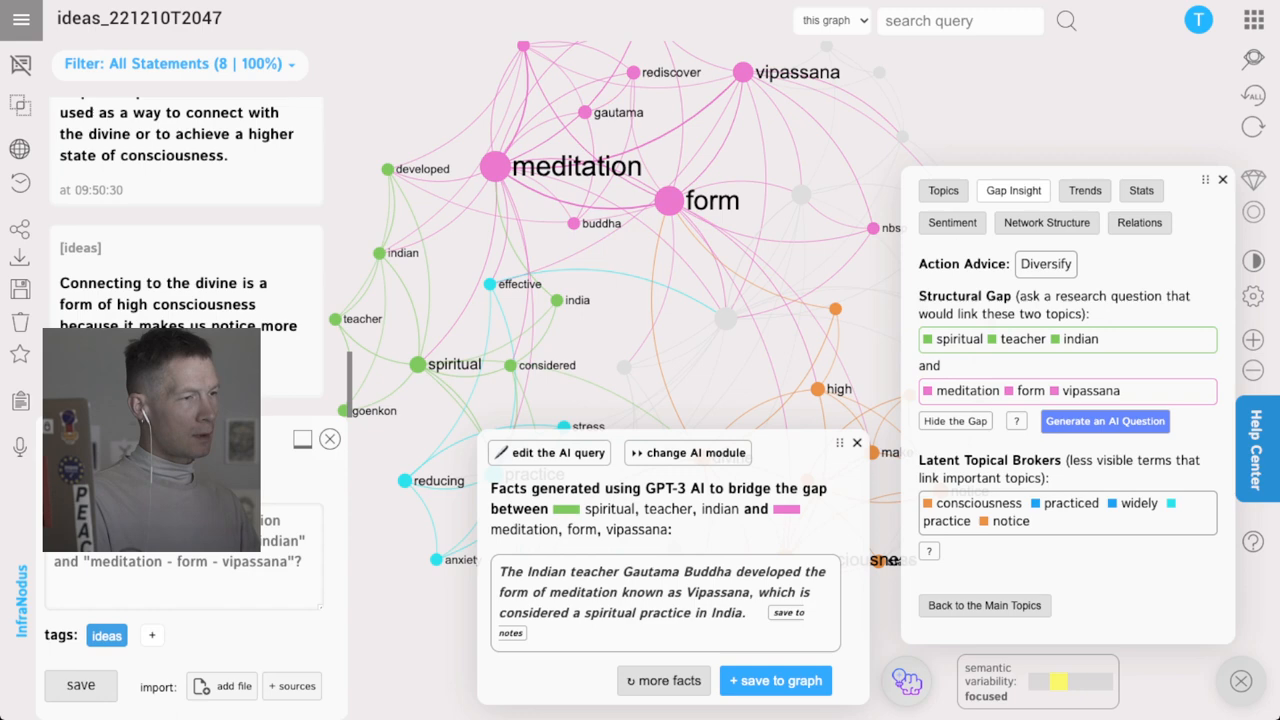
pyautogui.click(775, 680)
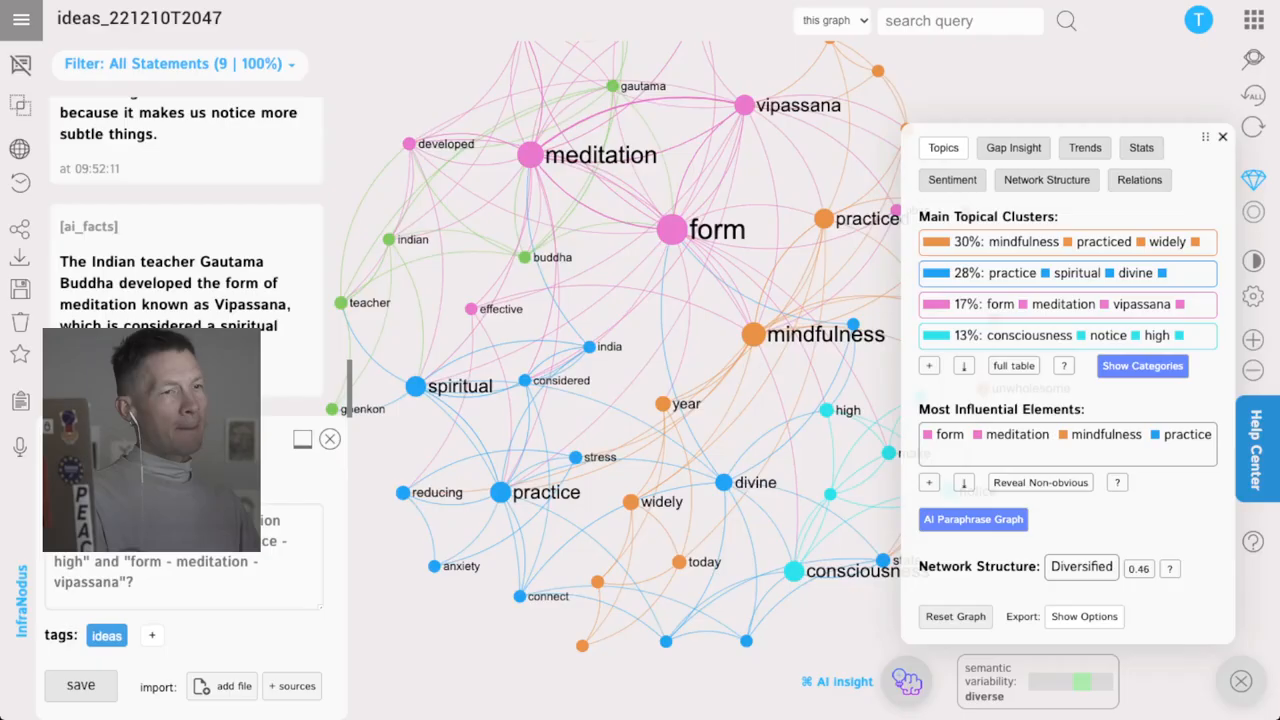
pyautogui.click(1221, 136)
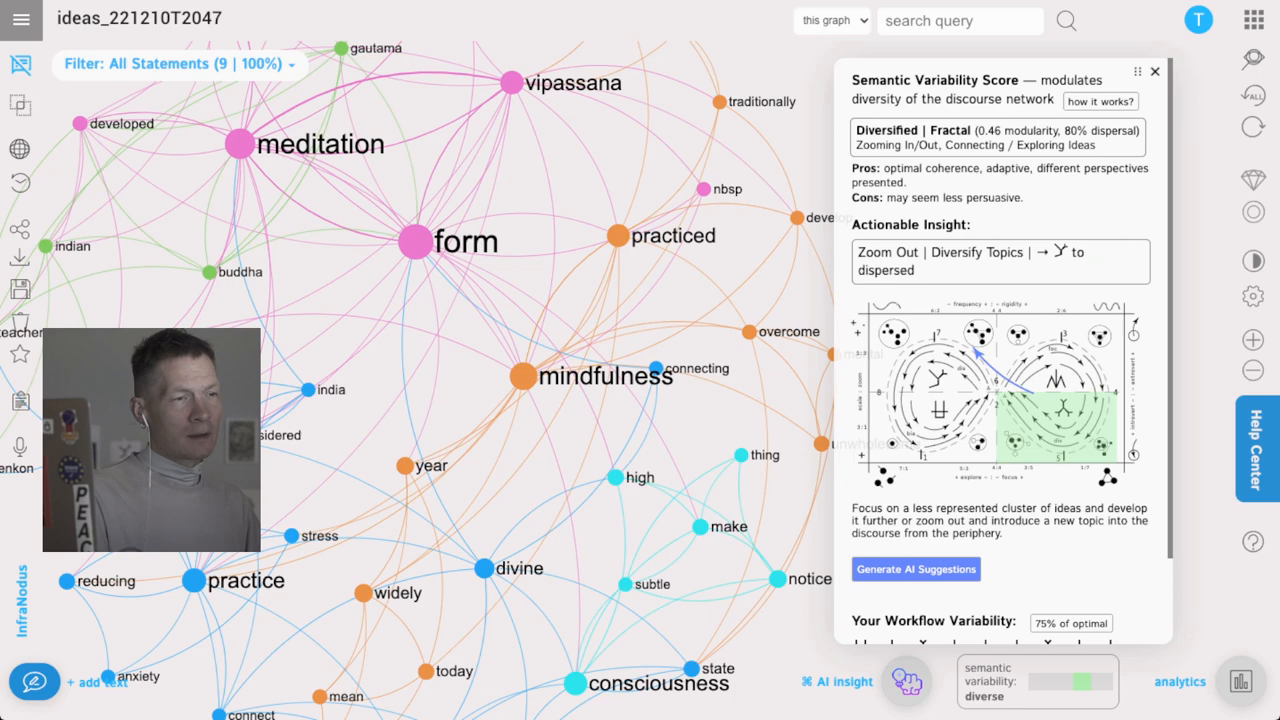
# - Read the diversify-topics insight and generate AI suggestions bridging consciousness/notice/high and teacher/gautama/buddha
pyautogui.click(1000, 261)
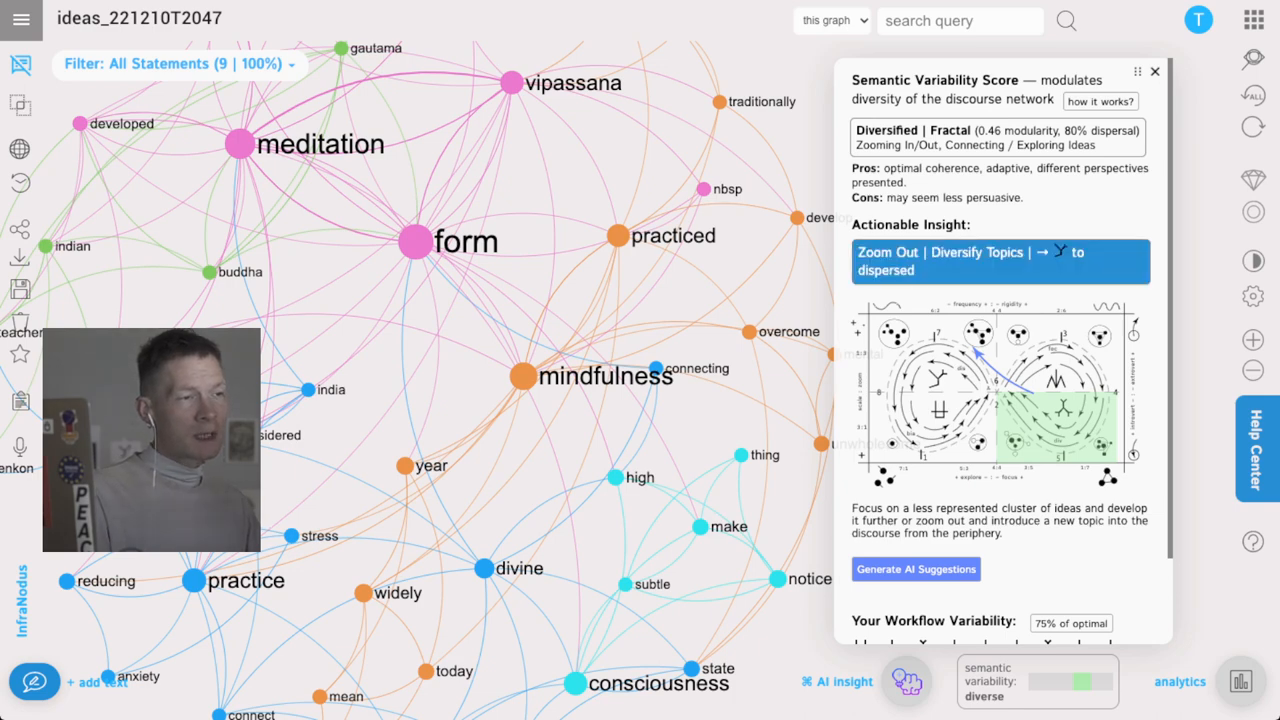
pyautogui.click(999, 261)
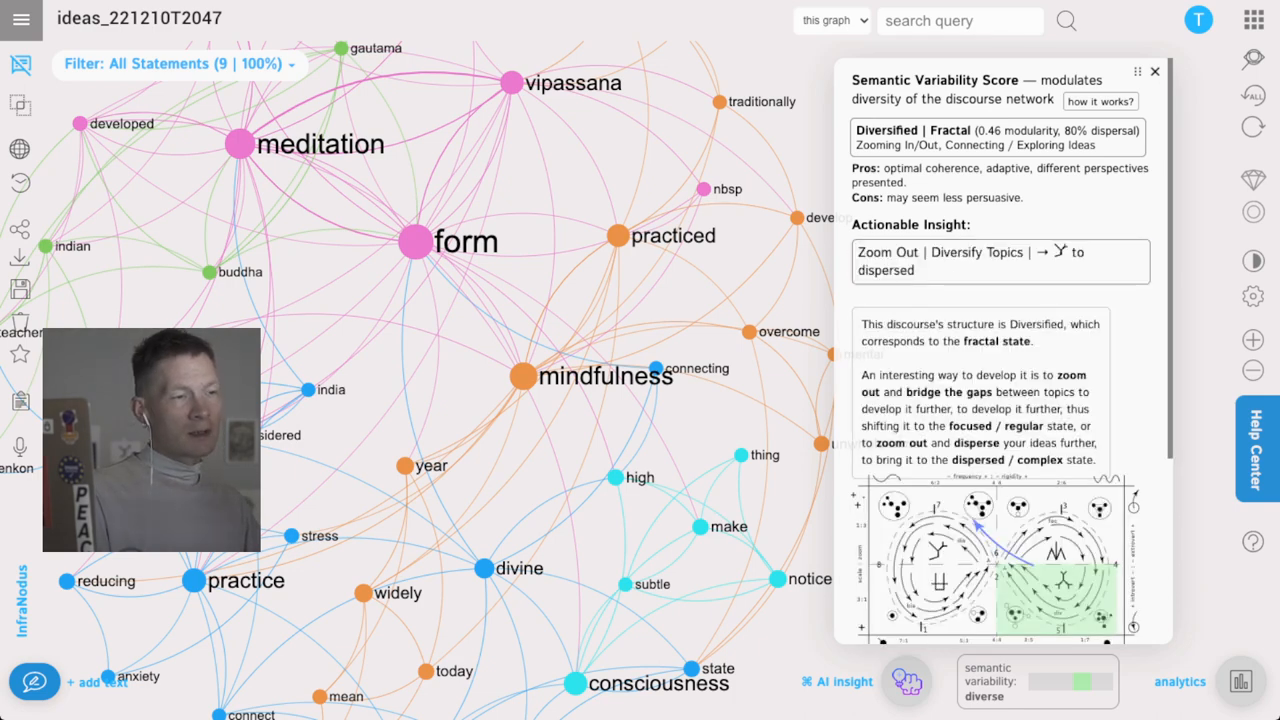
pyautogui.scroll(-3)
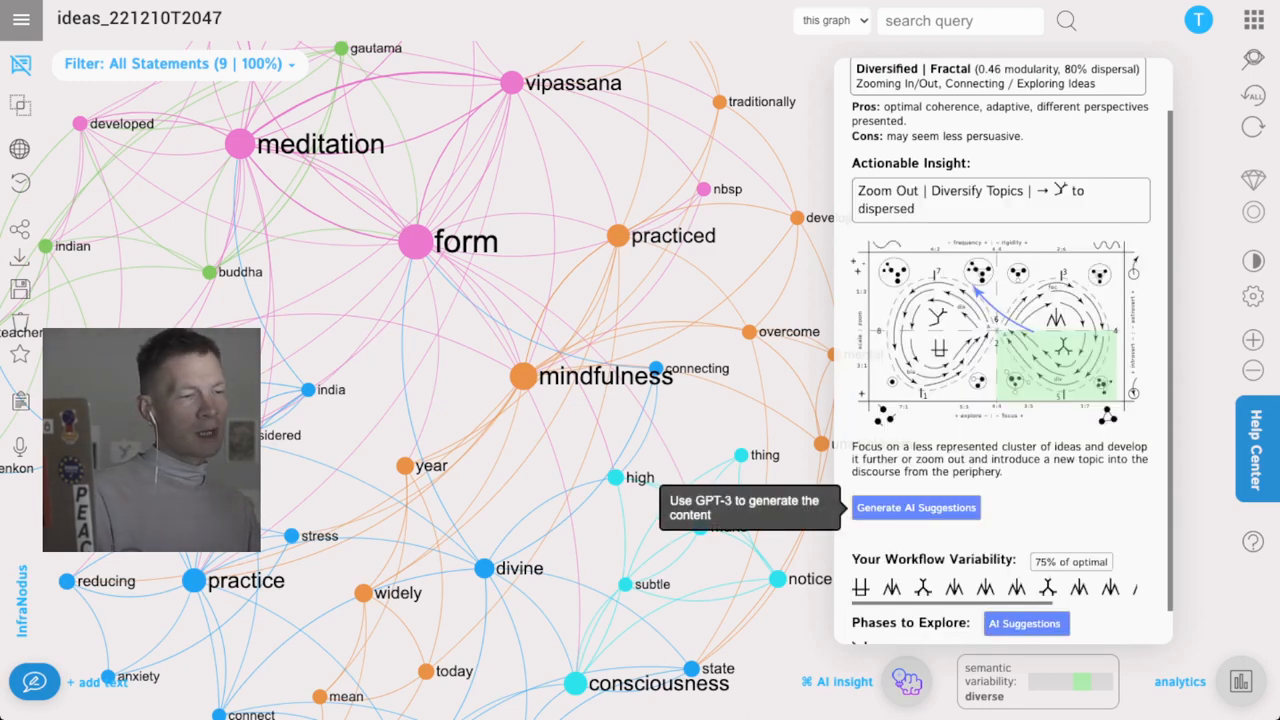
pyautogui.click(916, 507)
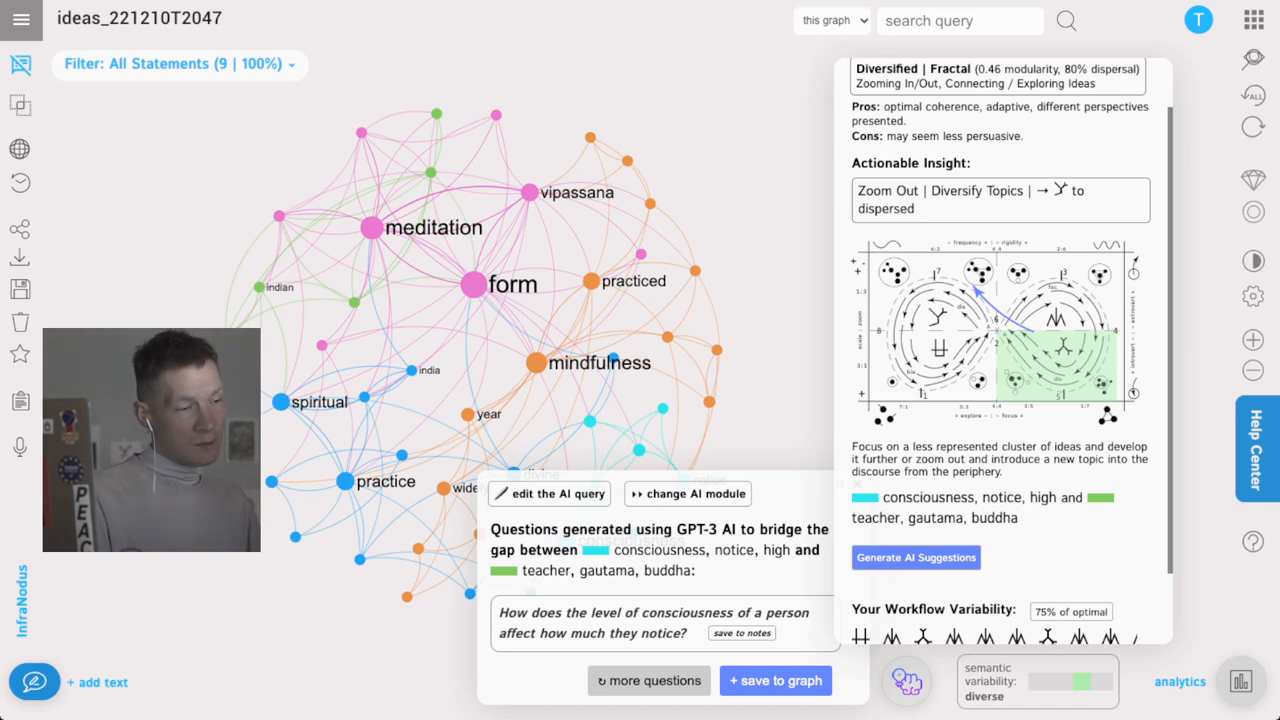
# - Generate another bridging question and save the Gautama Buddha teaching question to project notes
pyautogui.click(648, 680)
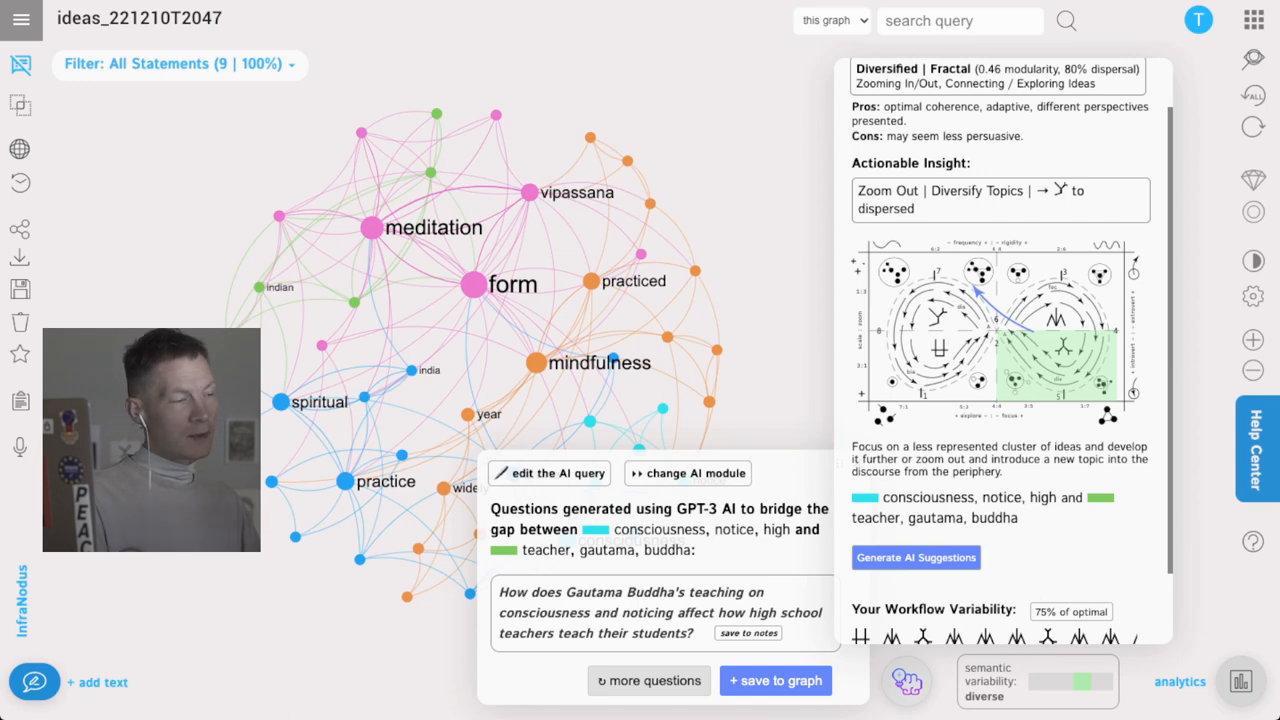
pyautogui.moveTo(34, 681)
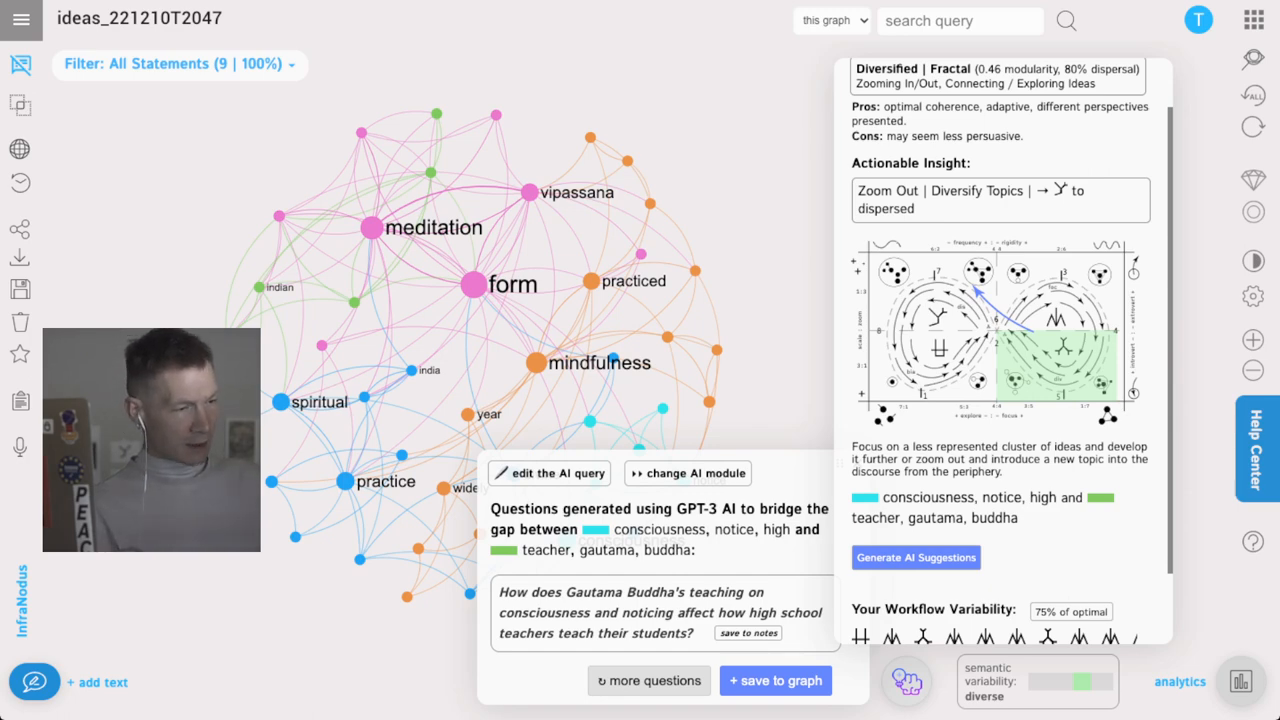
pyautogui.click(748, 632)
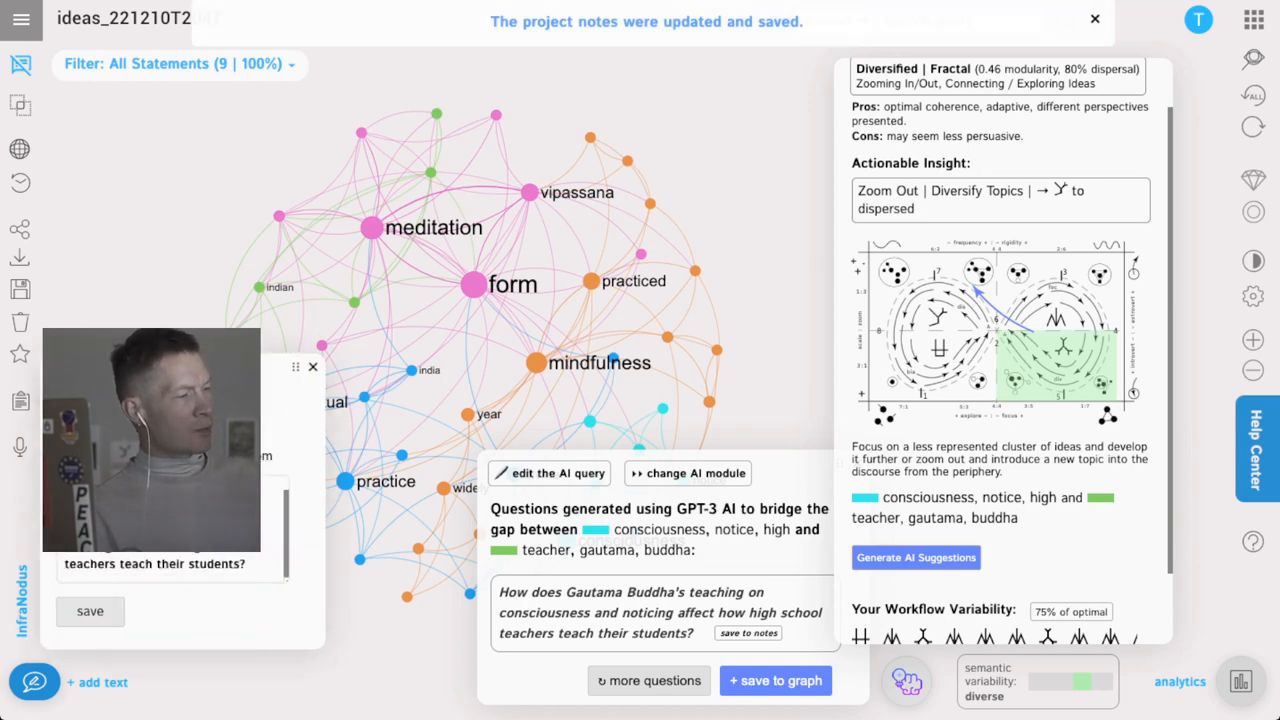
# - Close the project notes and generate a fresh GPT-3 question linking the two clusters
pyautogui.click(1094, 19)
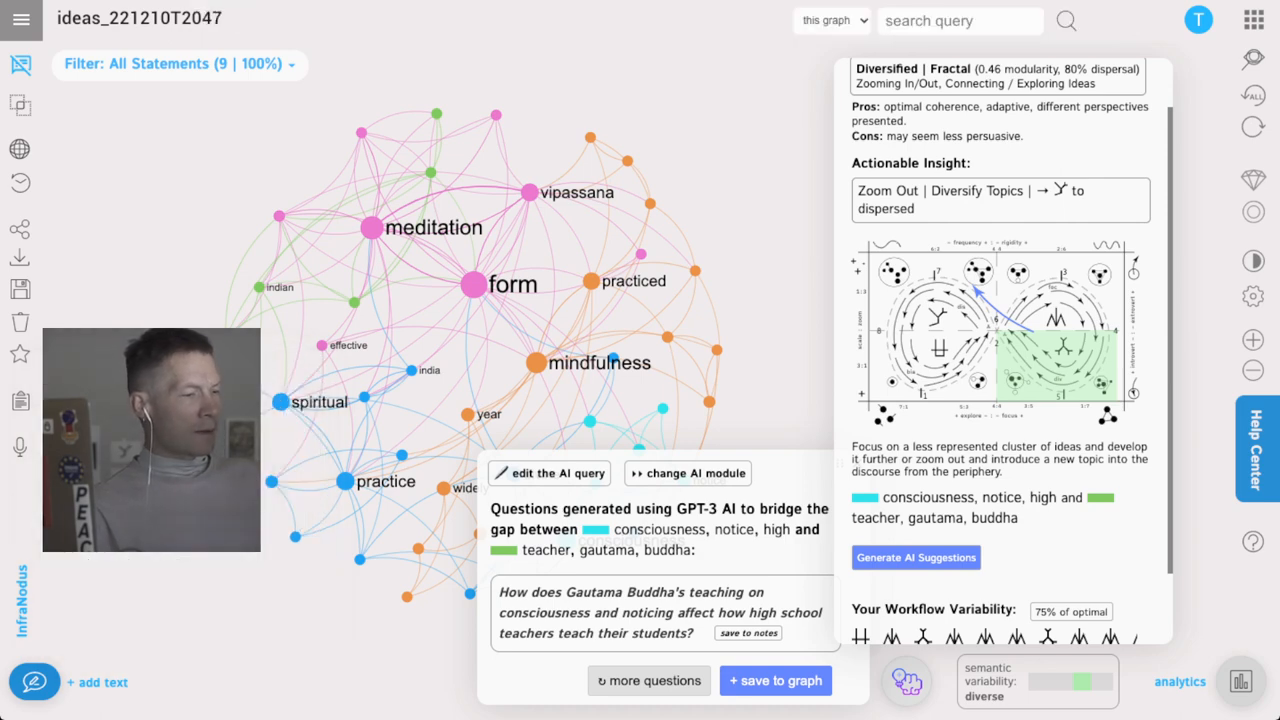
pyautogui.click(648, 680)
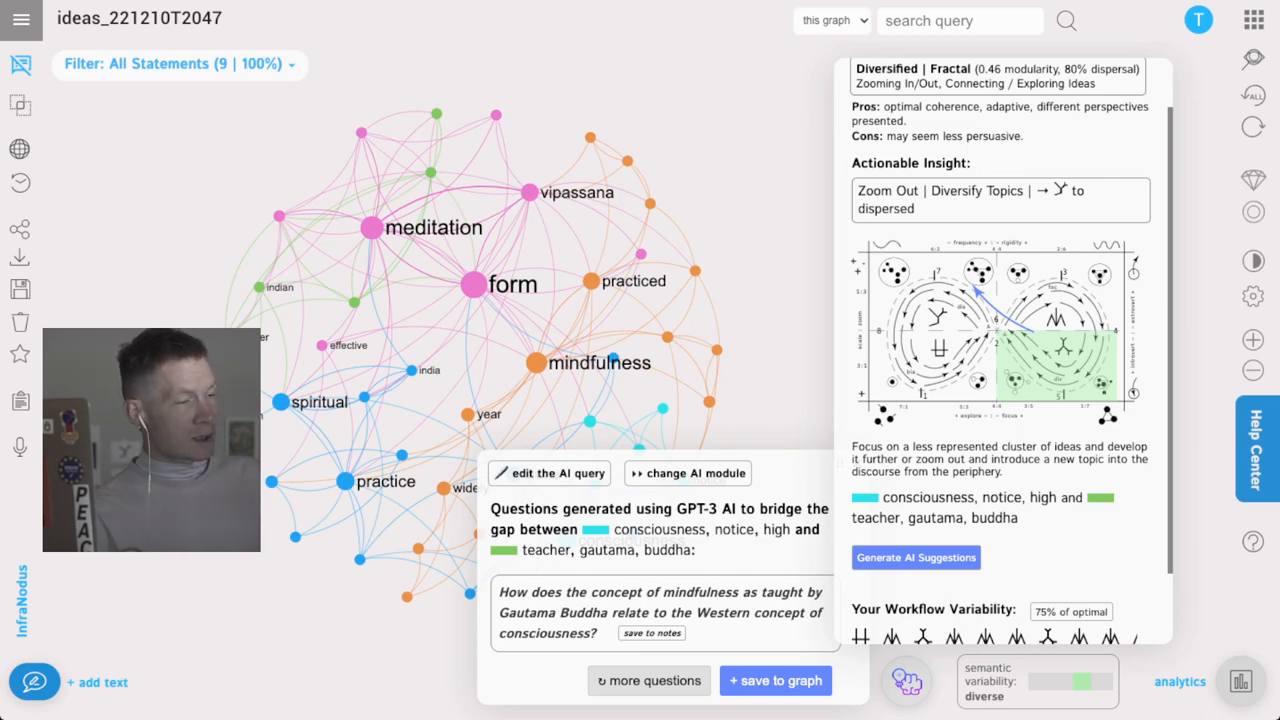
pyautogui.moveTo(35, 682)
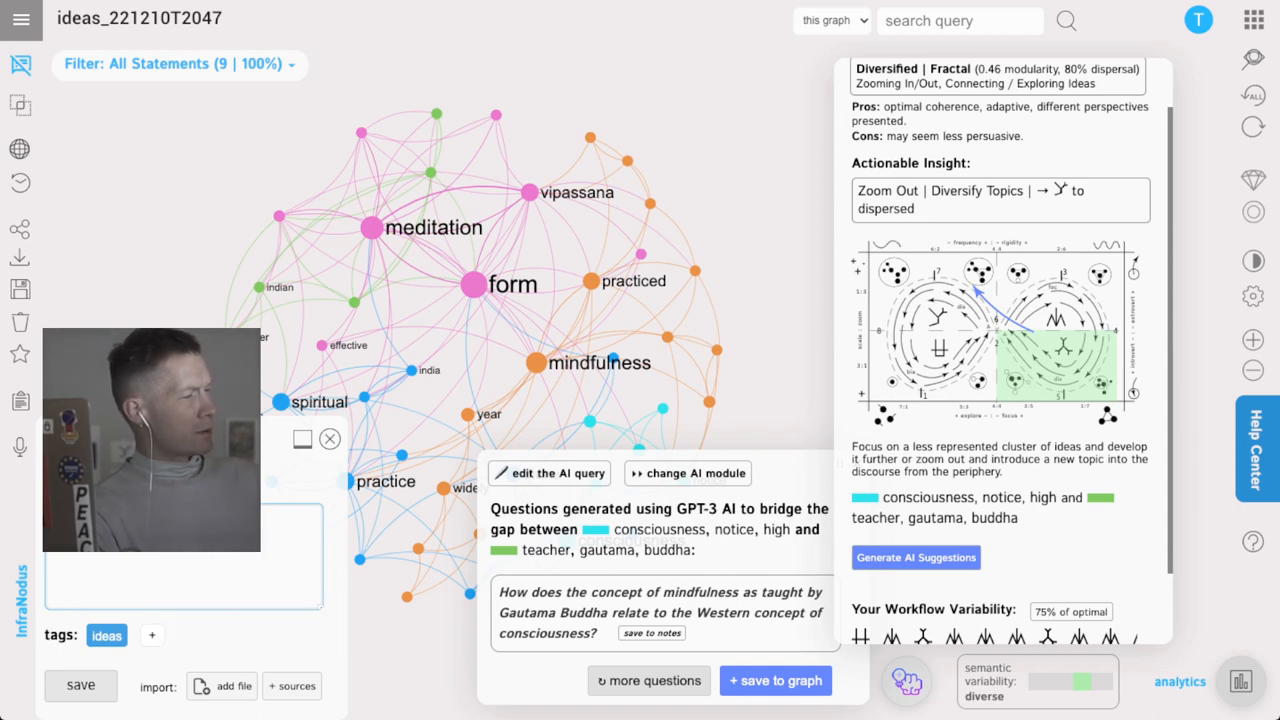
# - Write the idea: consciousness relates to rationality, while mindfulness might be related to awareness and attention
pyautogui.write('ionalit')
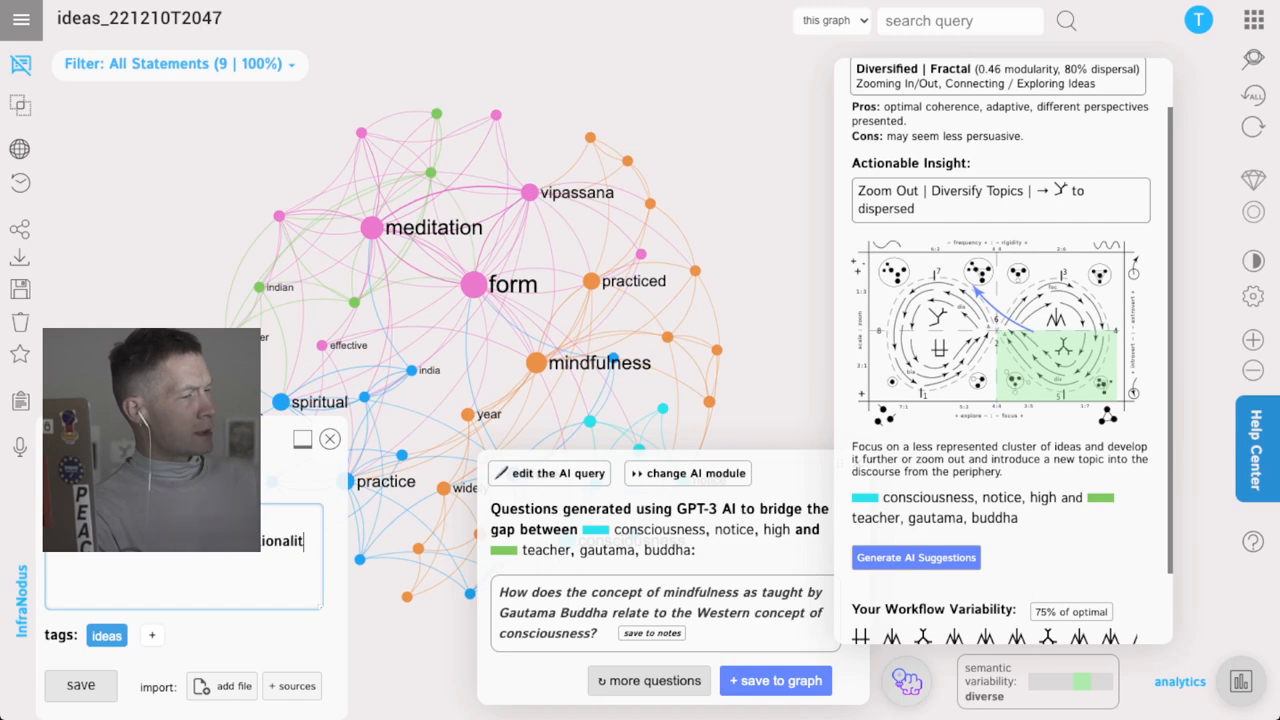
pyautogui.write('rationality, while')
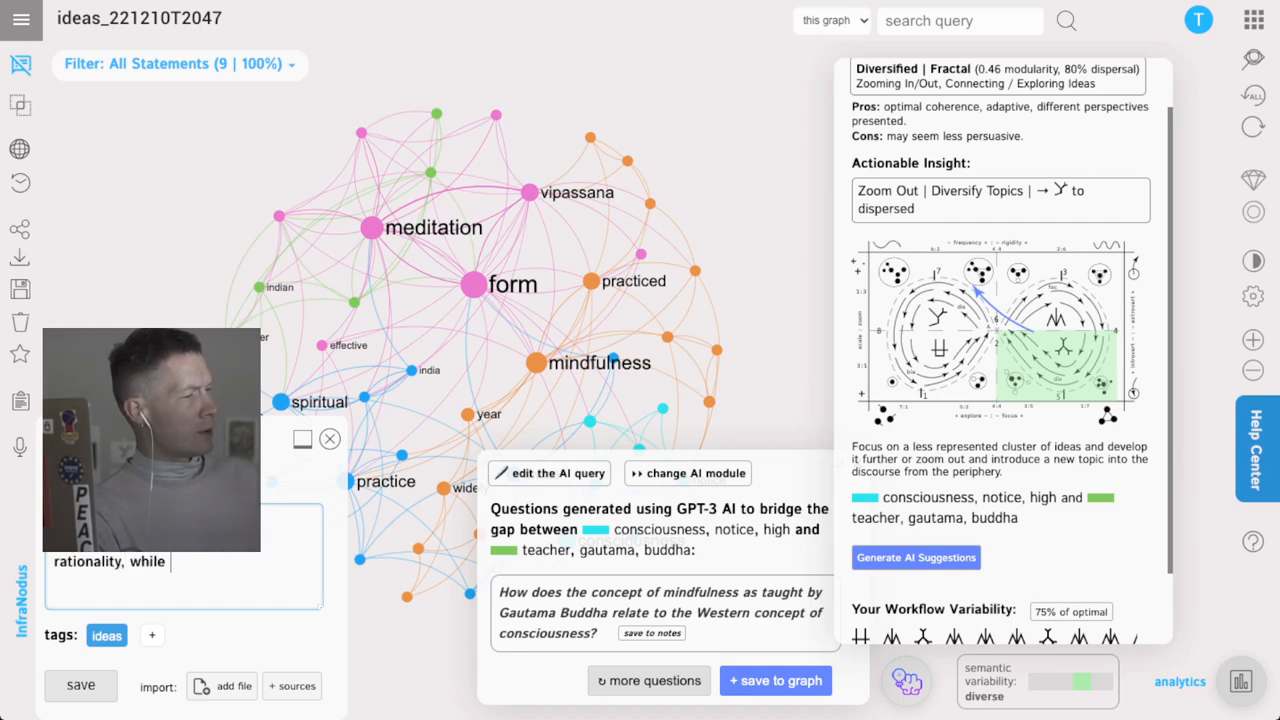
pyautogui.write('mindfulness')
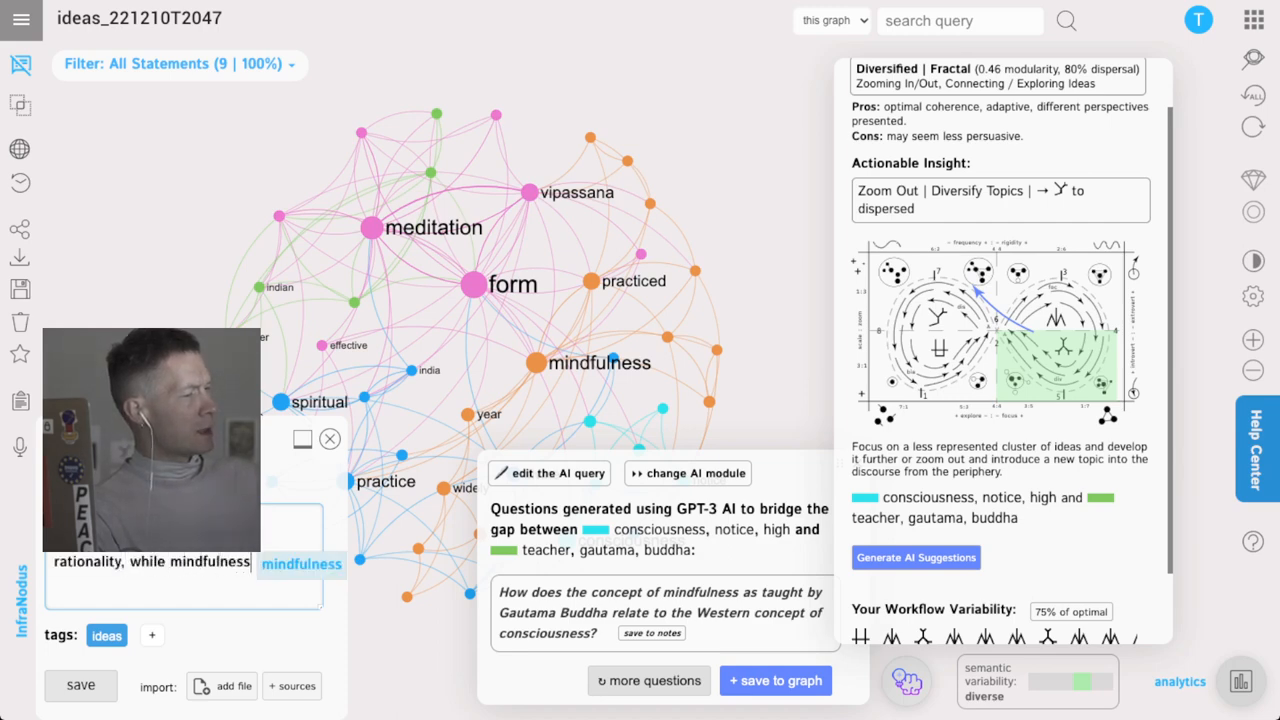
pyautogui.write('might be')
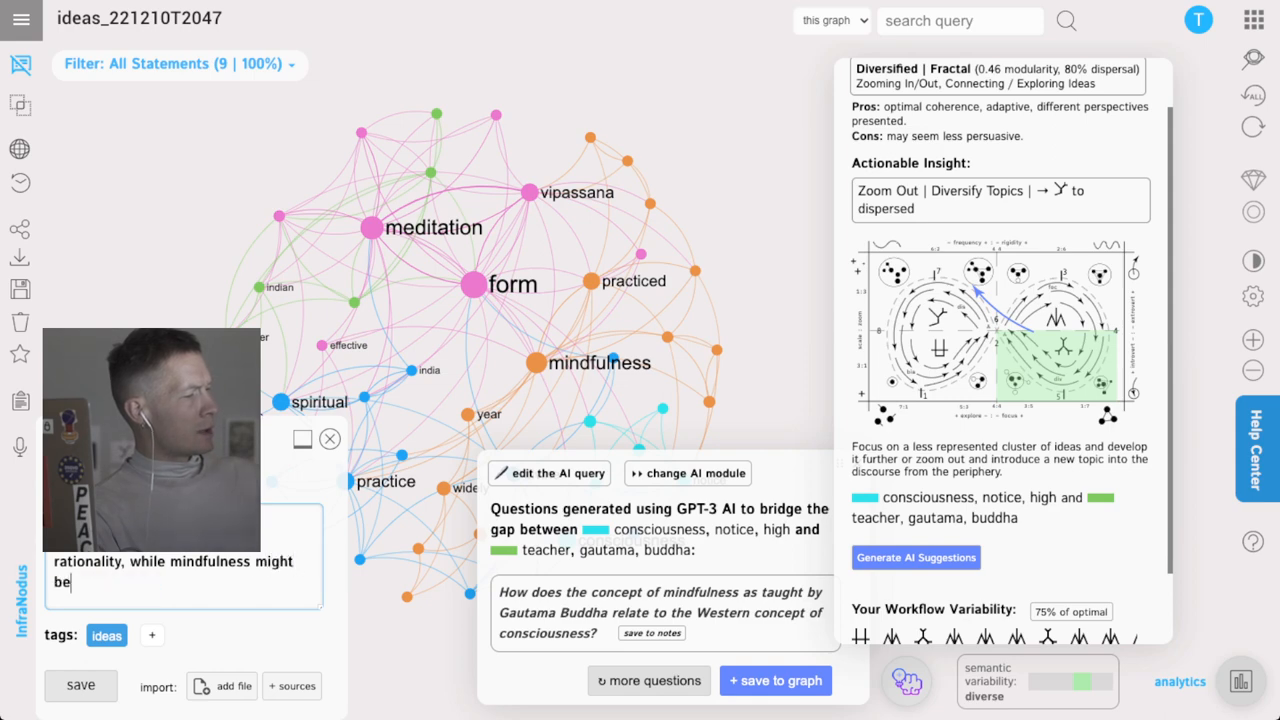
pyautogui.write('related to aware')
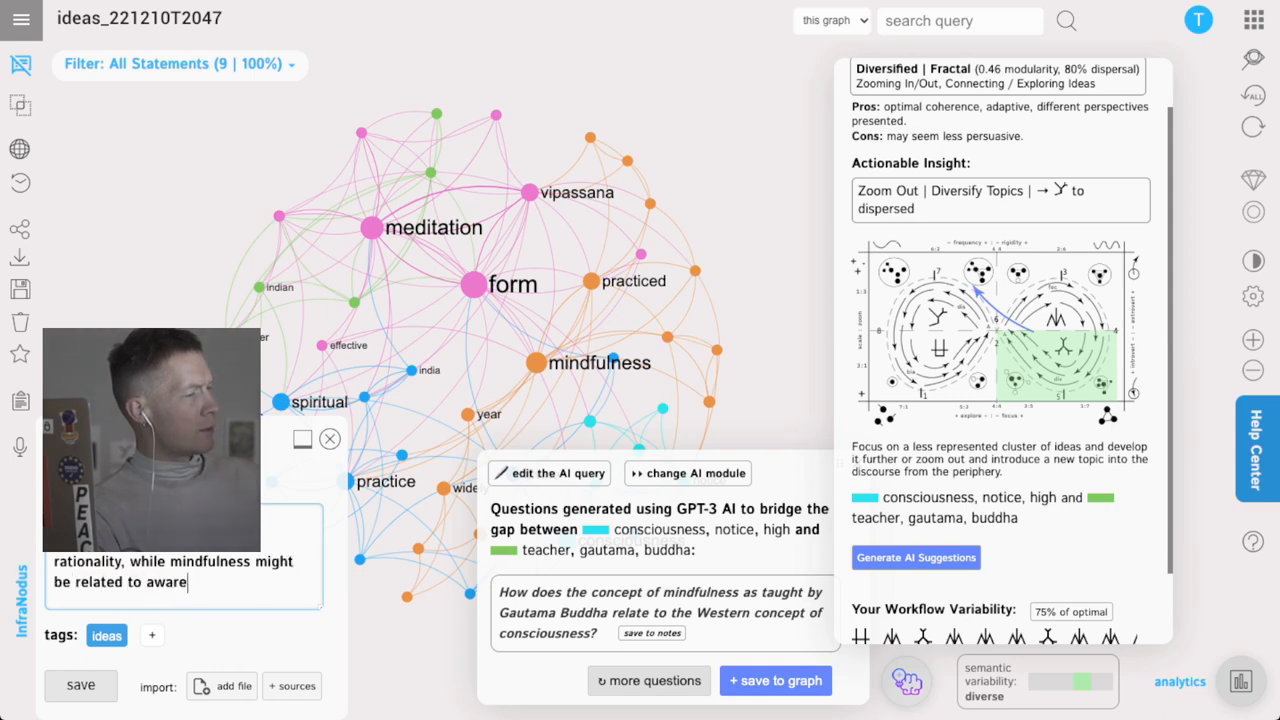
pyautogui.write('ness — e.g.')
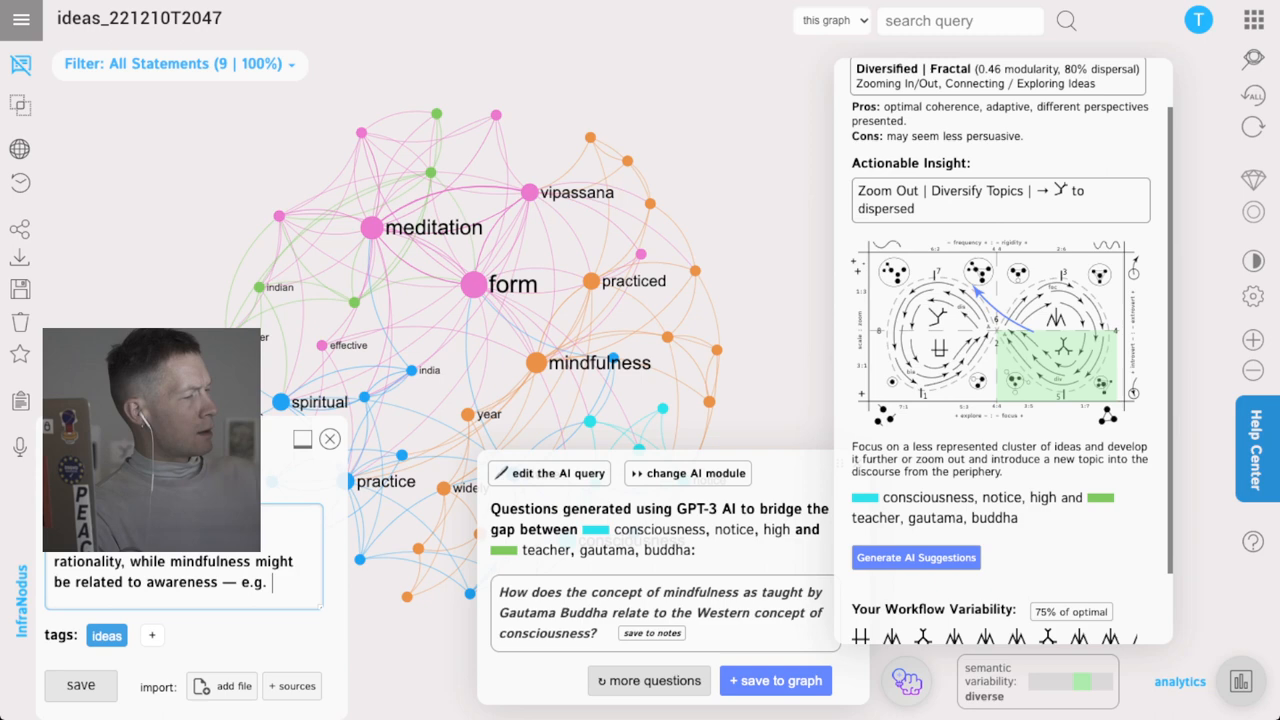
pyautogui.write('i')
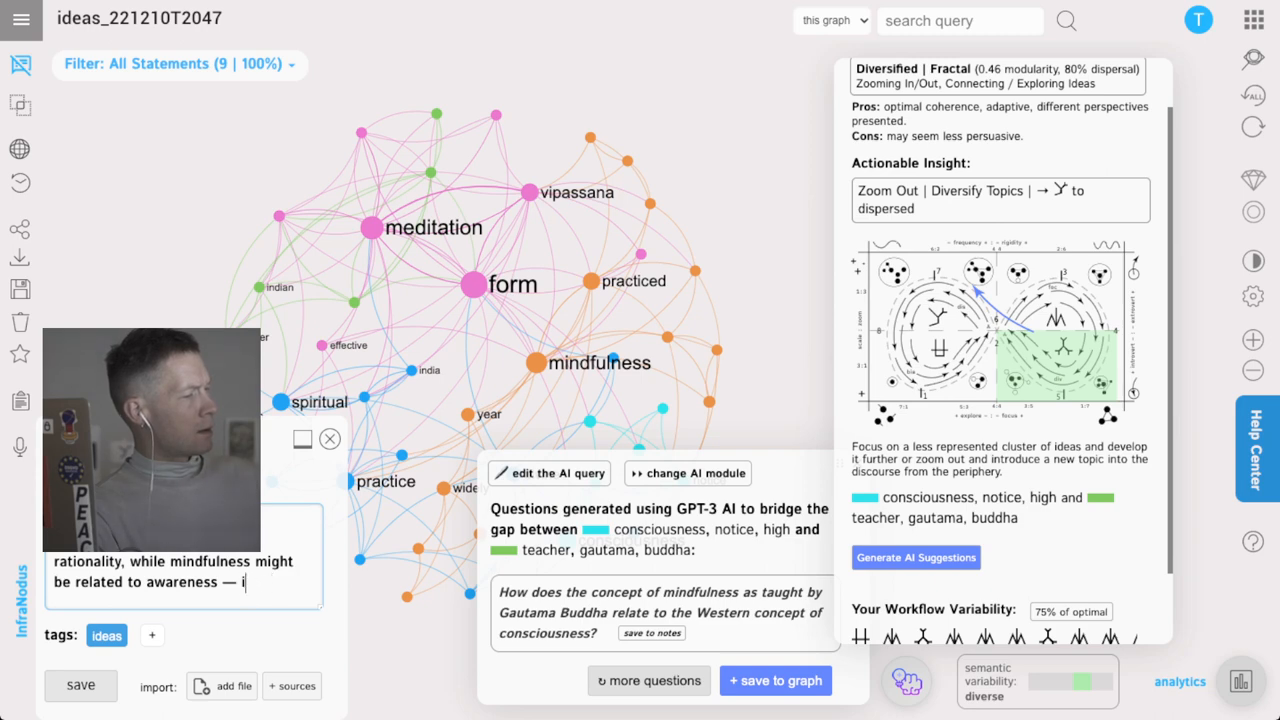
pyautogui.write('.e. the w')
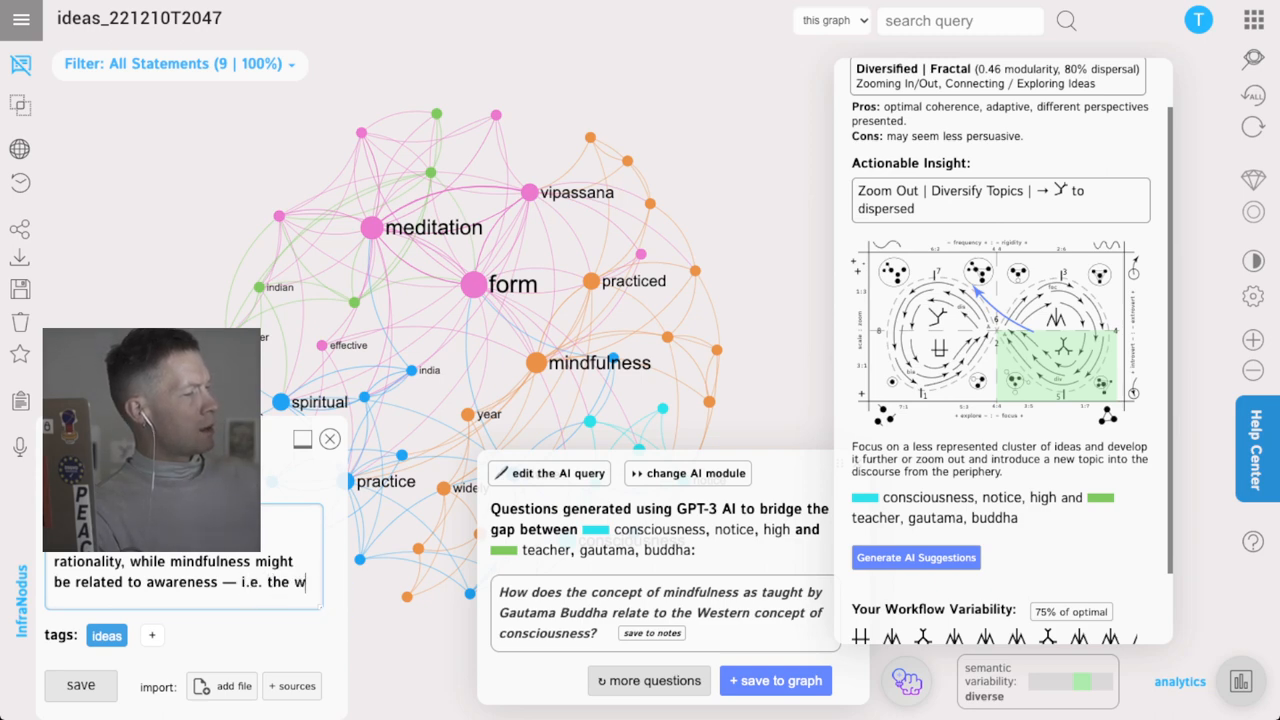
pyautogui.write('way we use')
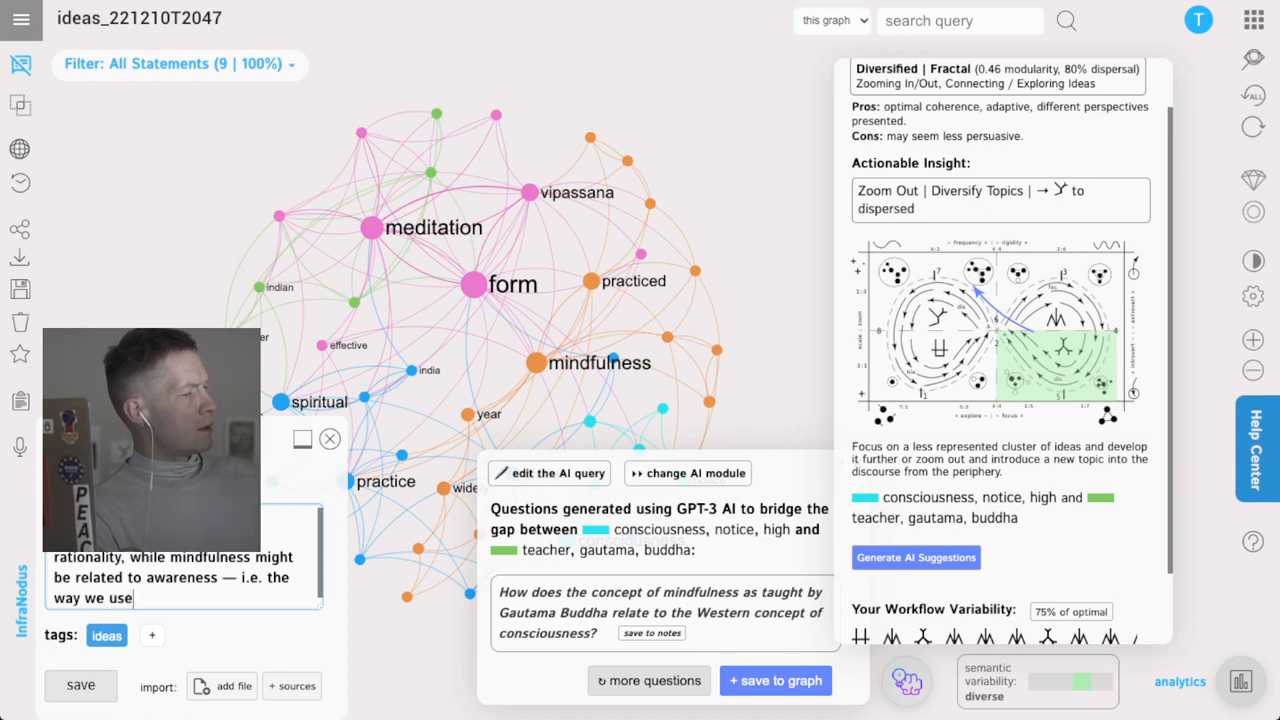
pyautogui.write('this rationality, what we')
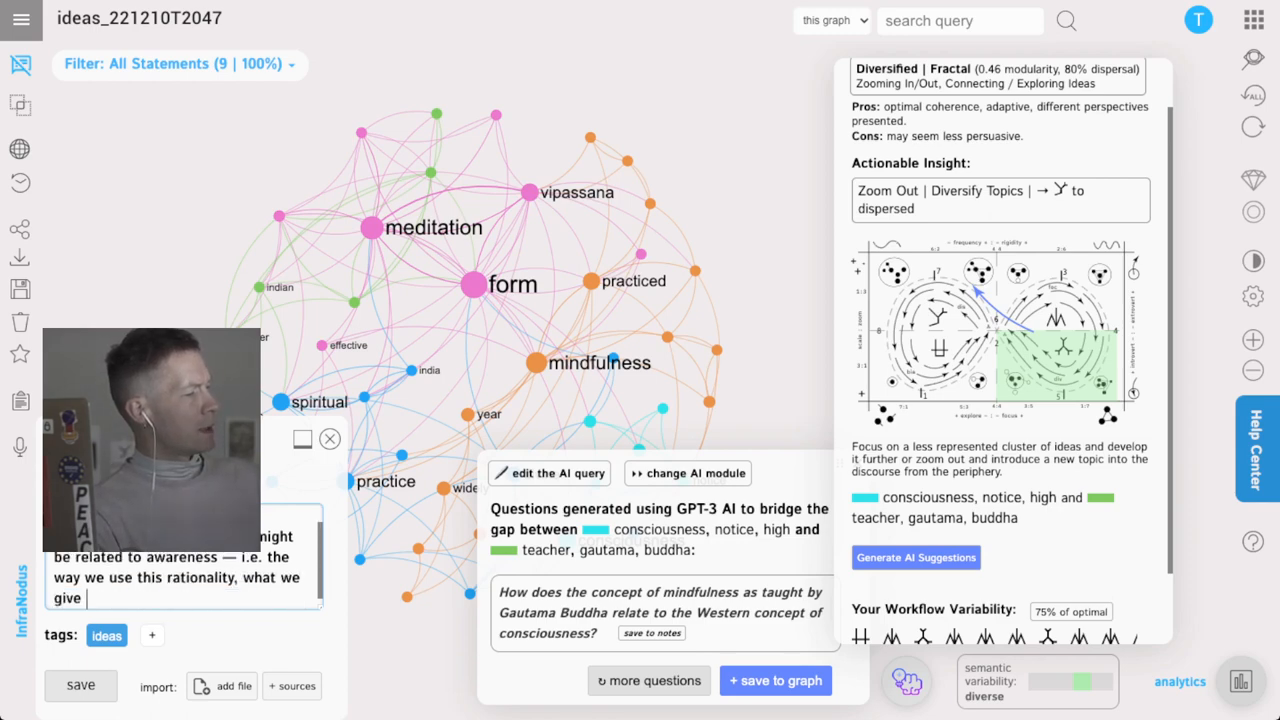
pyautogui.write('attention to, etc.')
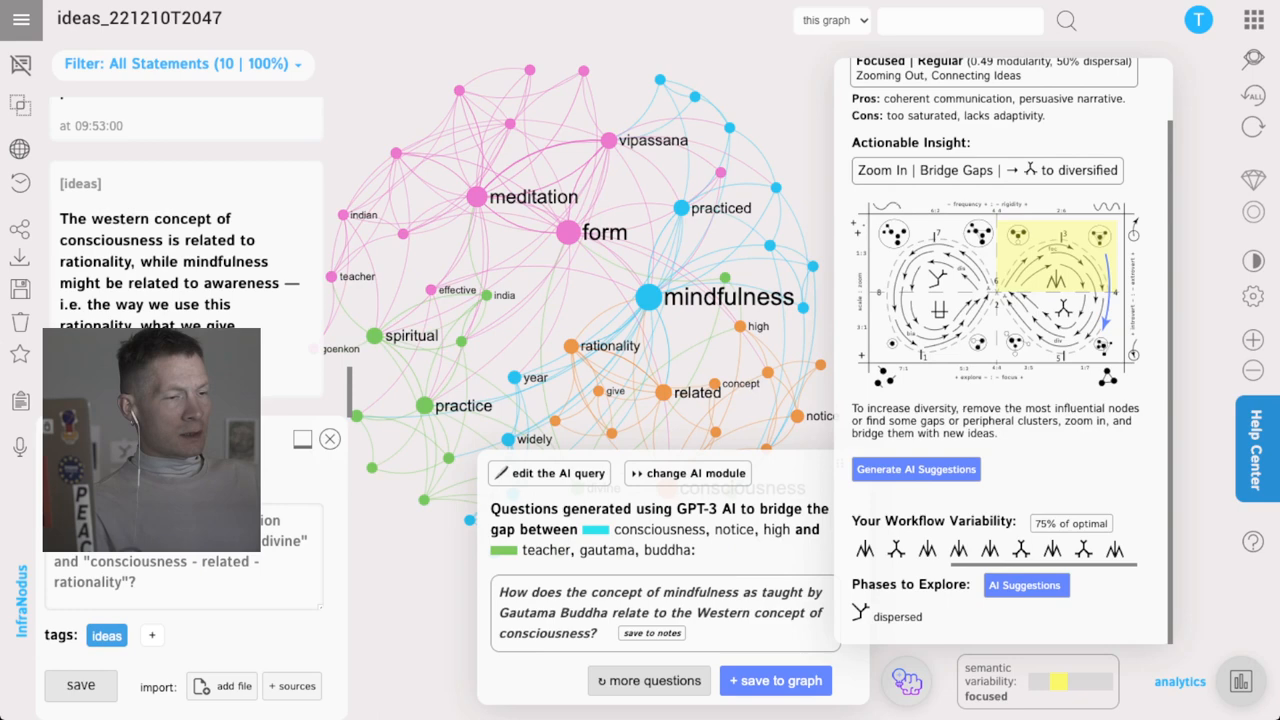
pyautogui.moveTo(1026, 585)
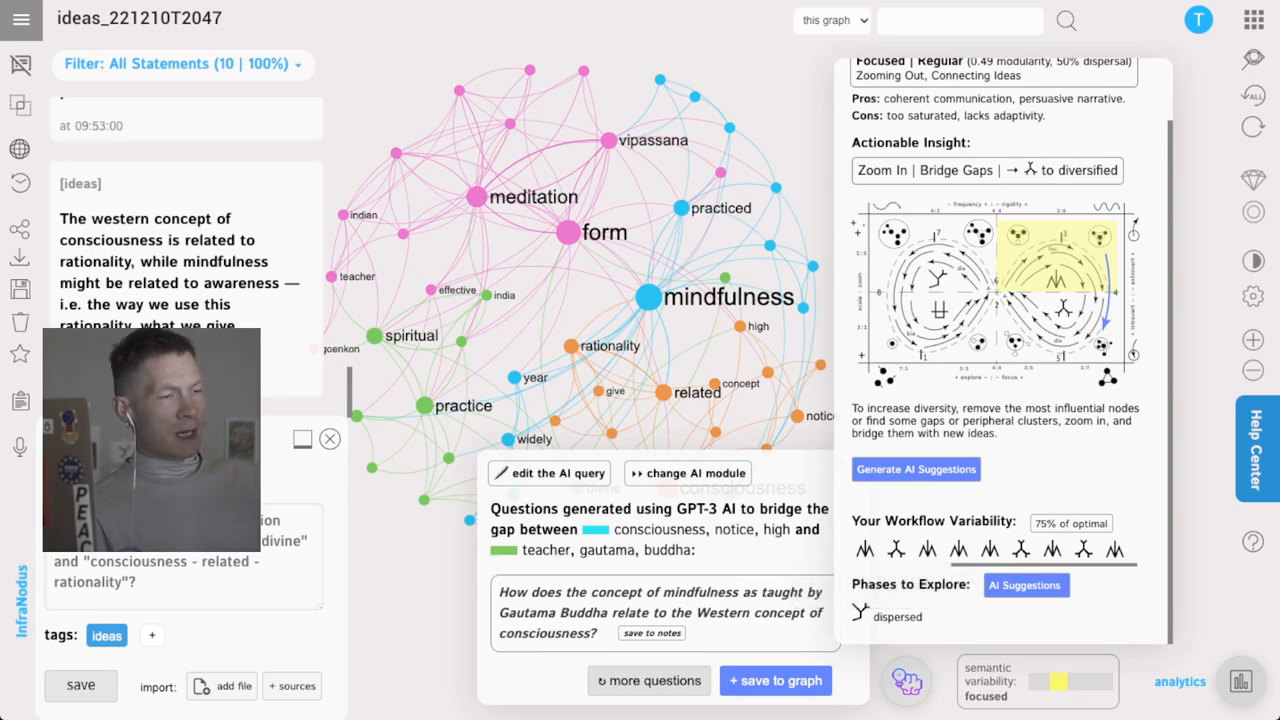
pyautogui.moveTo(1026, 585)
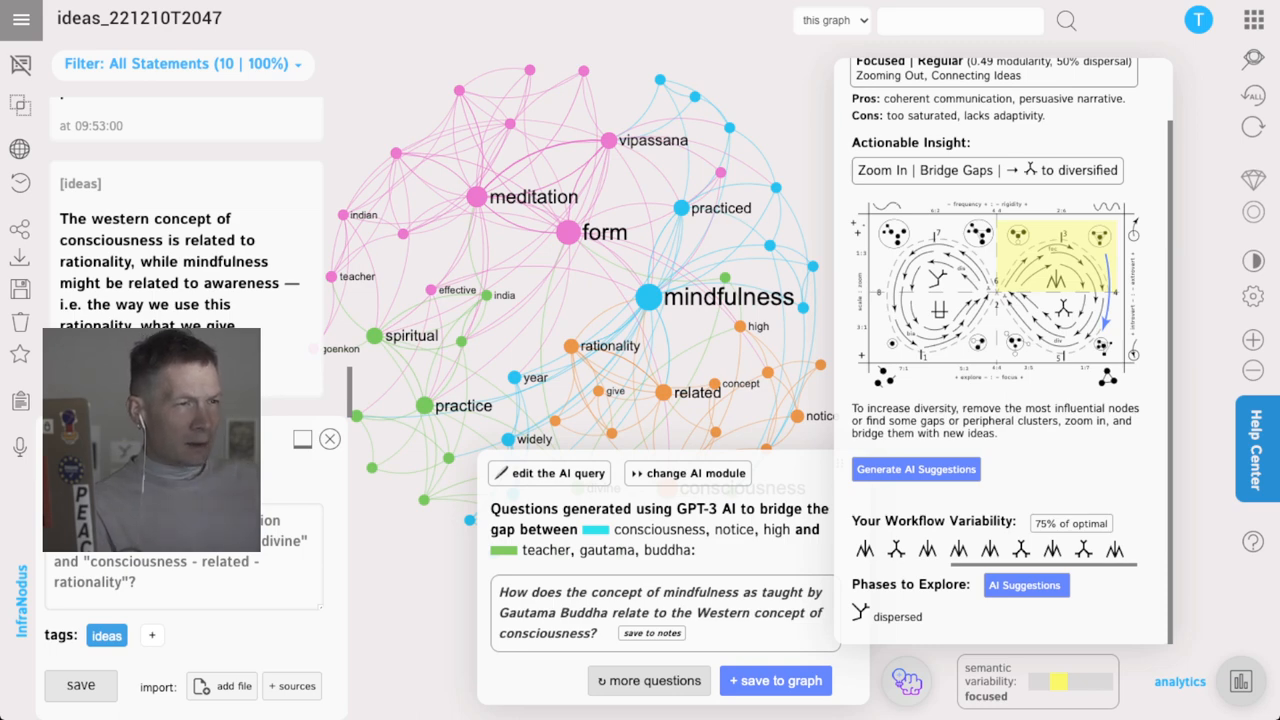
# - Save the typed statement so the graph reaches ten statements
pyautogui.click(986, 170)
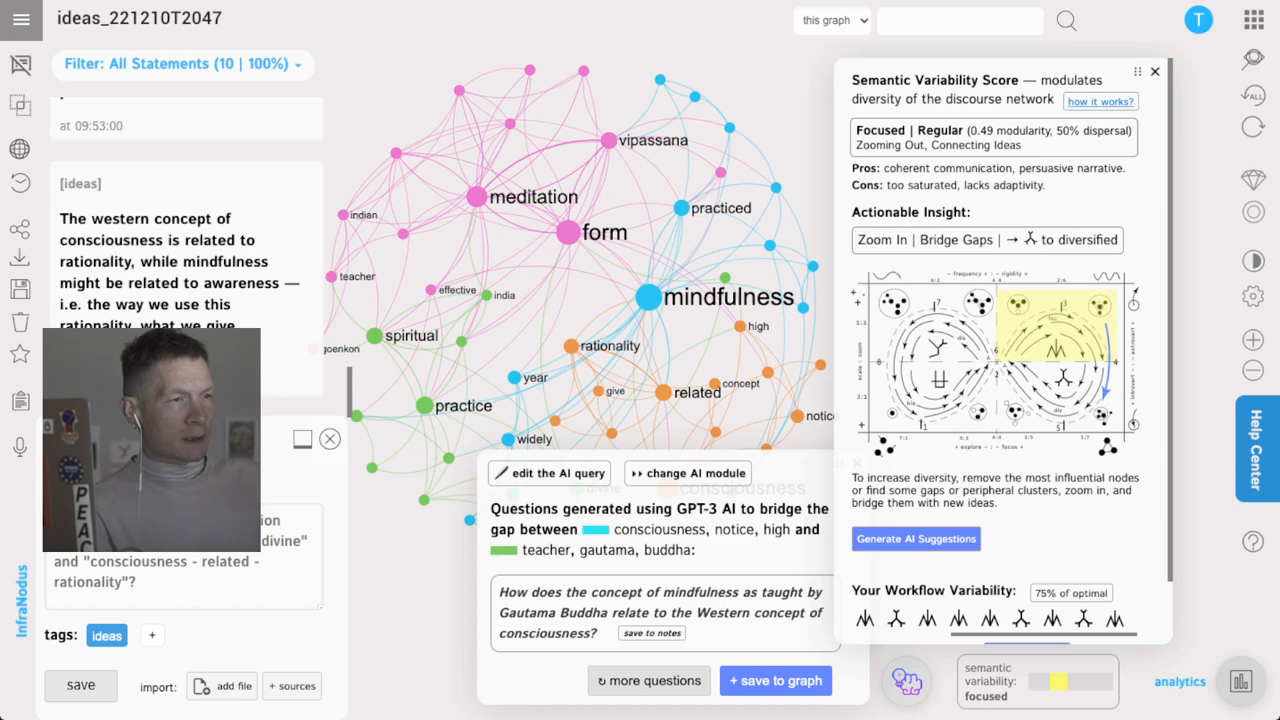
# - Scroll the Semantic Variability panel to the new consciousness-versus-spiritual structural gap questions
pyautogui.scroll(-3)
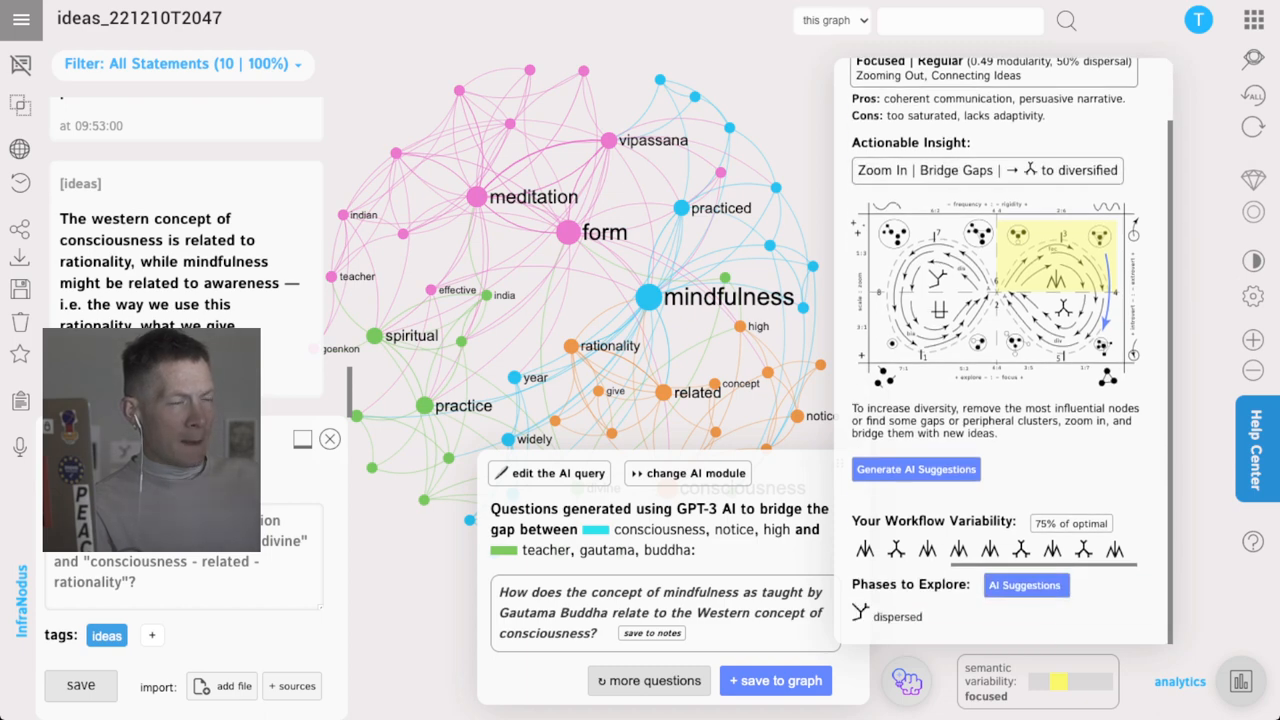
pyautogui.moveTo(933, 522)
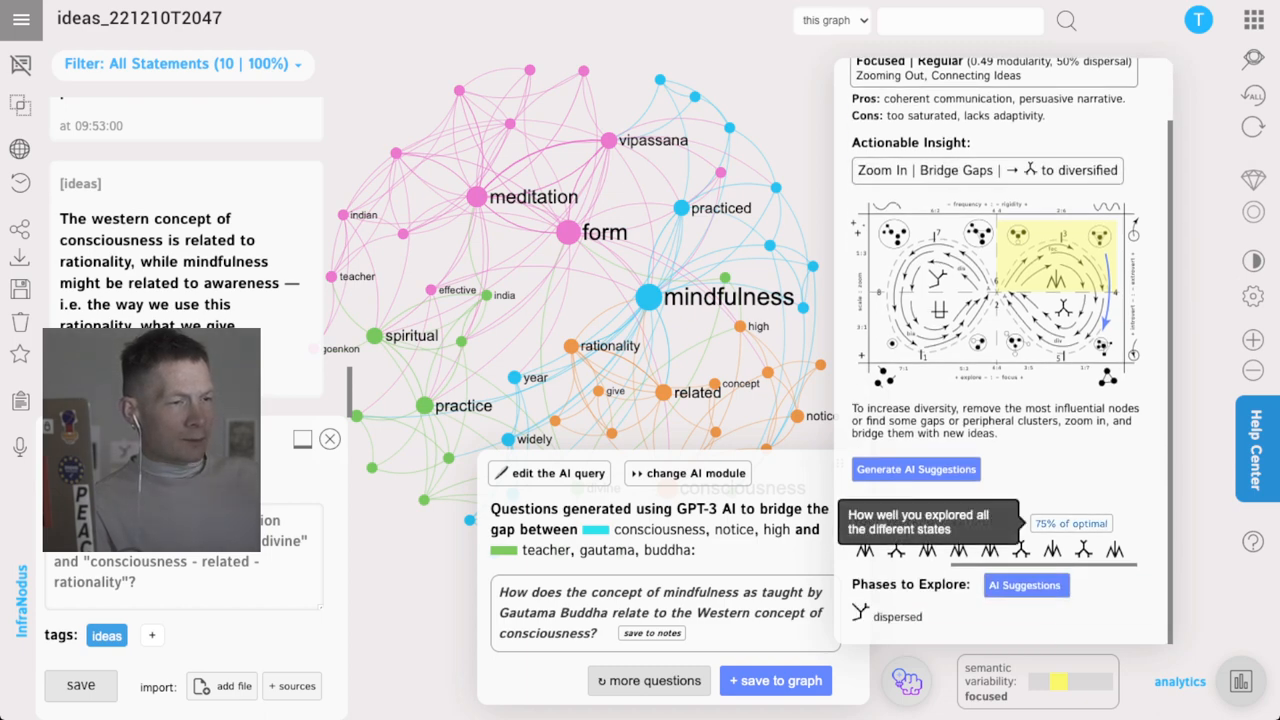
pyautogui.scroll(-3)
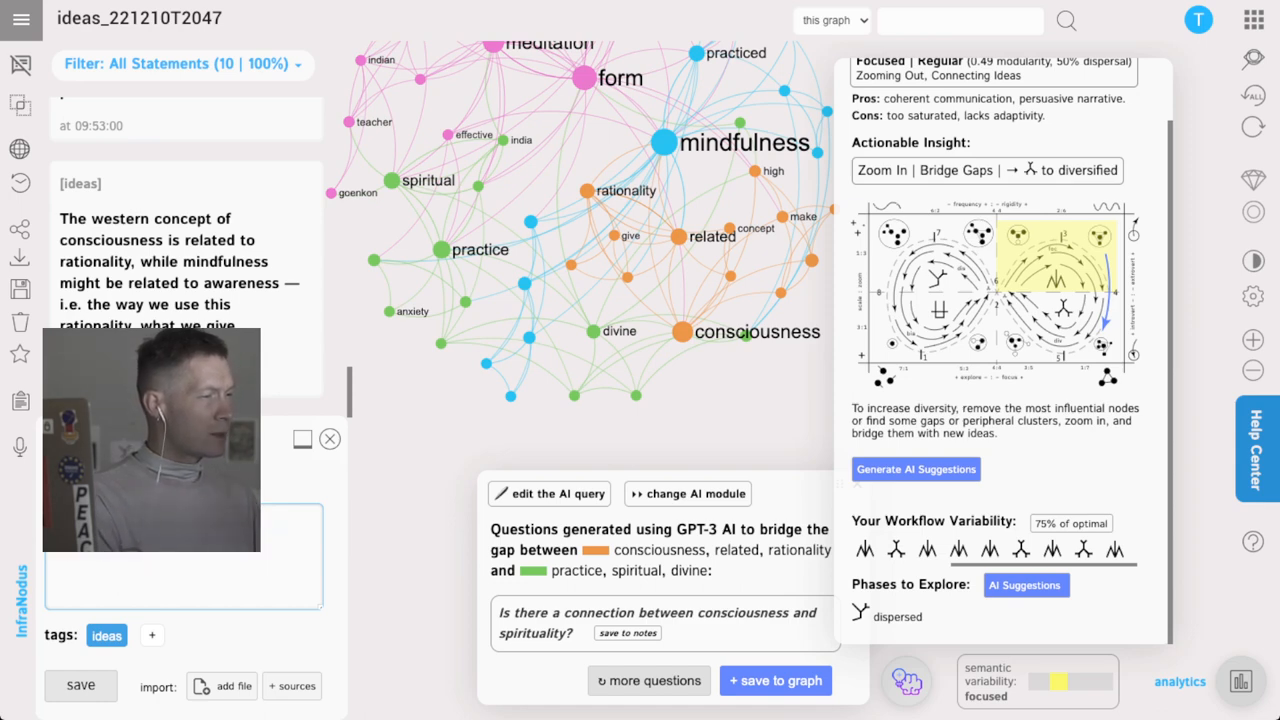
# - Write the idea that spirituality is more unconscious yet we rationalize it using our consciousness
pyautogui.write('s more')
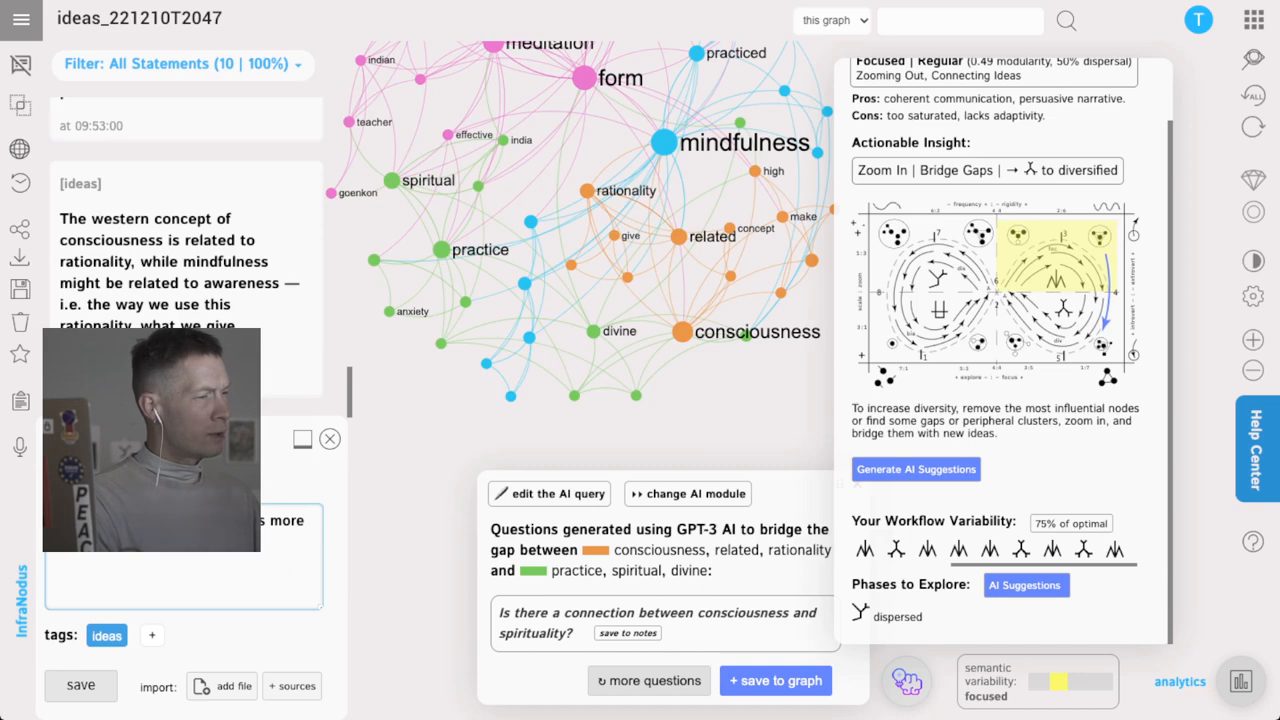
pyautogui.write('rationalize it')
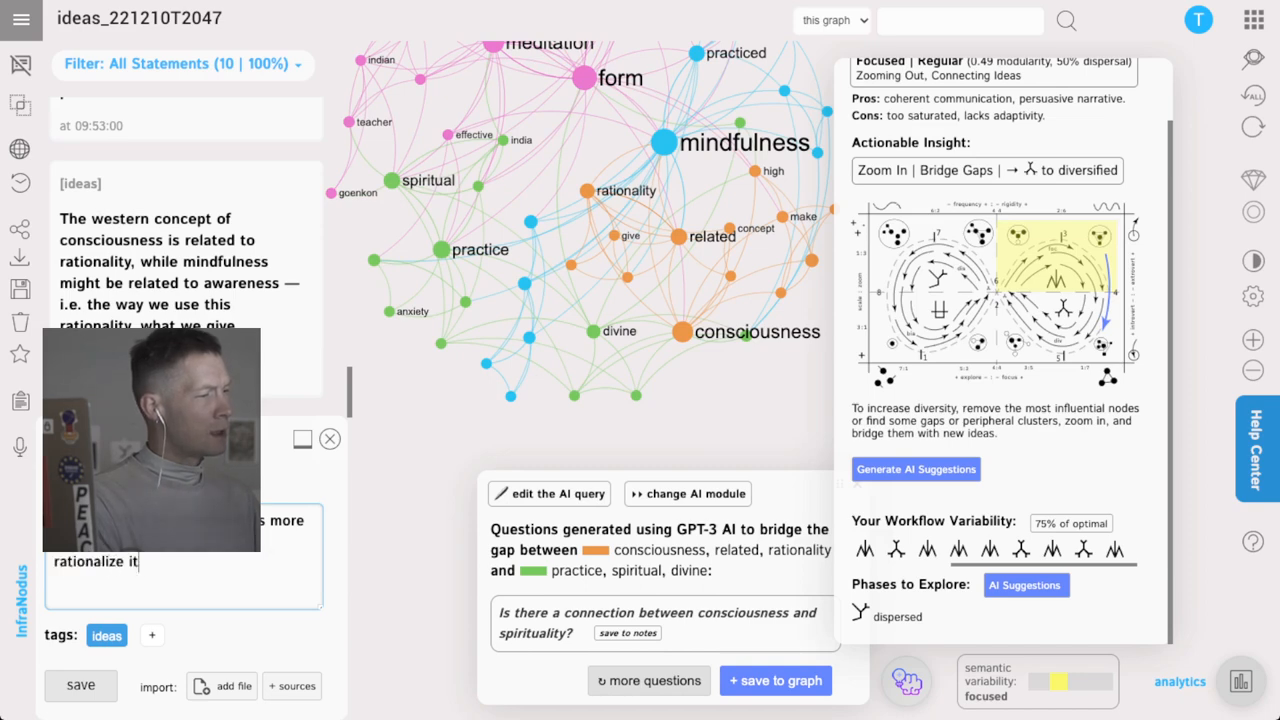
pyautogui.write('using our cons')
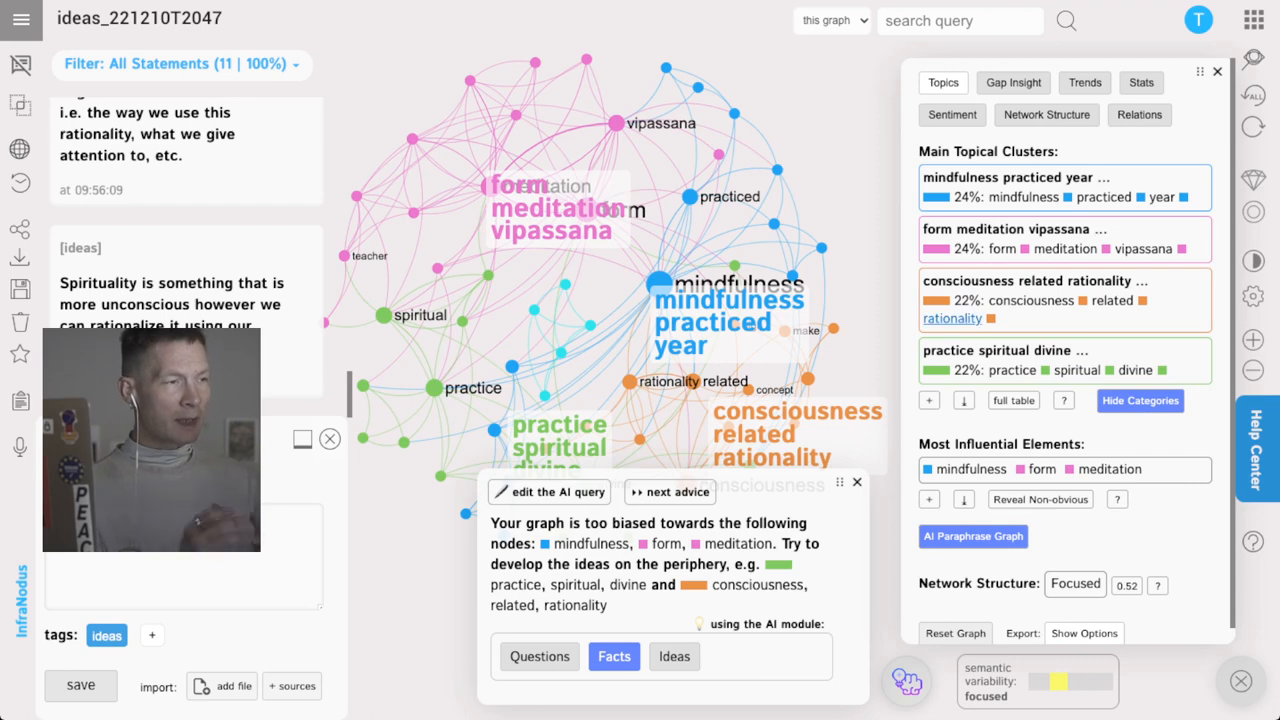
# - Have AI name the four topic clusters, then show the structural gap between topics
pyautogui.click(972, 529)
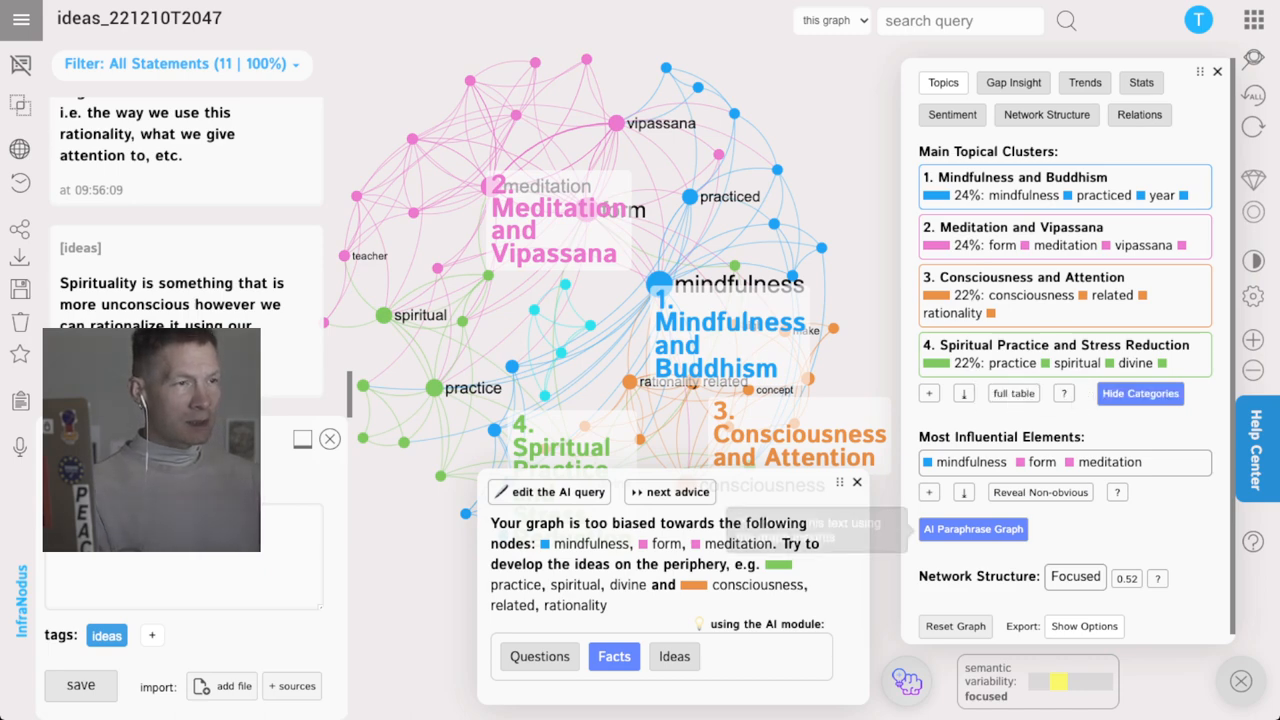
pyautogui.click(1012, 83)
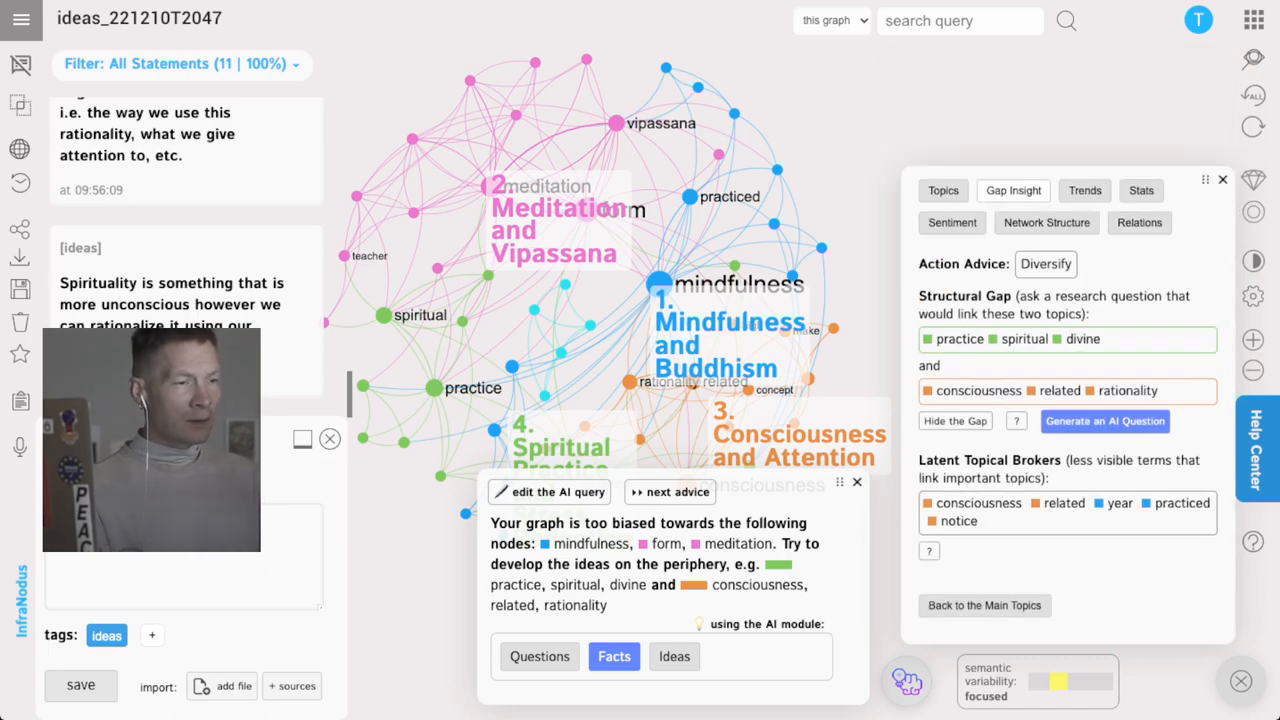
pyautogui.moveTo(1104, 421)
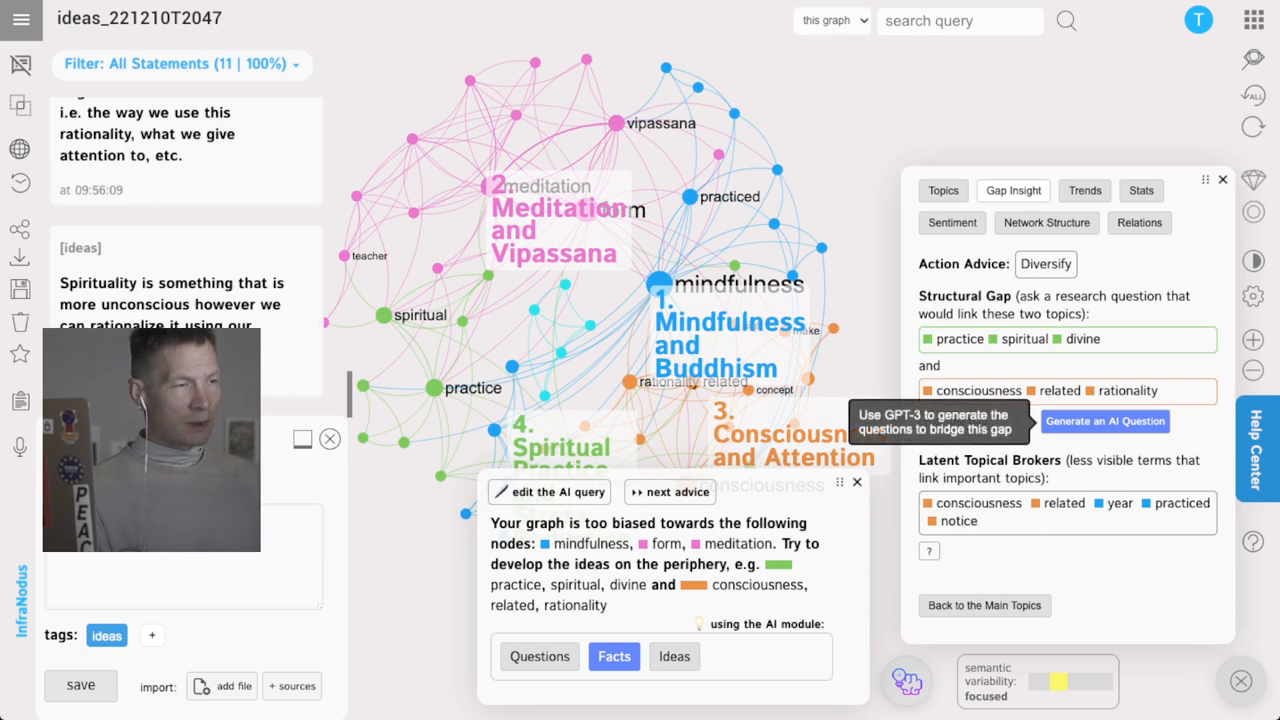
# - Generate an AI question bridging spiritual practice and consciousness, then return to the Topics overview
pyautogui.click(1105, 421)
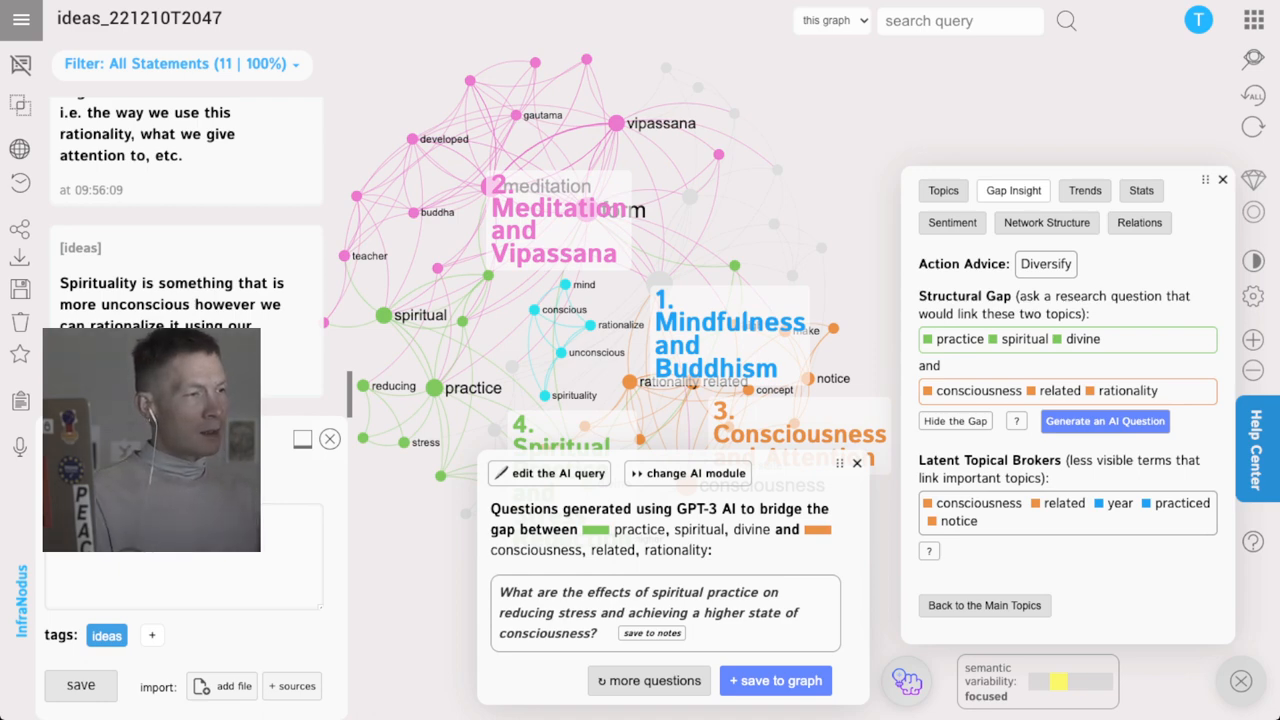
pyautogui.click(942, 82)
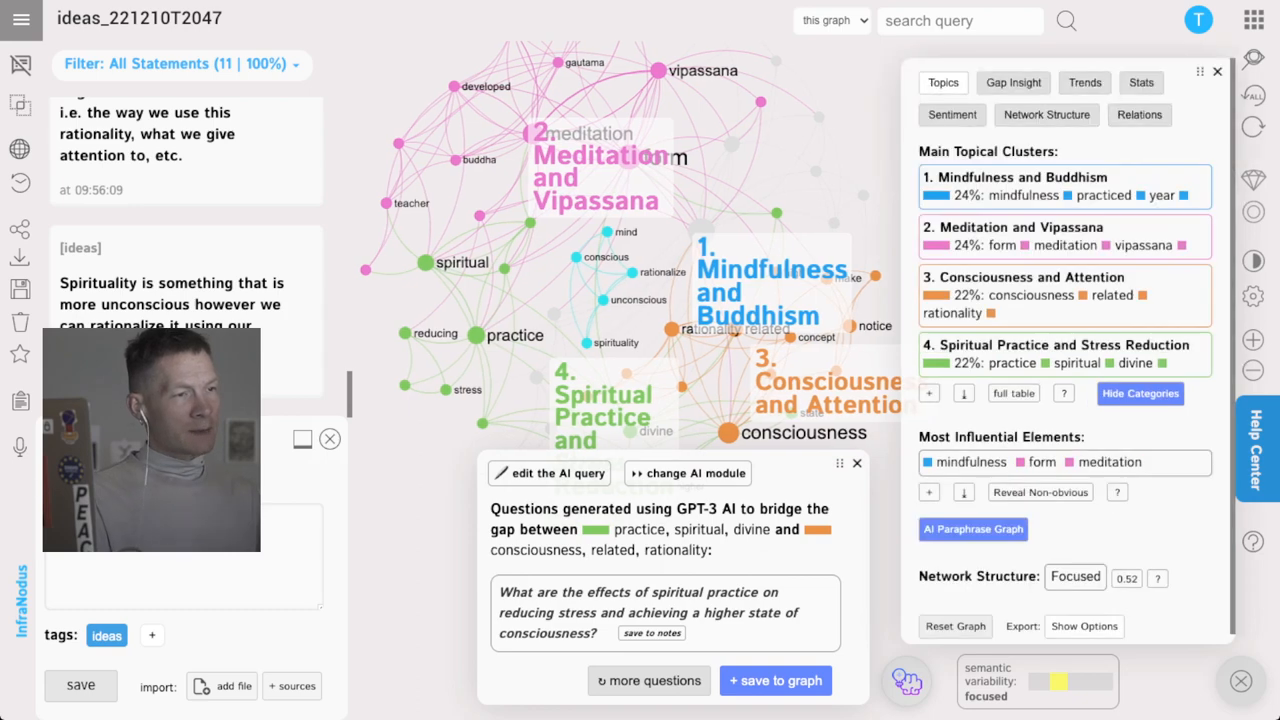